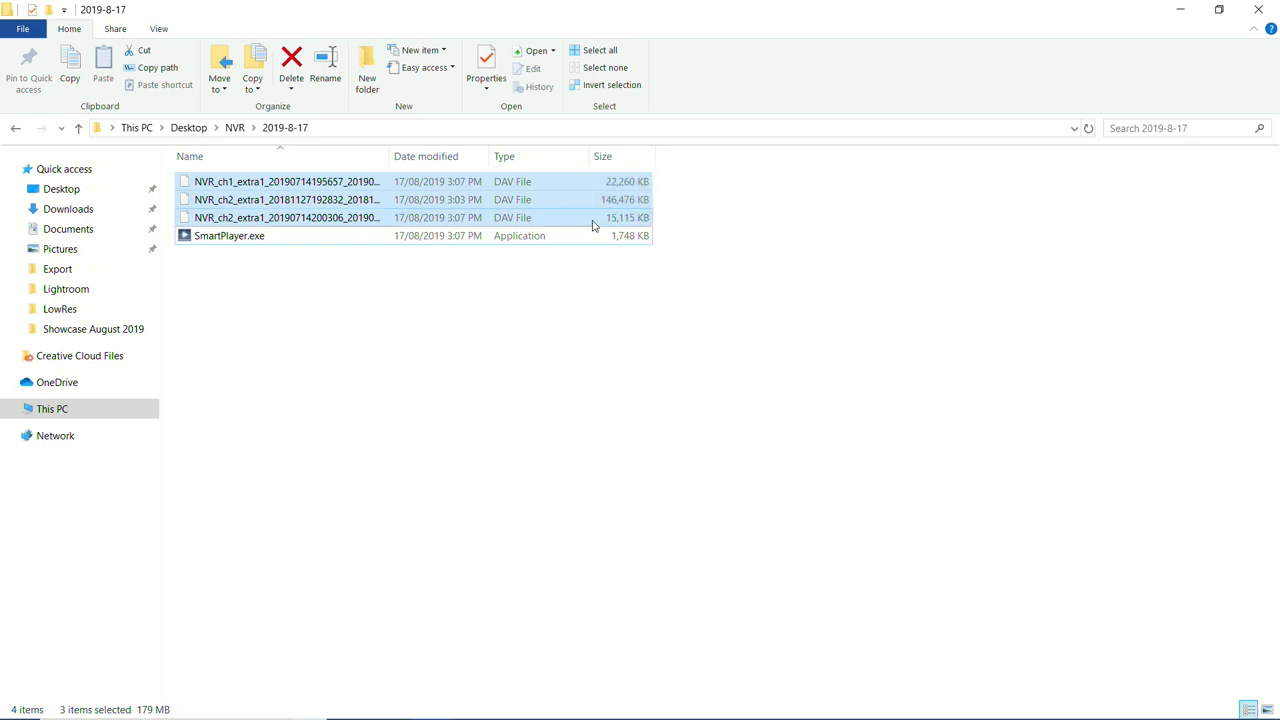
Launch SmartPlayer.exe, decline DAV file association, and enlarge the Channel2_extra1 recording to single view
click(416, 276)
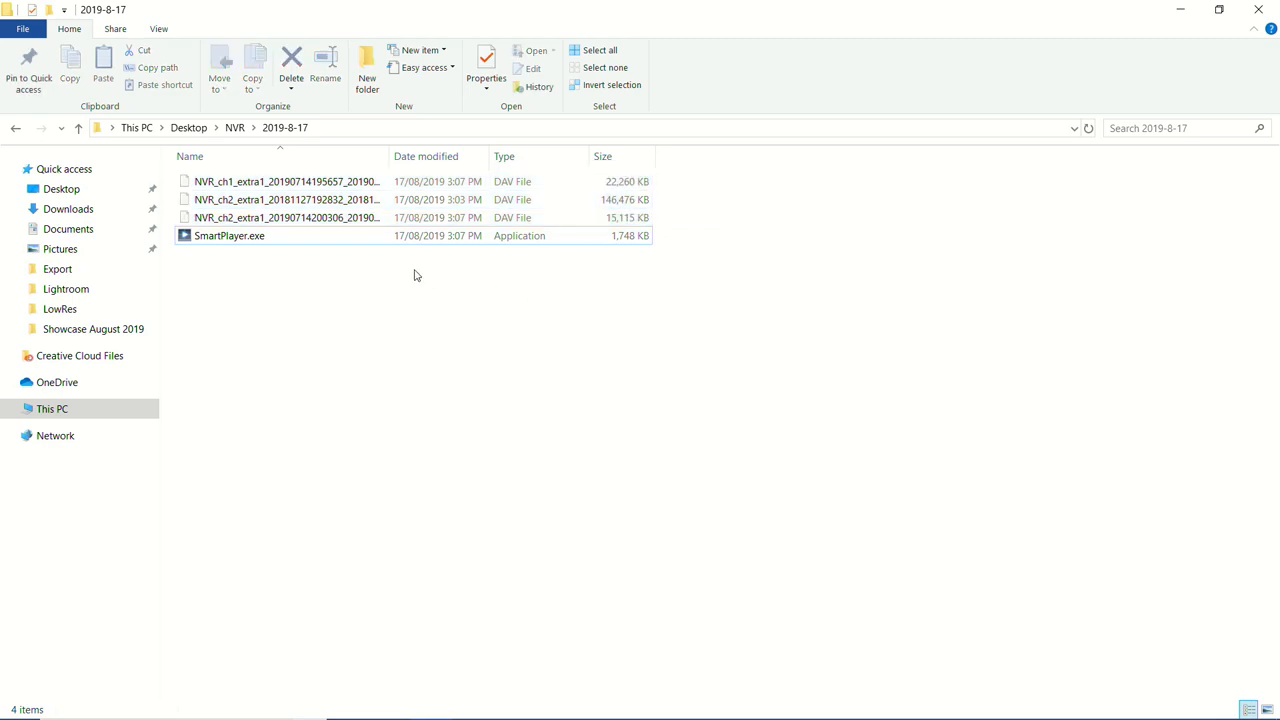
mouse_move(436, 316)
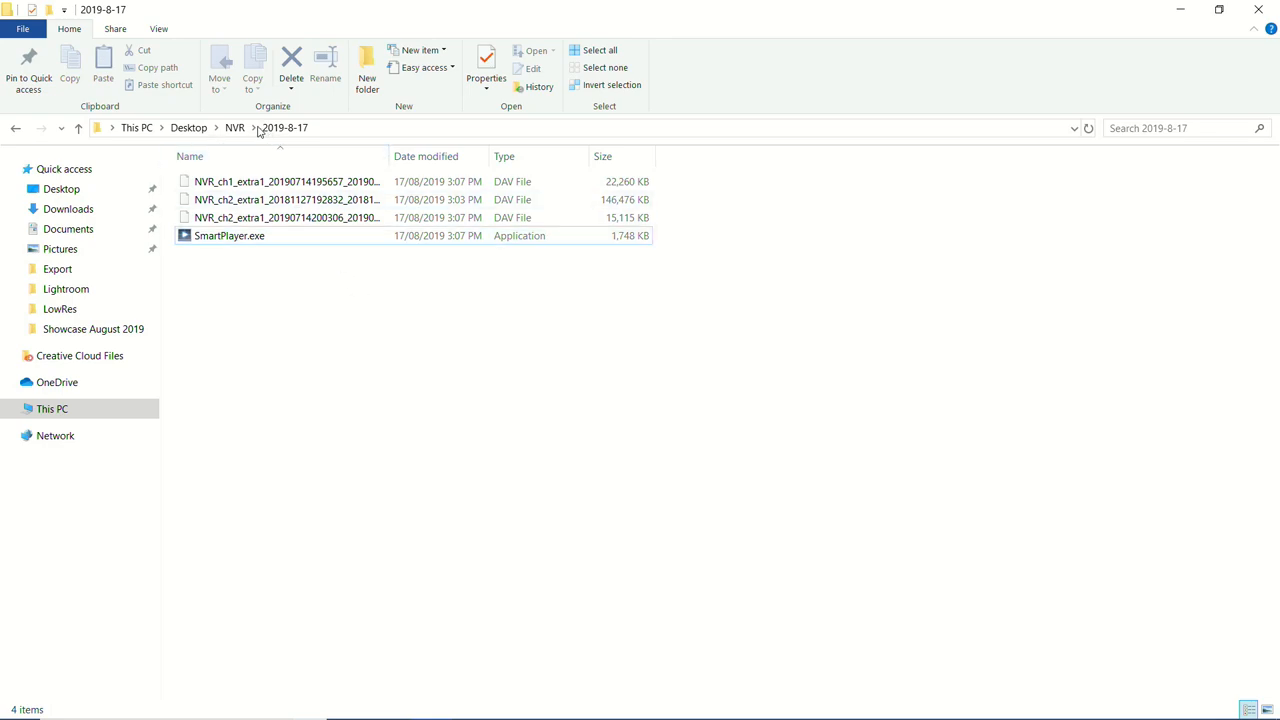
click(228, 236)
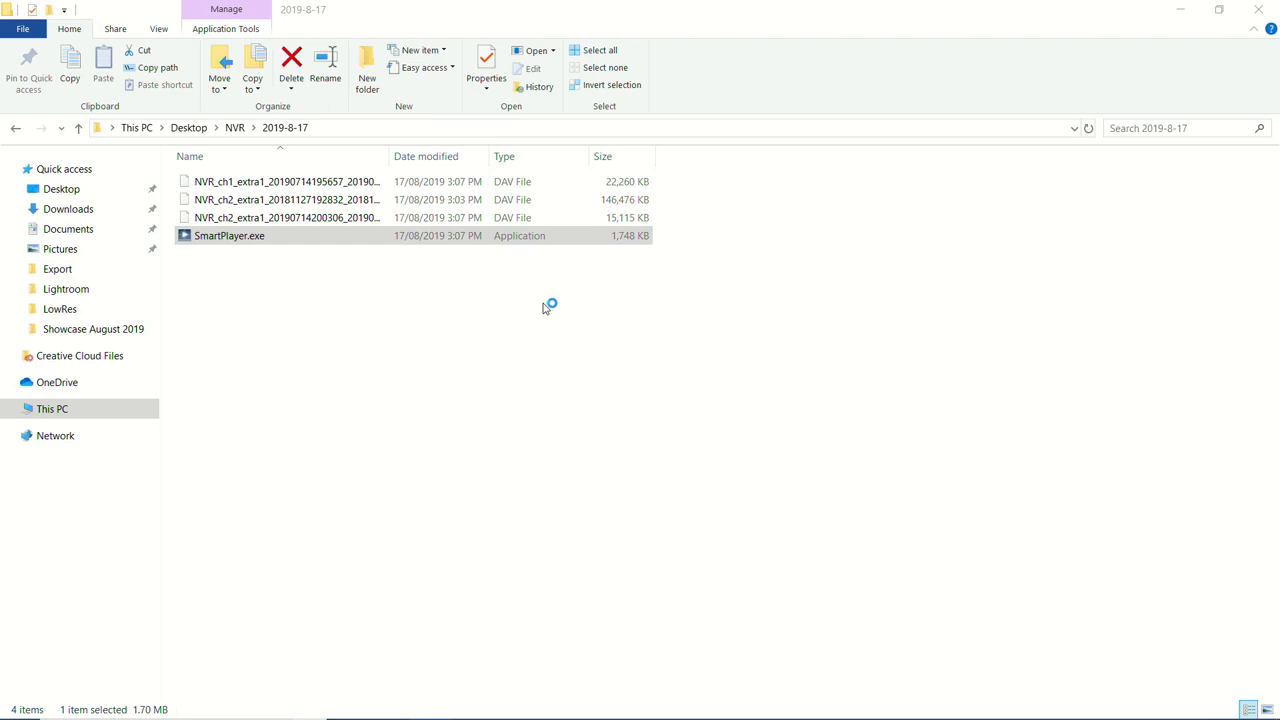
double_click(228, 236)
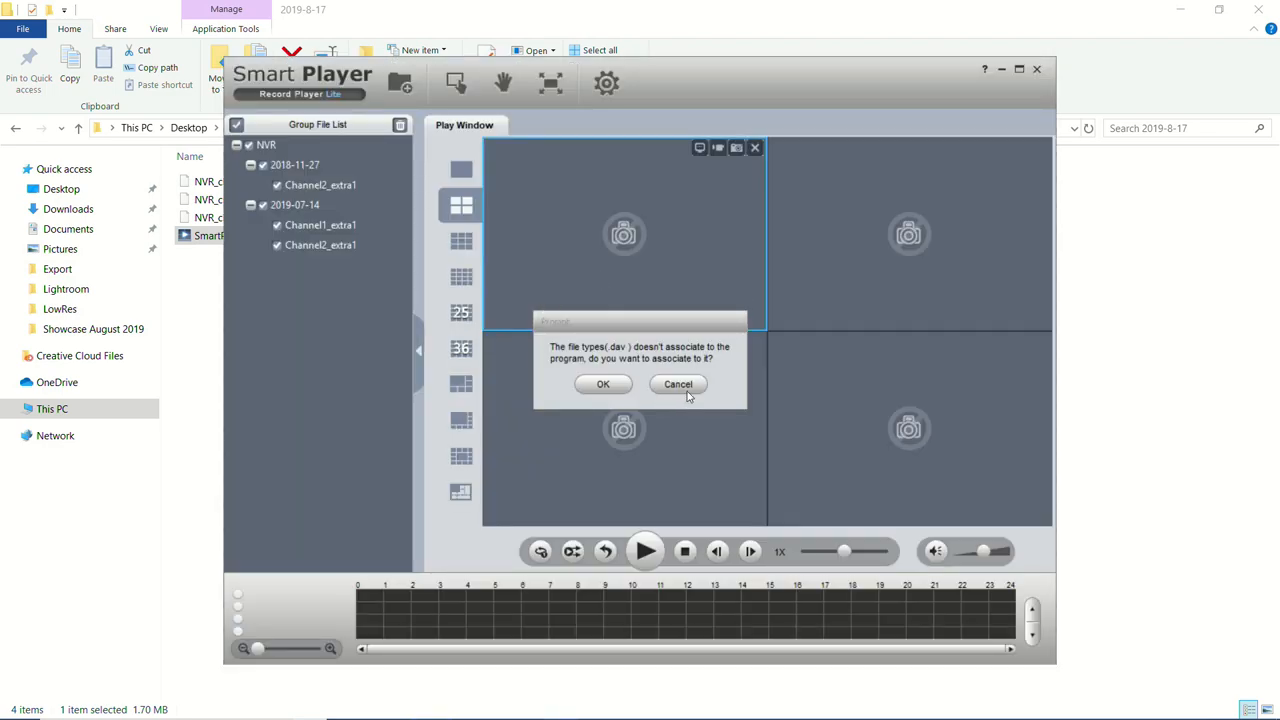
click(678, 384)
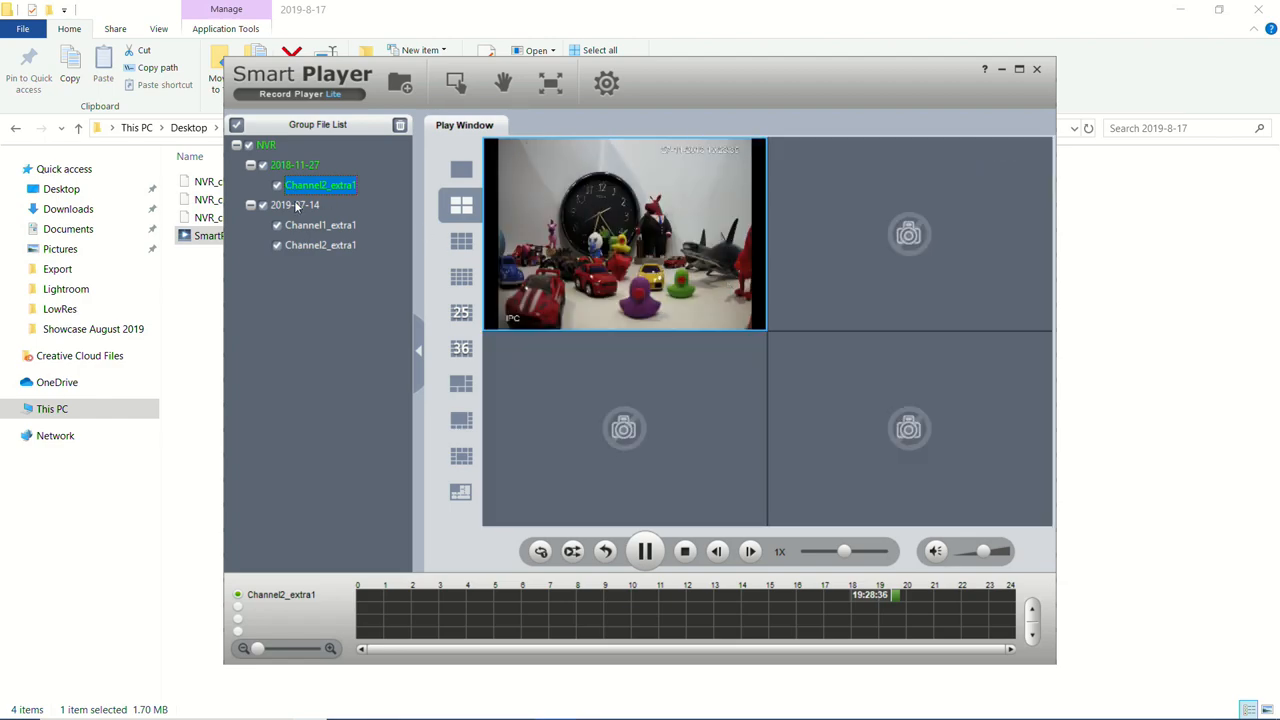
click(320, 224)
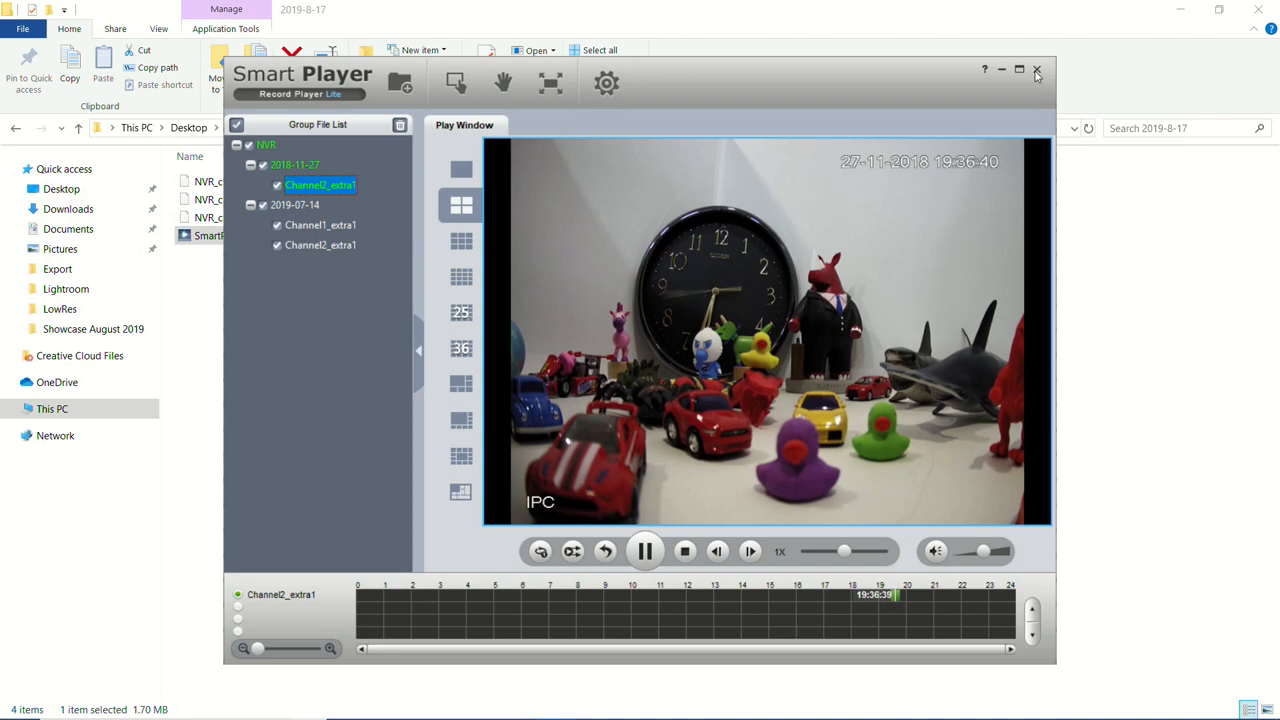
Close Smart Player and bring up the rhinoco.com.au Support page
click(1036, 68)
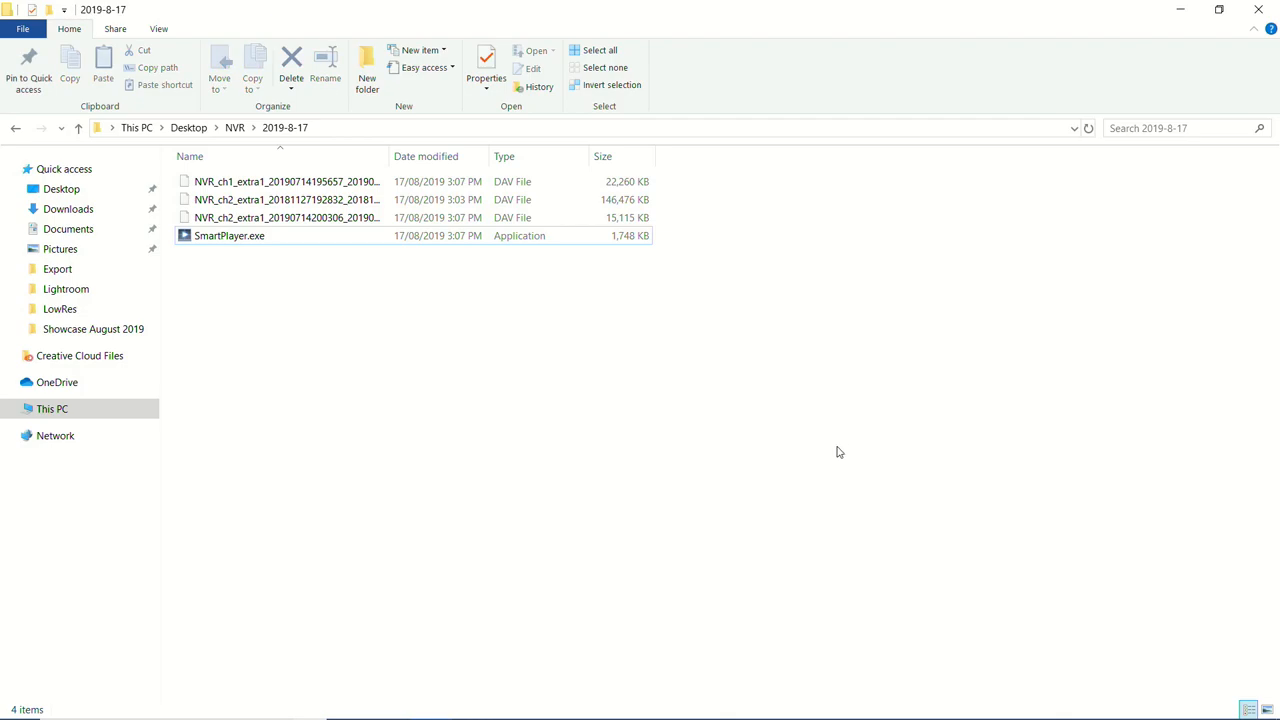
click(472, 704)
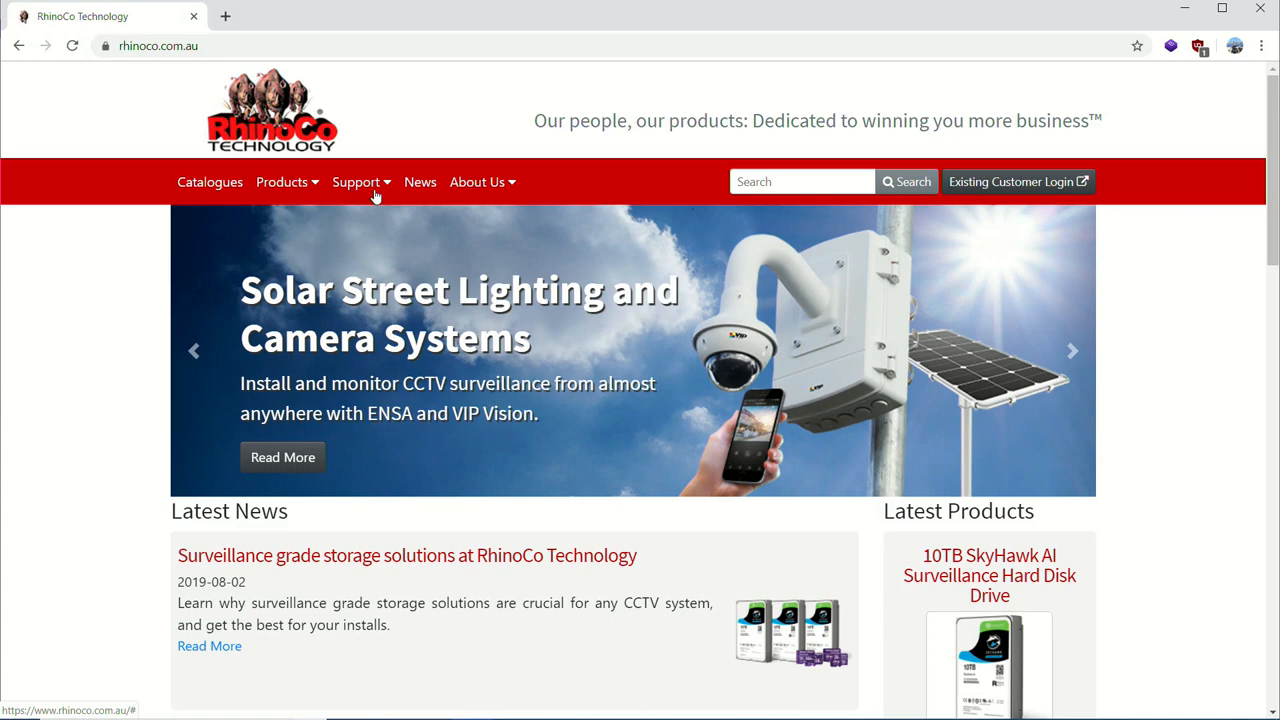
click(200, 46)
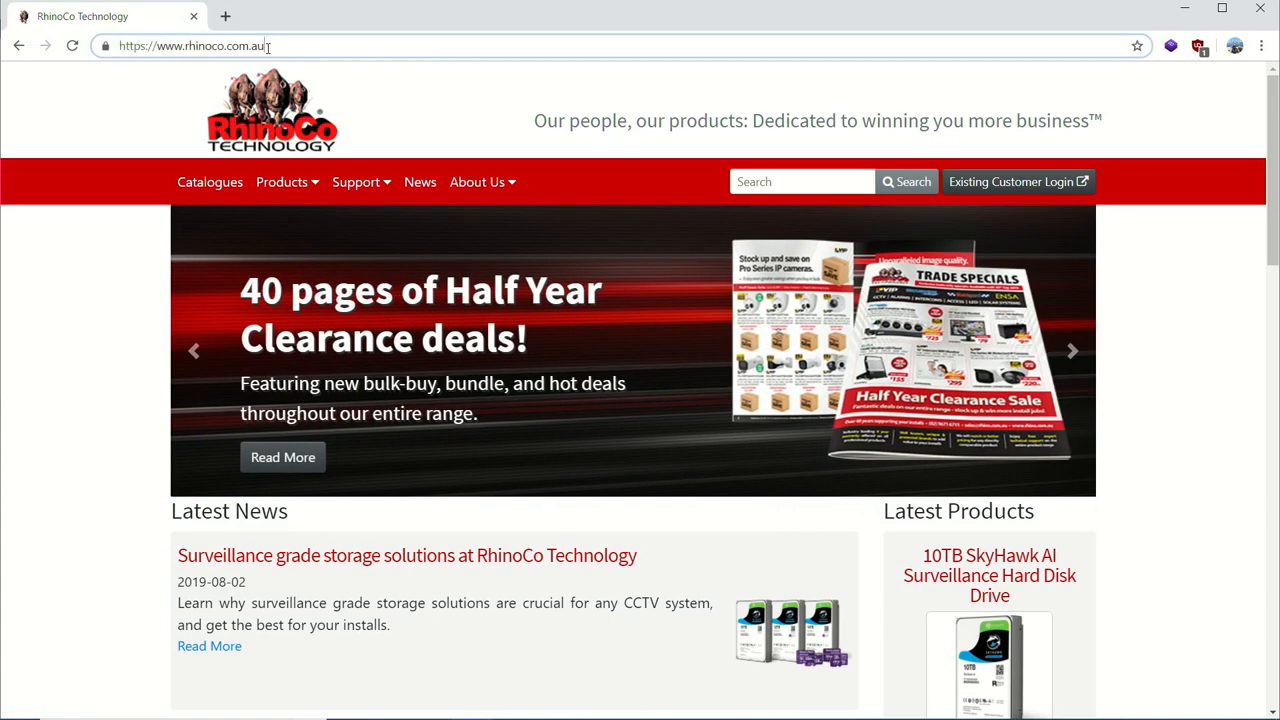
click(356, 180)
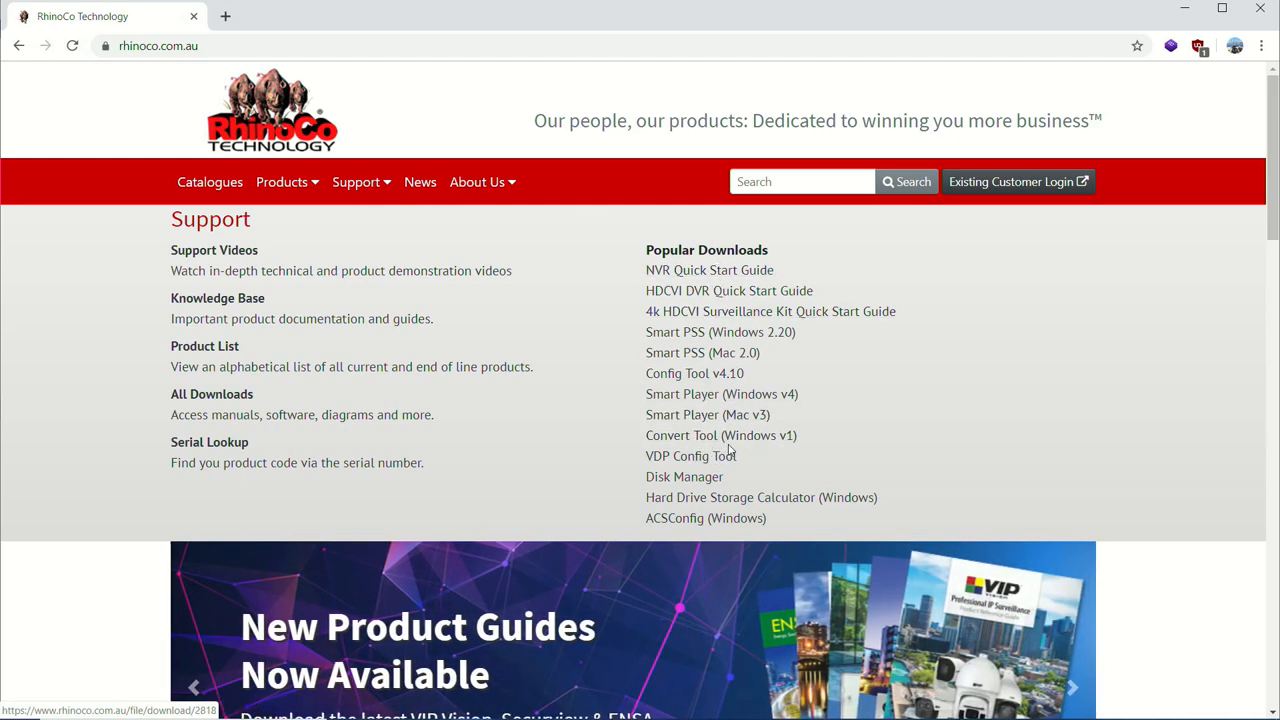
mouse_move(720, 436)
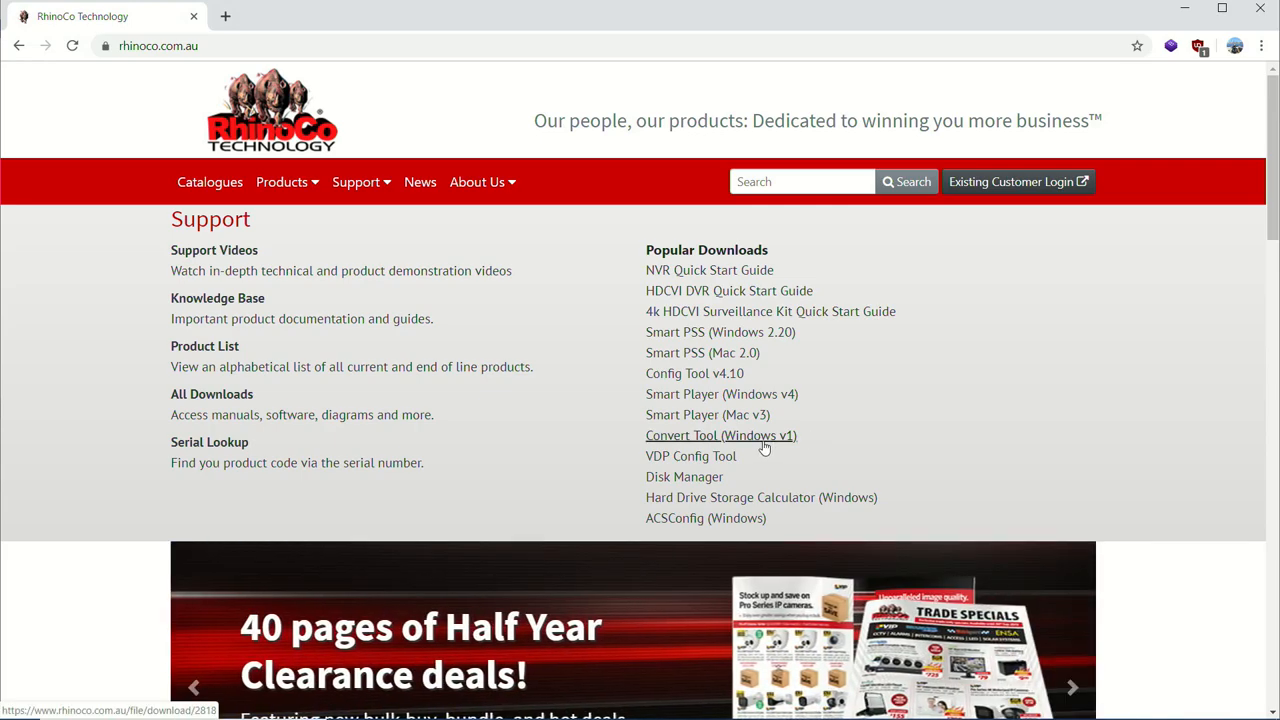
Download the Convert Tool (Windows v1) zip and open it from the downloads bar
click(720, 436)
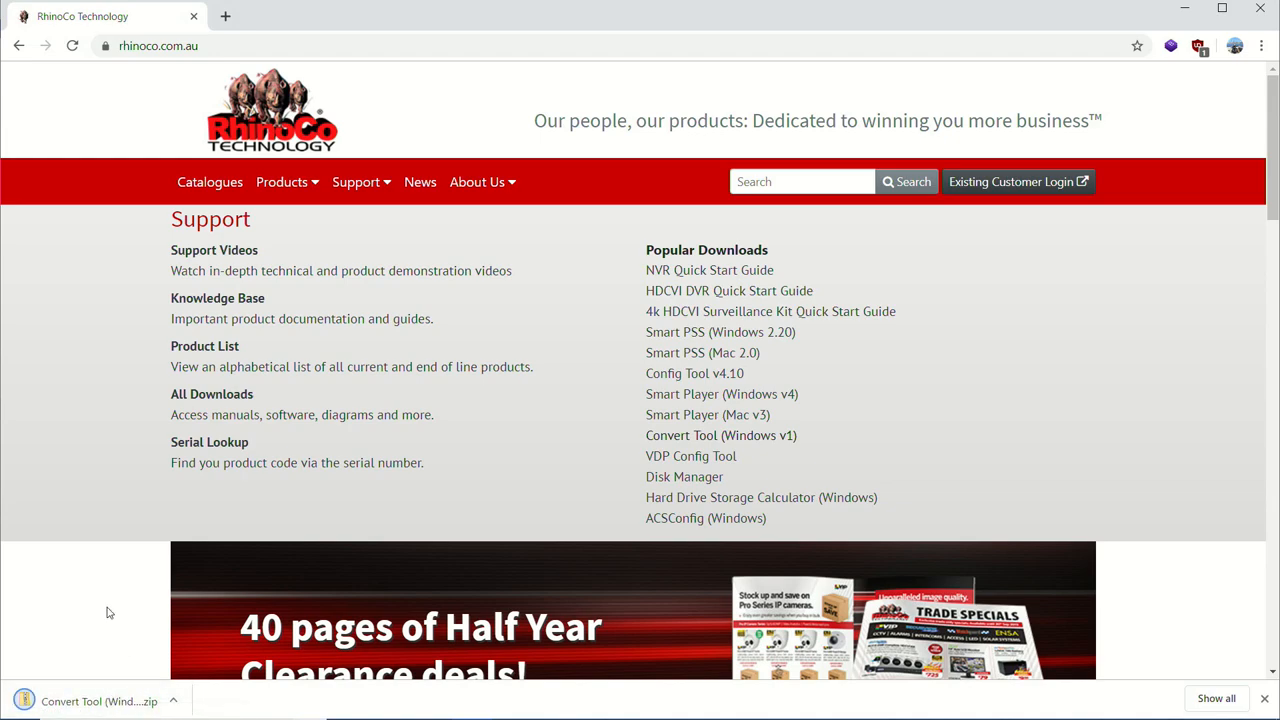
click(100, 700)
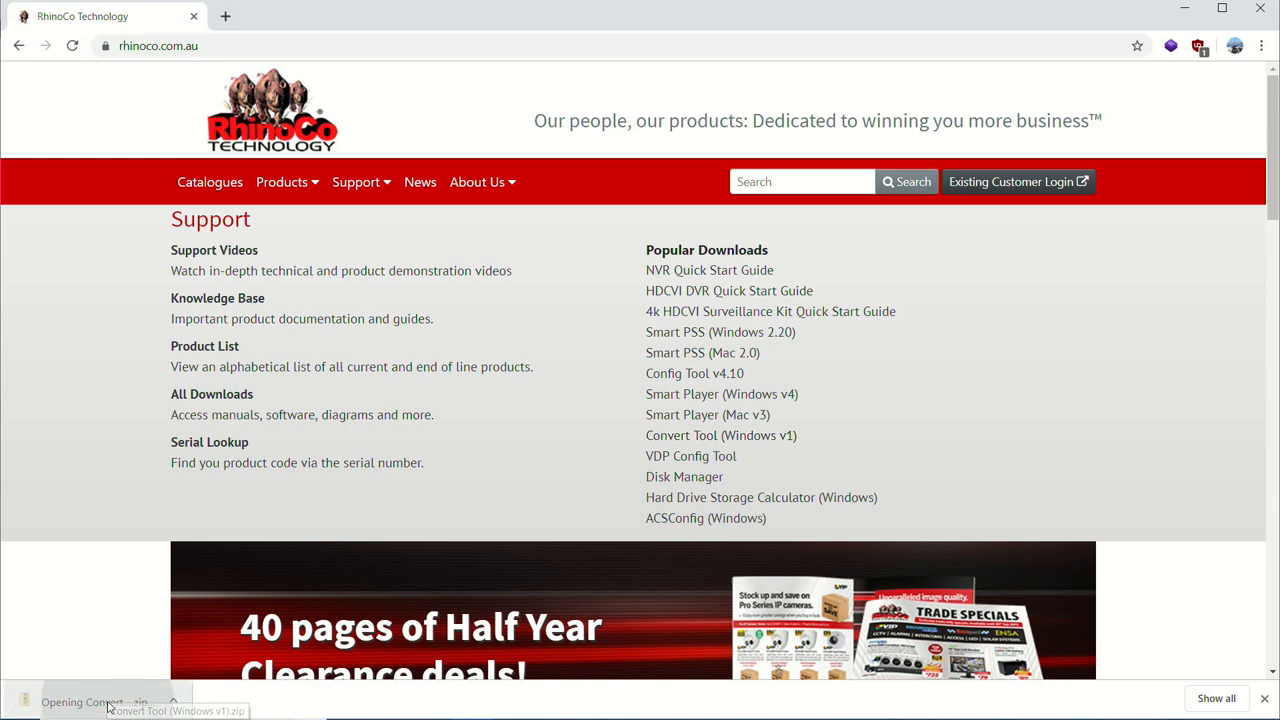
Look inside the zip's ConvertTool folder and return to the archive's top level
click(96, 702)
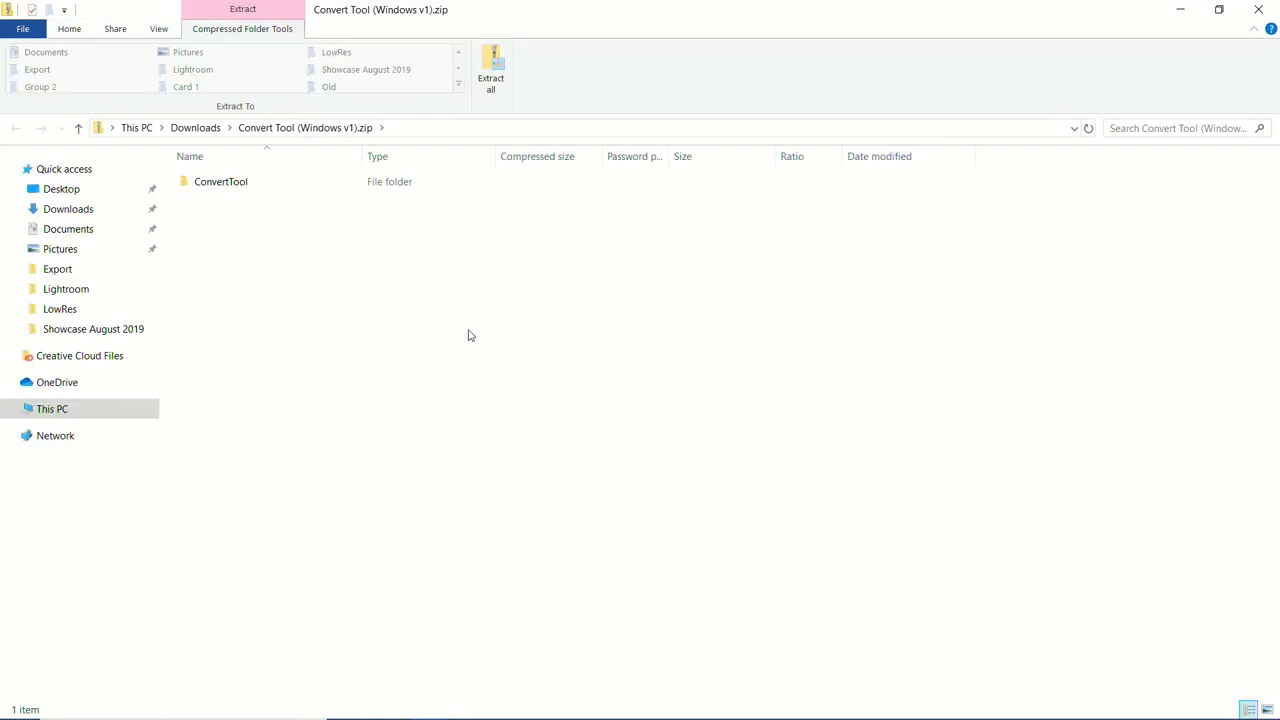
mouse_move(622, 258)
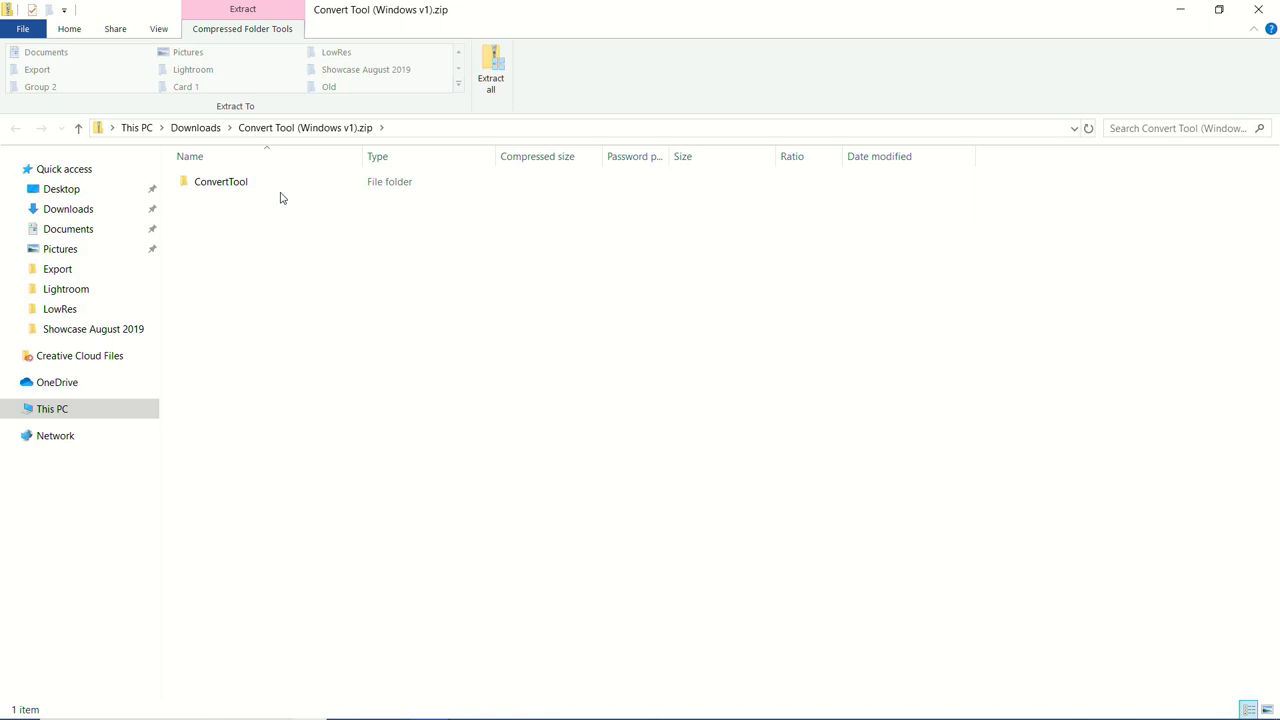
double_click(220, 180)
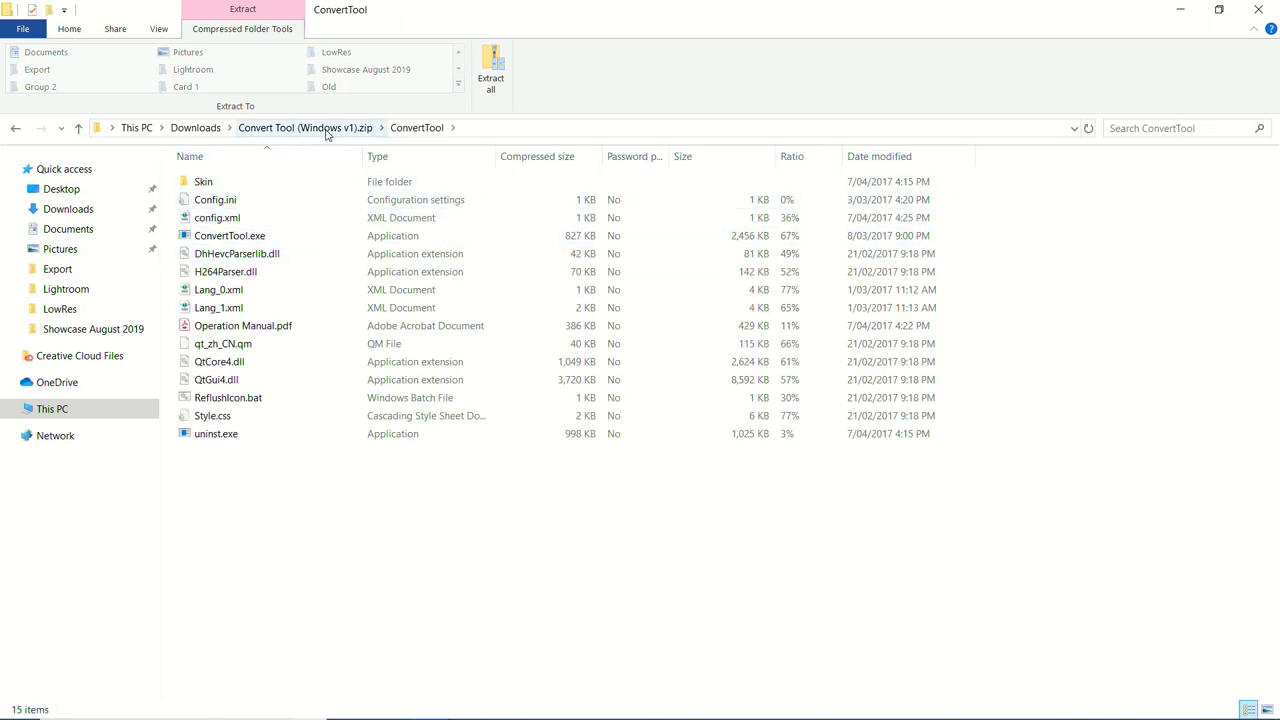
click(304, 128)
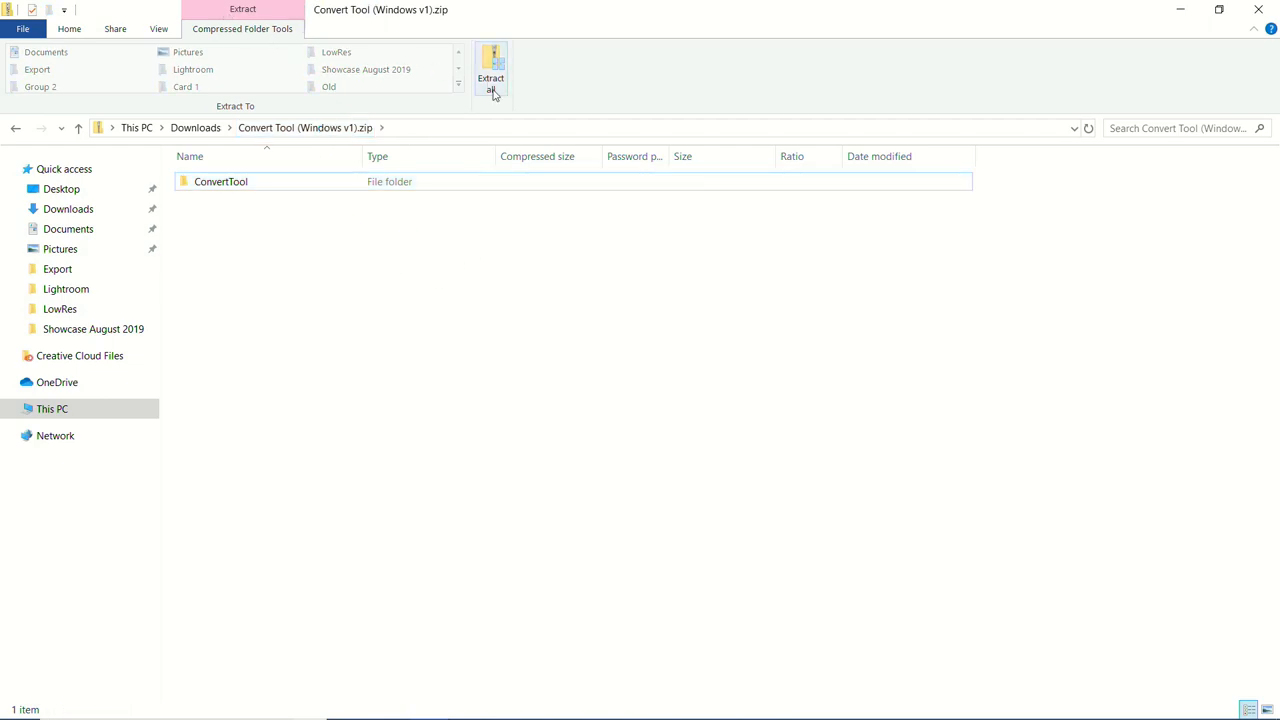
Extract the whole archive to the Desktop, creating a ConvertTool folder beside NVR and Old
click(490, 78)
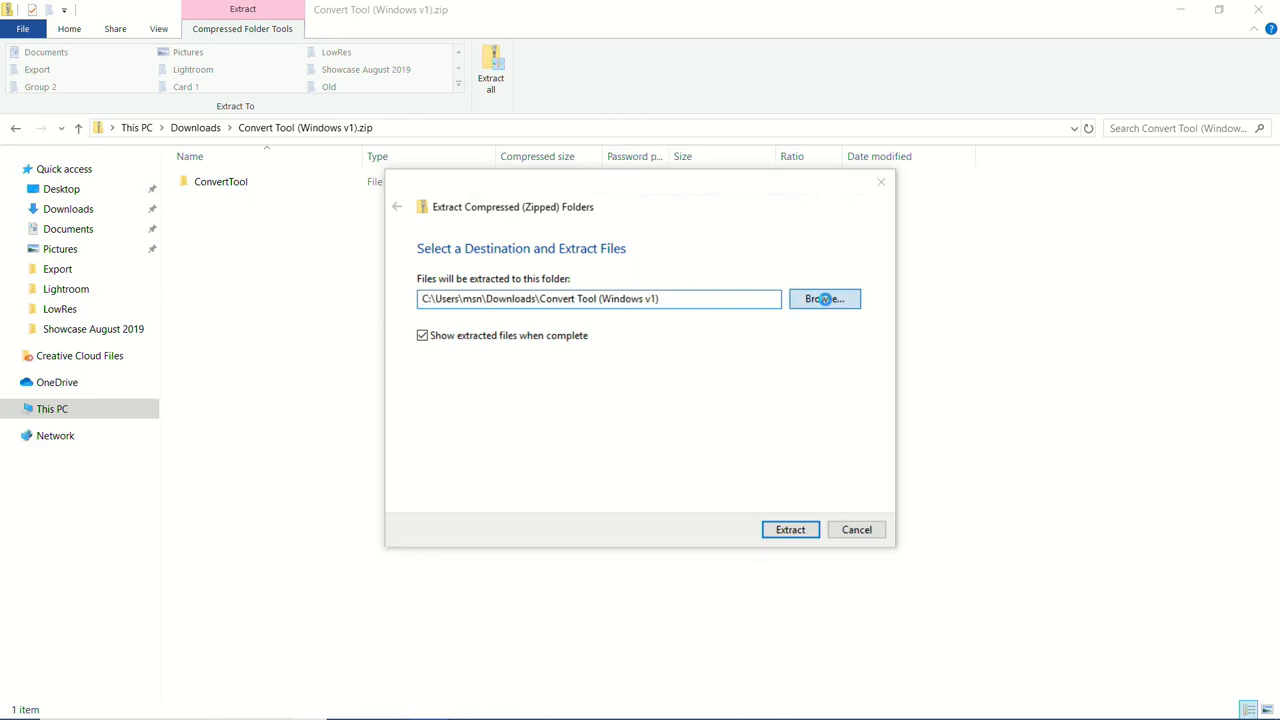
click(824, 298)
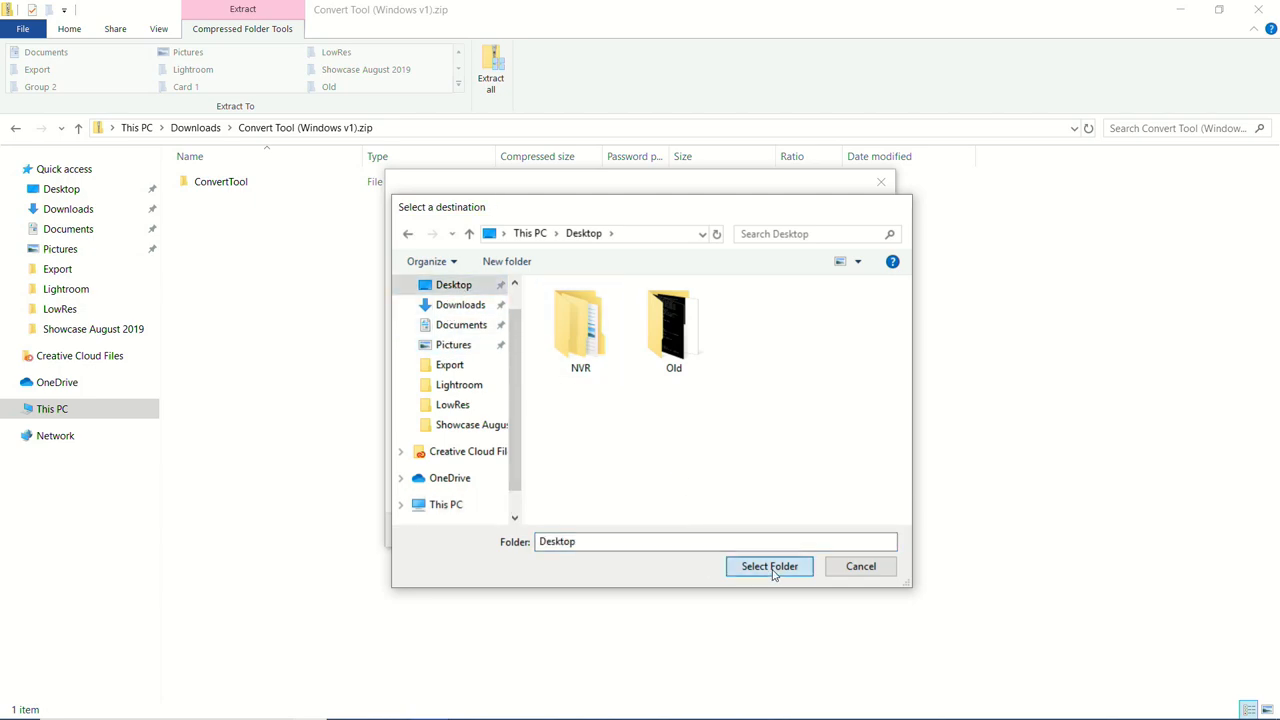
click(768, 566)
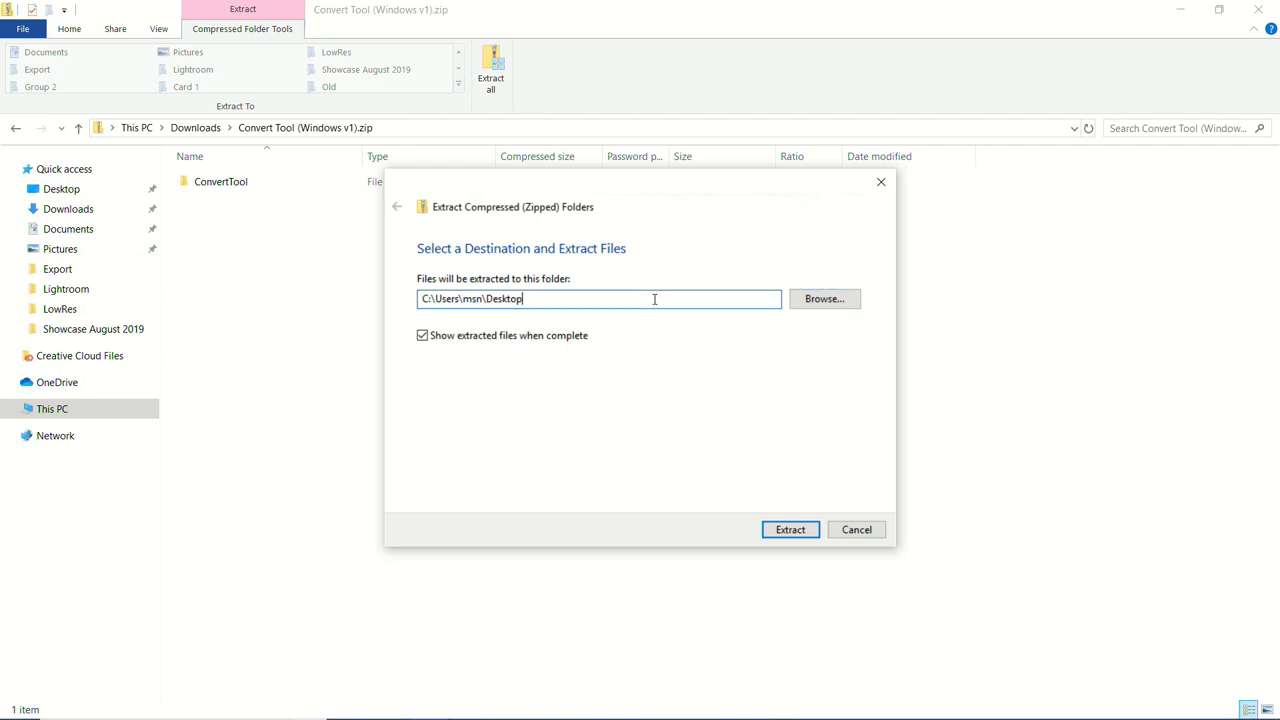
mouse_move(688, 374)
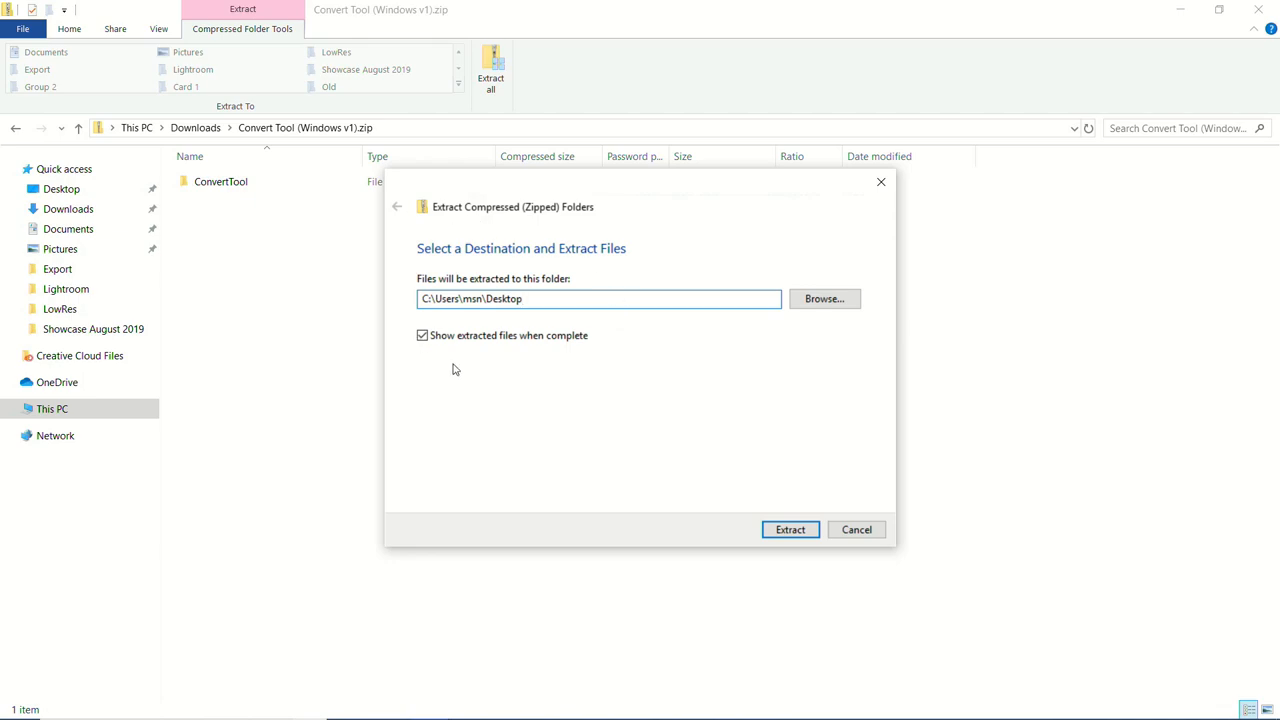
mouse_move(636, 358)
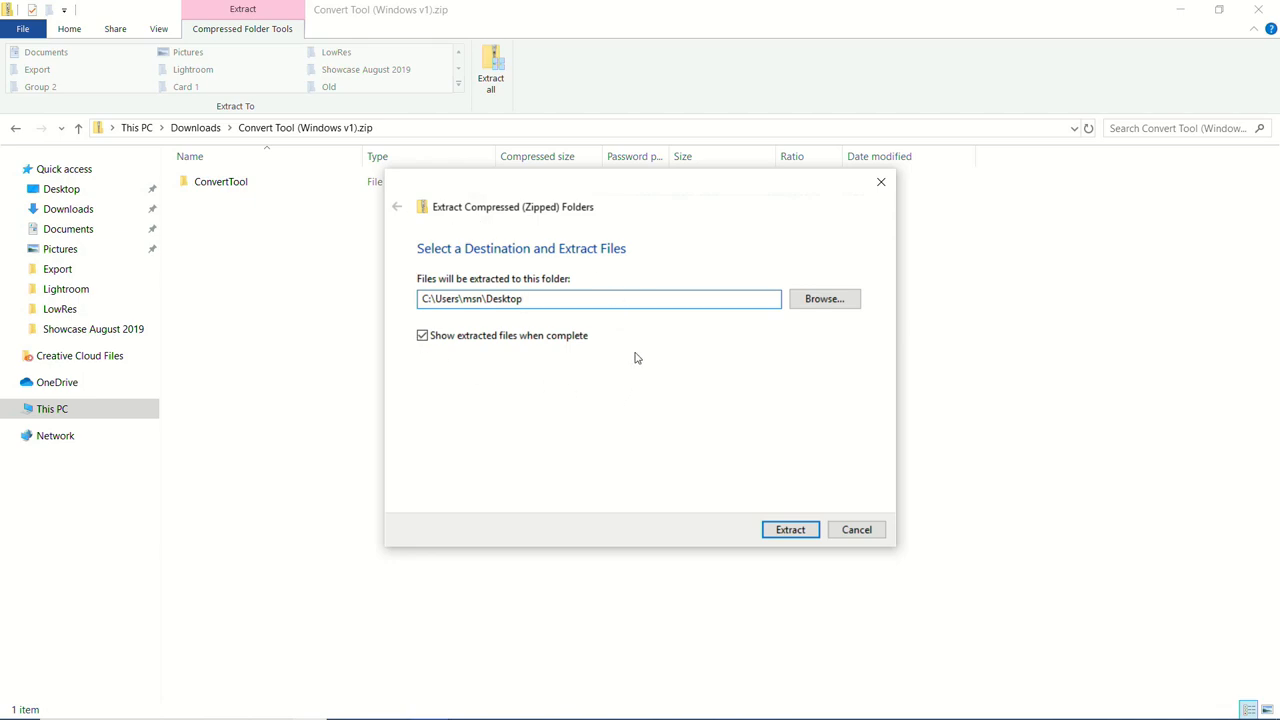
click(598, 298)
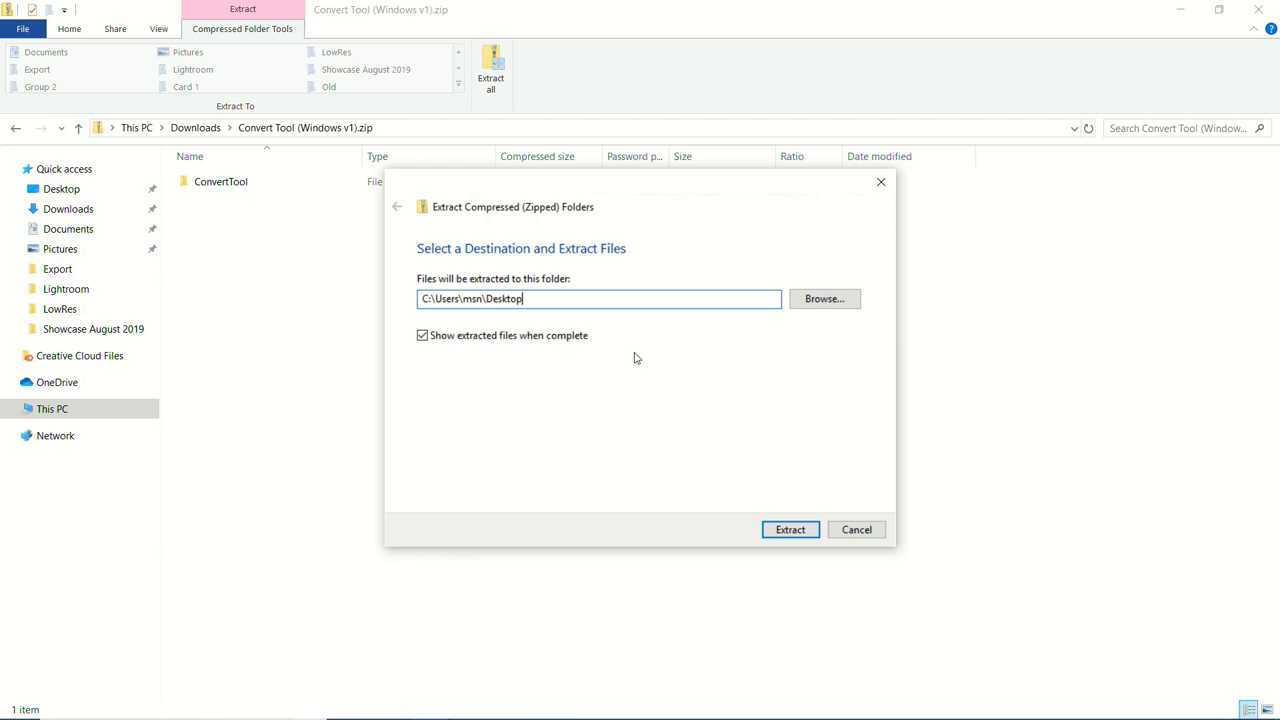
mouse_move(616, 412)
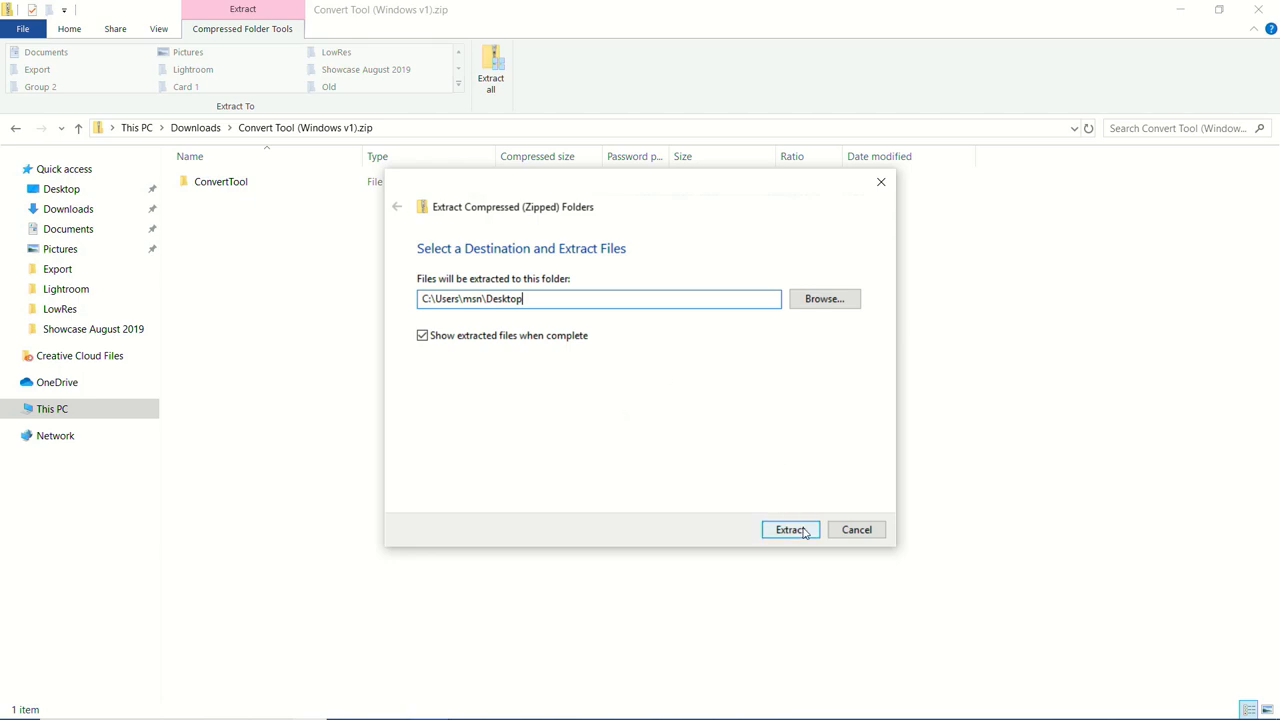
click(790, 528)
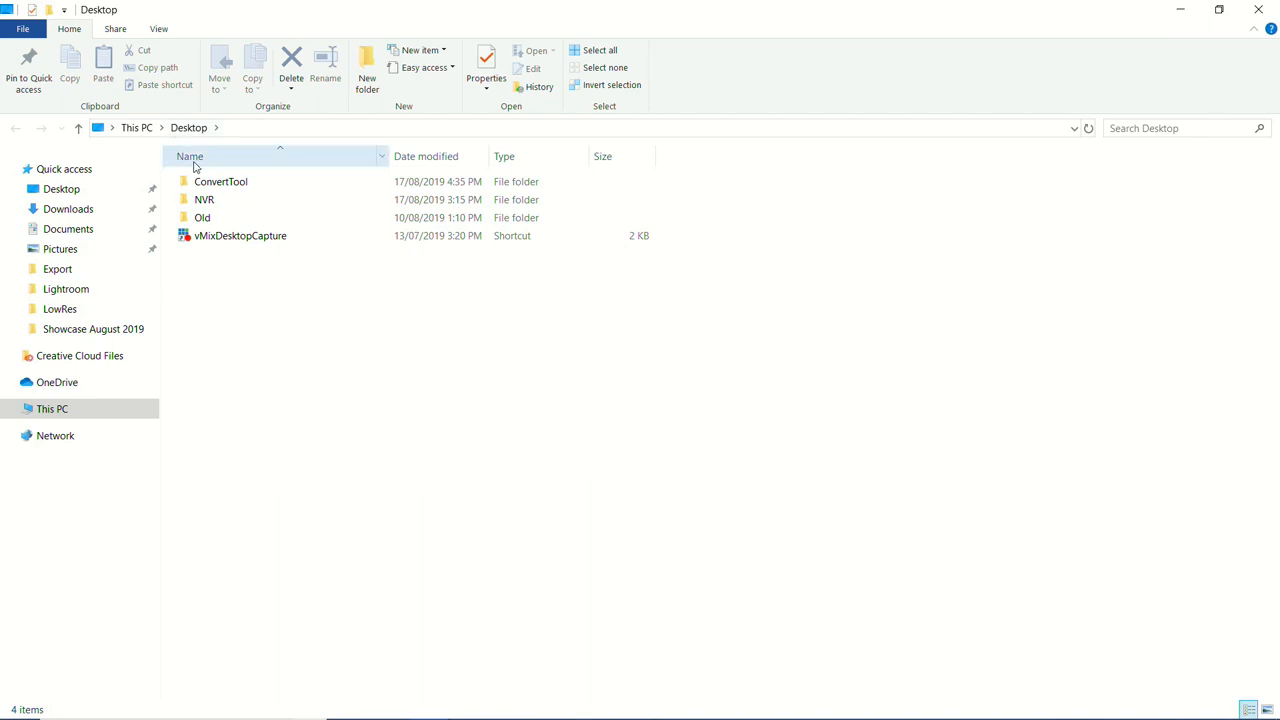
Open the Desktop's ConvertTool folder and select ConvertTool.exe
click(220, 180)
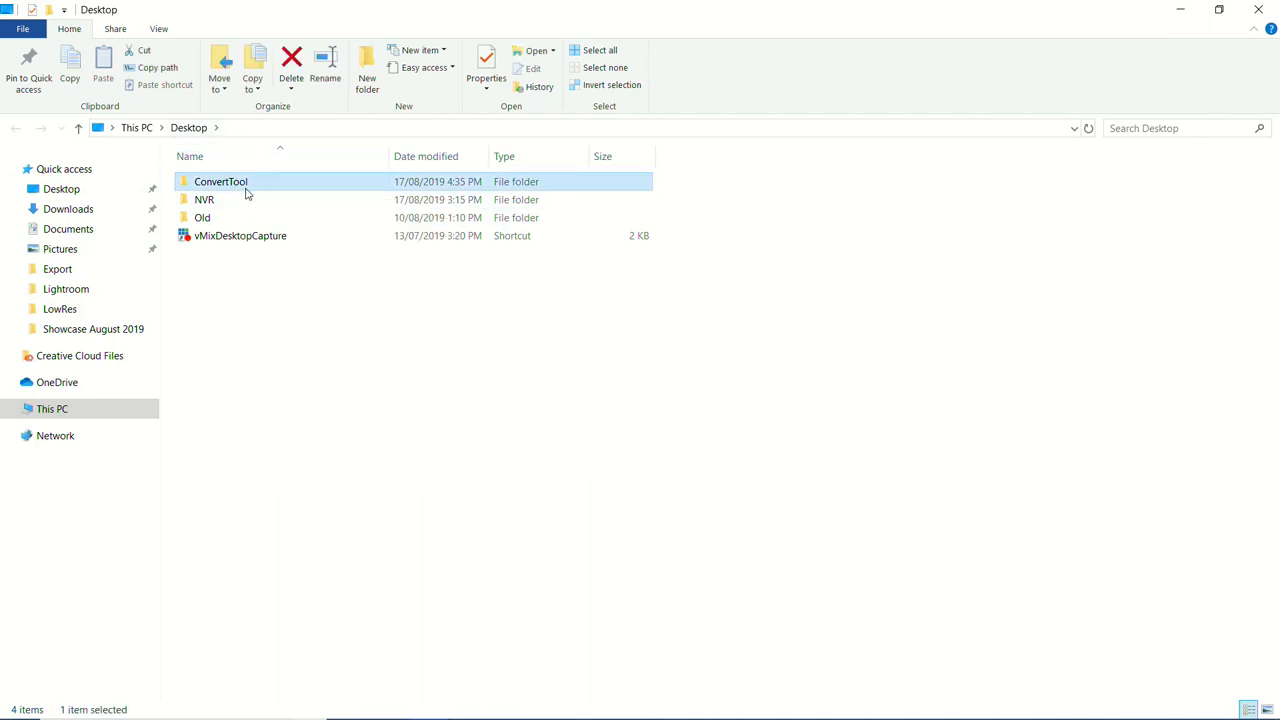
double_click(220, 180)
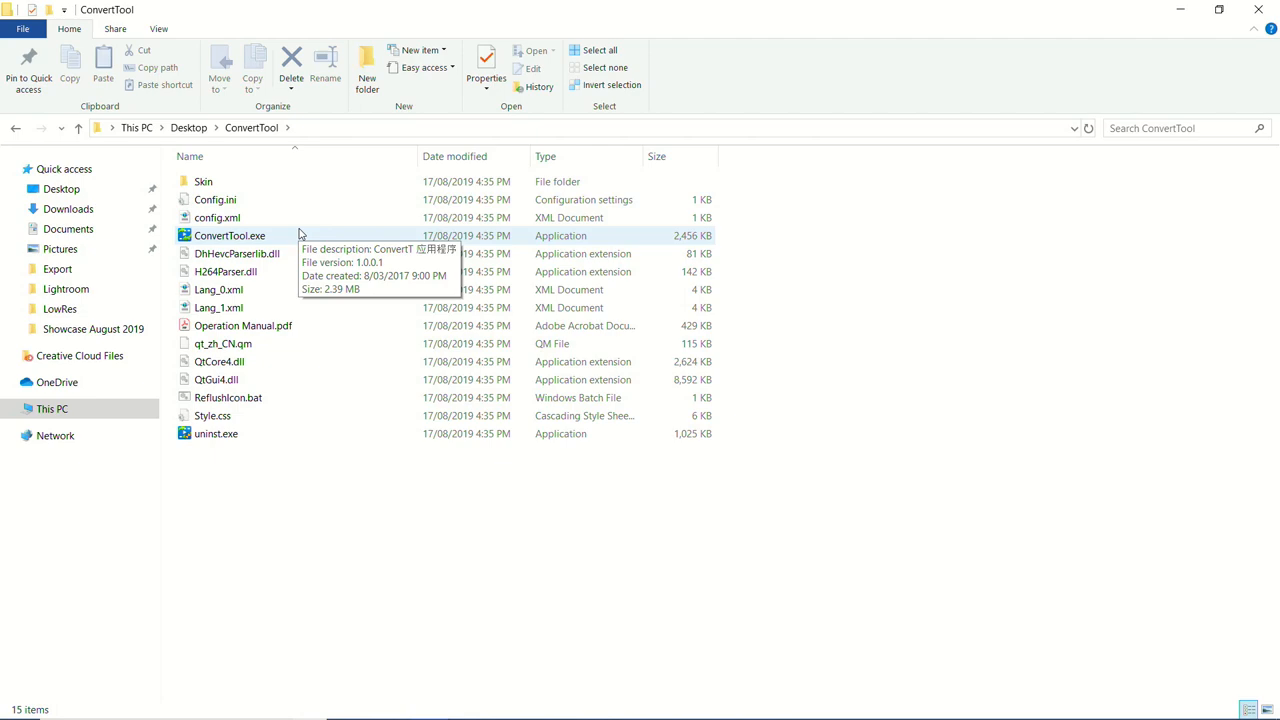
click(228, 236)
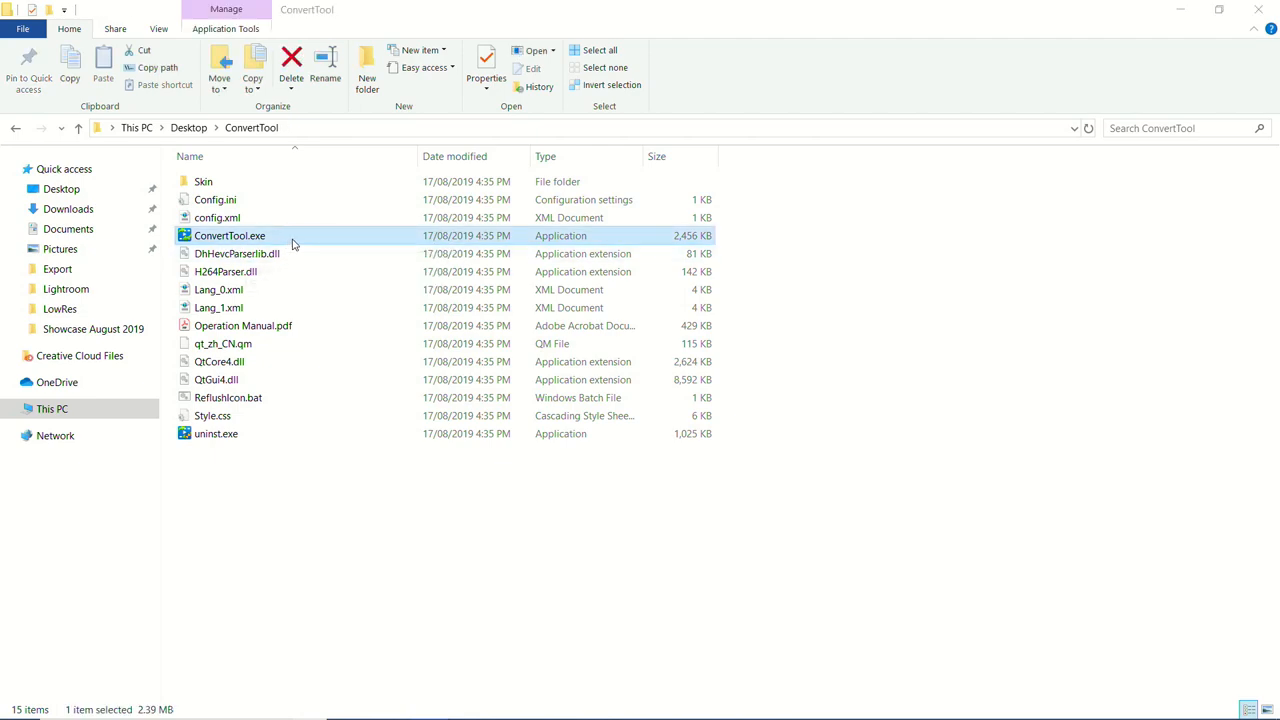
Launch Video Transcode from ConvertTool.exe
double_click(228, 236)
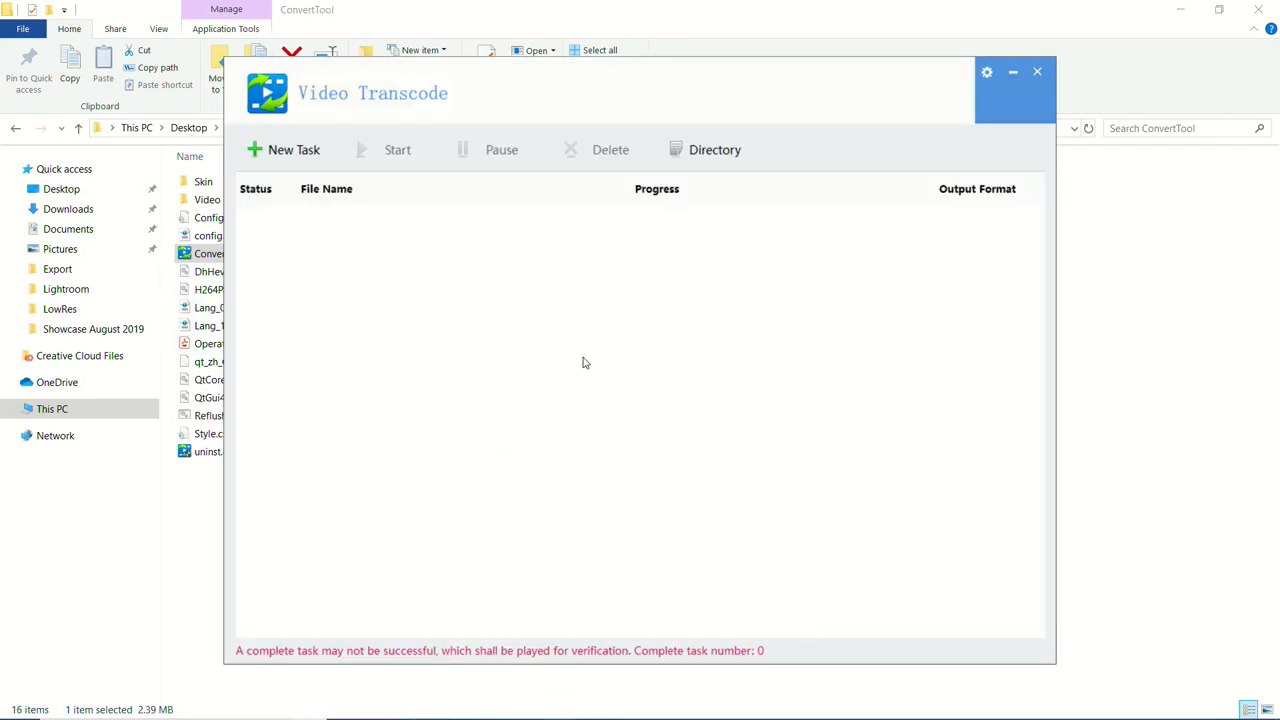
mouse_move(448, 144)
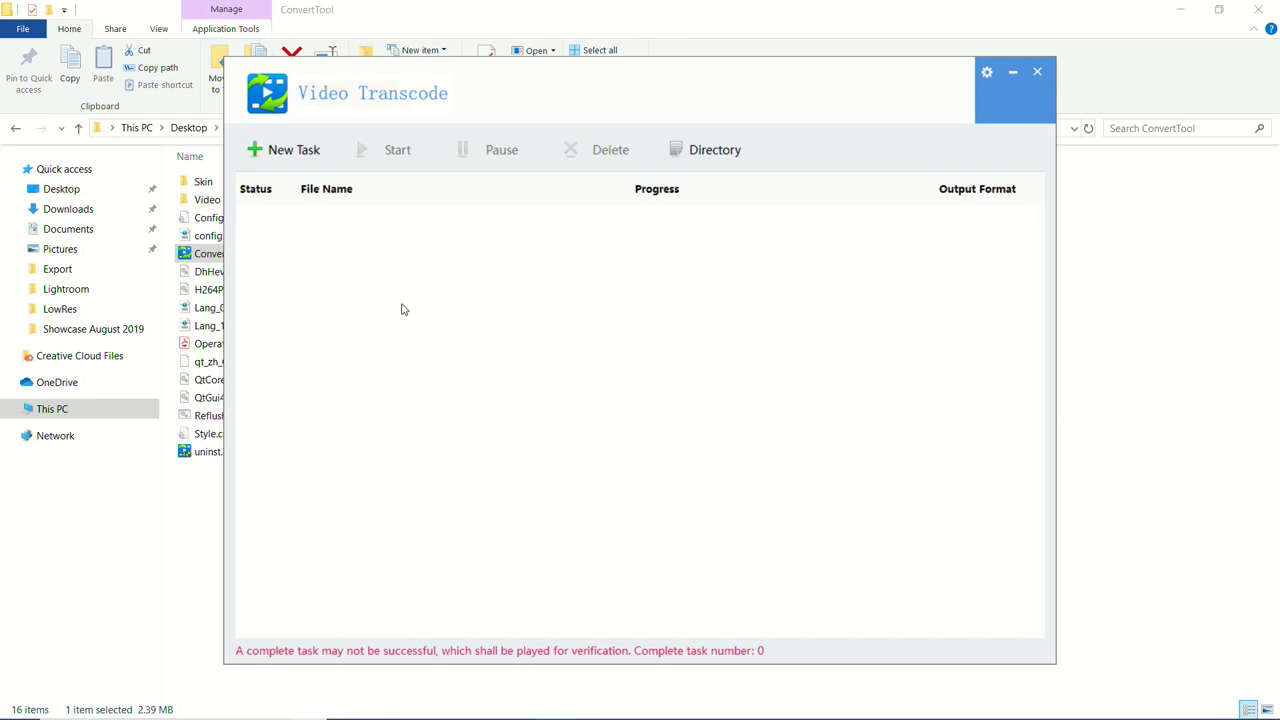
mouse_move(432, 92)
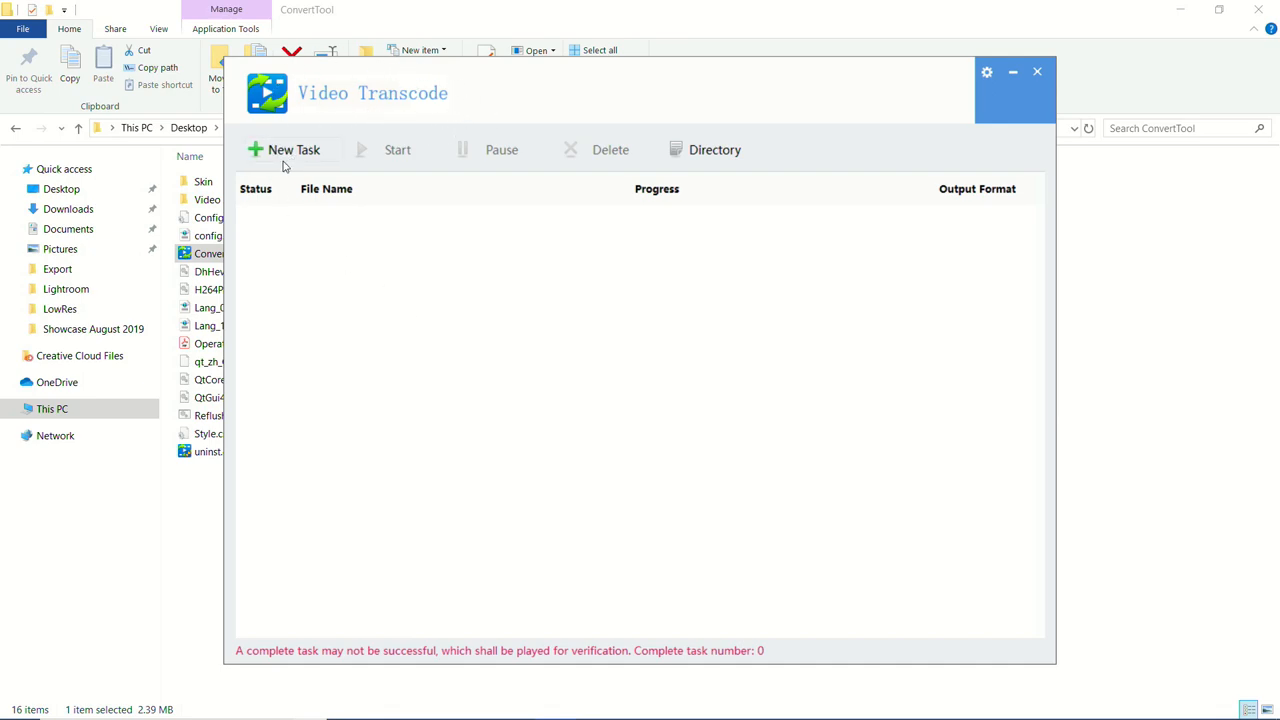
mouse_move(320, 218)
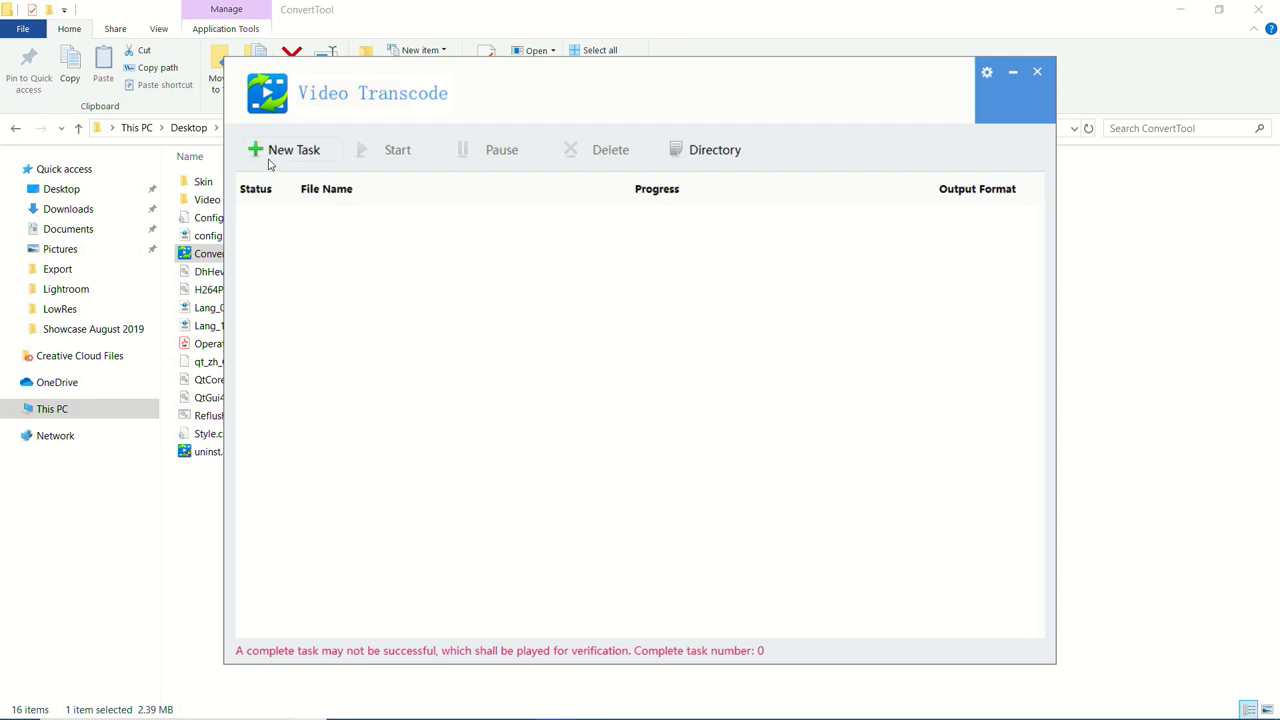
mouse_move(294, 148)
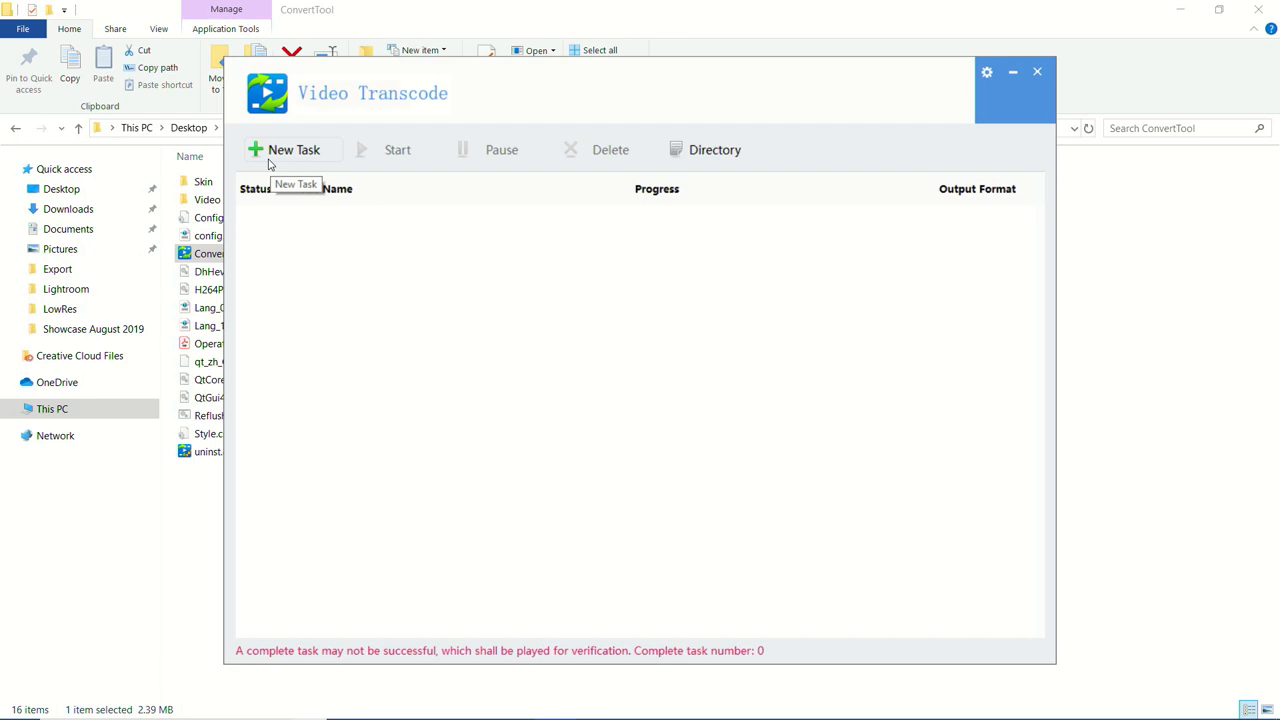
Start a new task and add the ch1 DAV recording from Desktop\NVR\2019-8-17
click(292, 148)
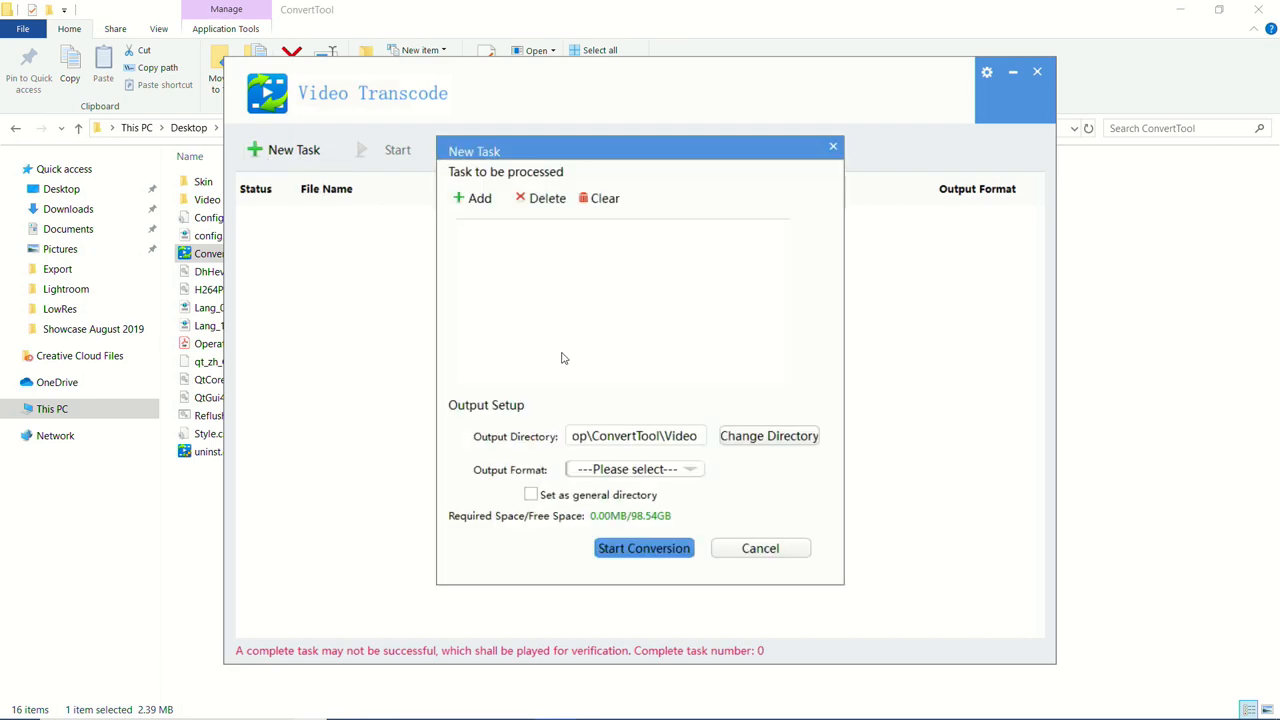
mouse_move(280, 148)
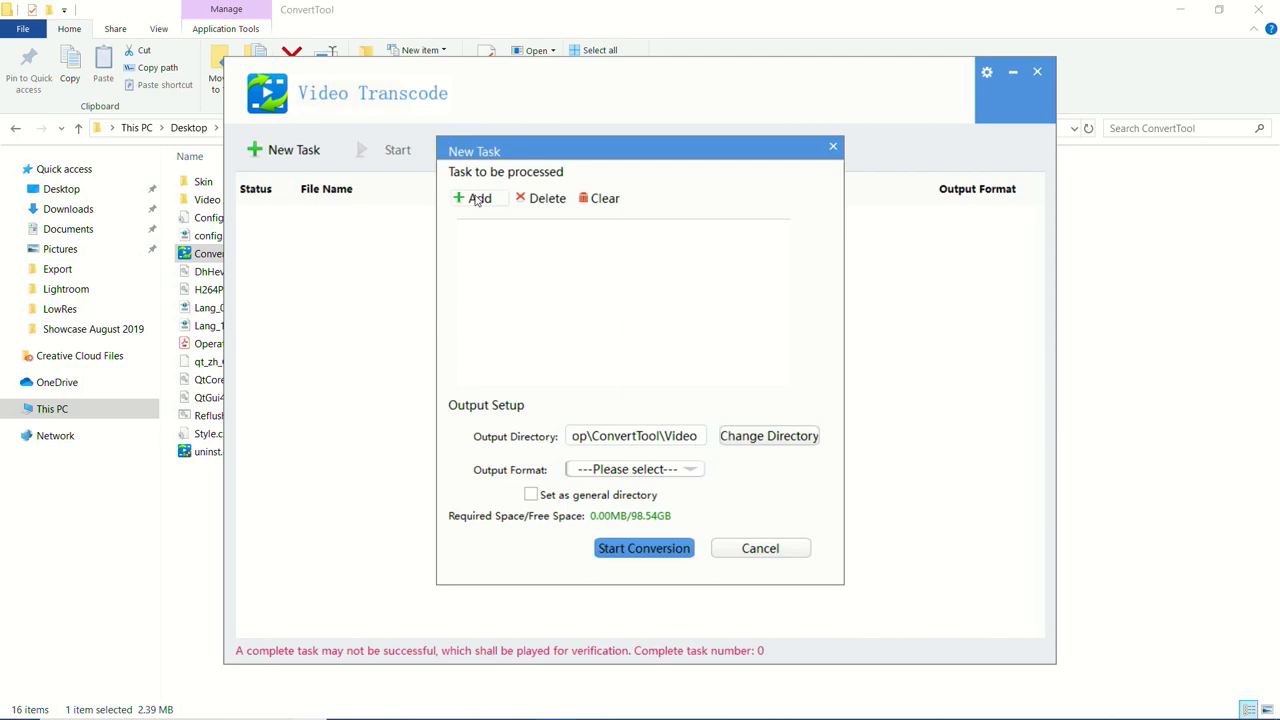
click(476, 198)
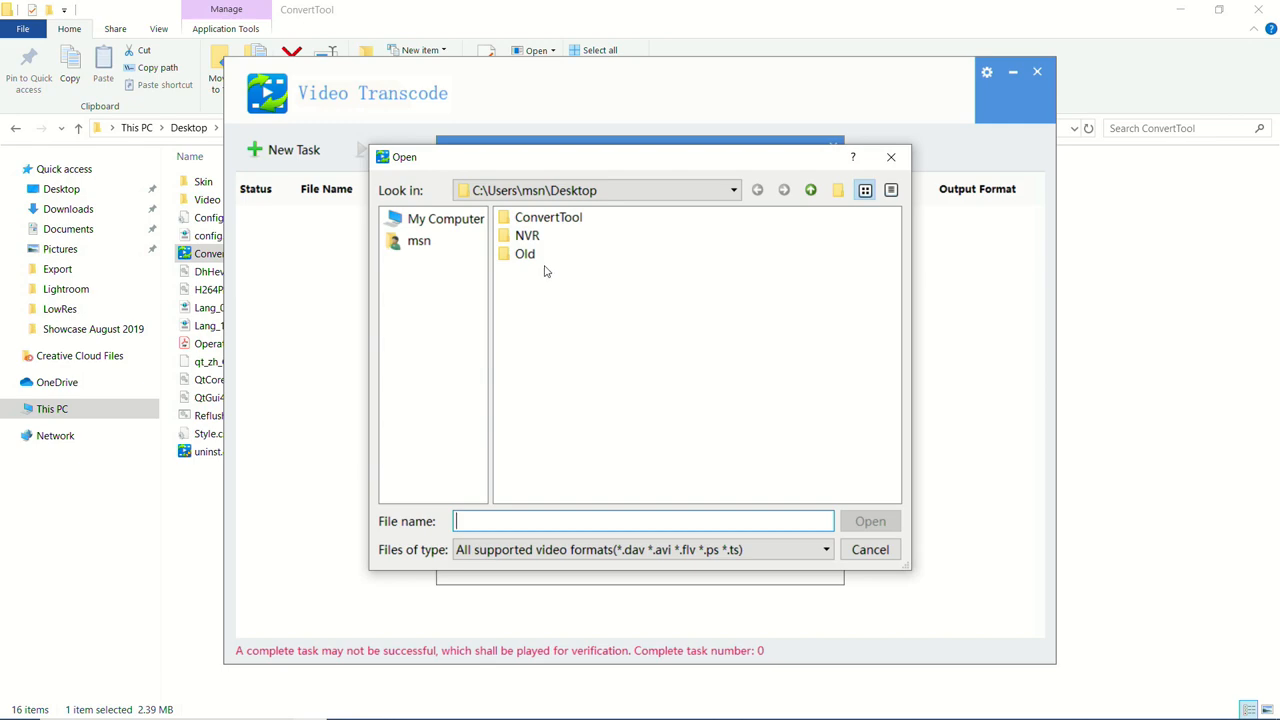
click(528, 236)
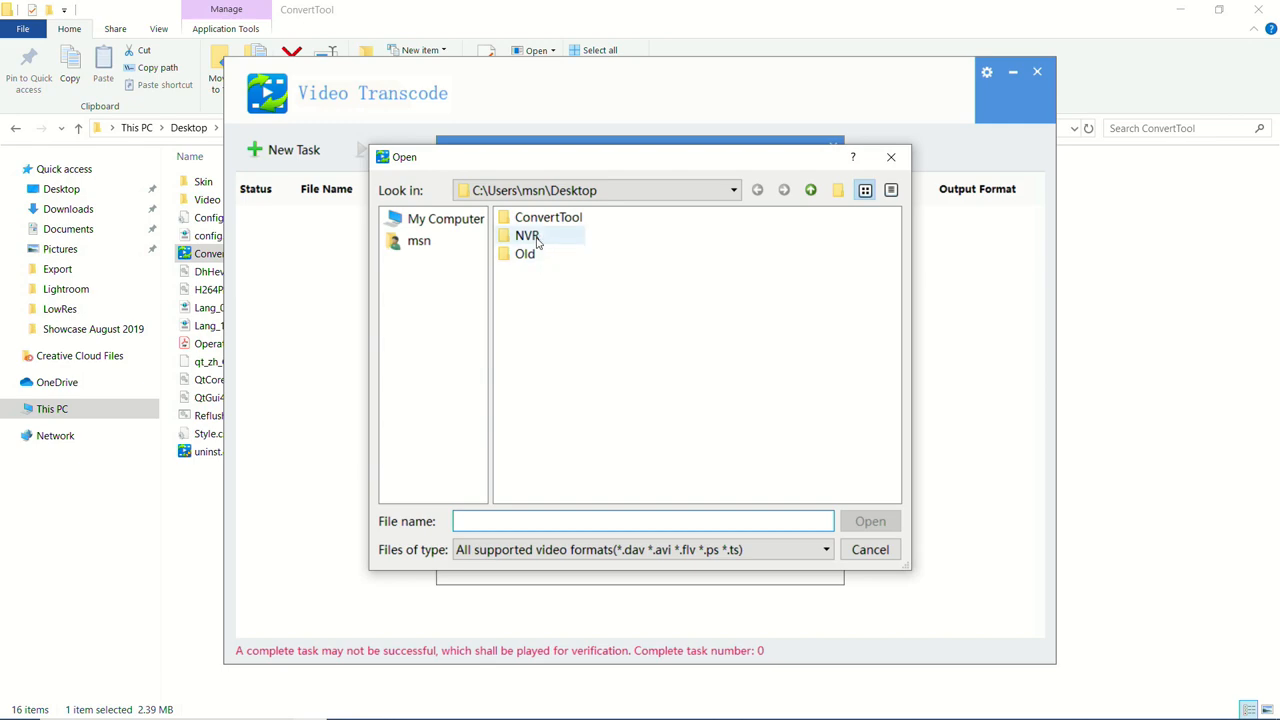
double_click(528, 236)
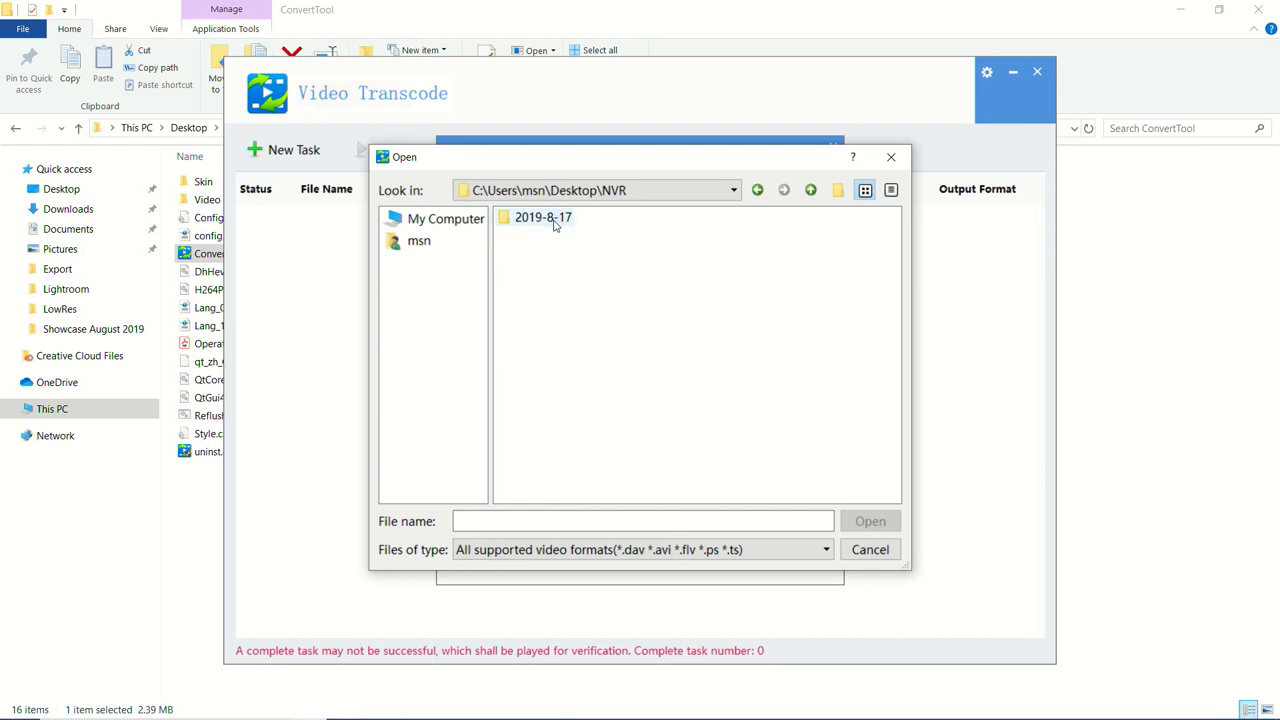
click(544, 216)
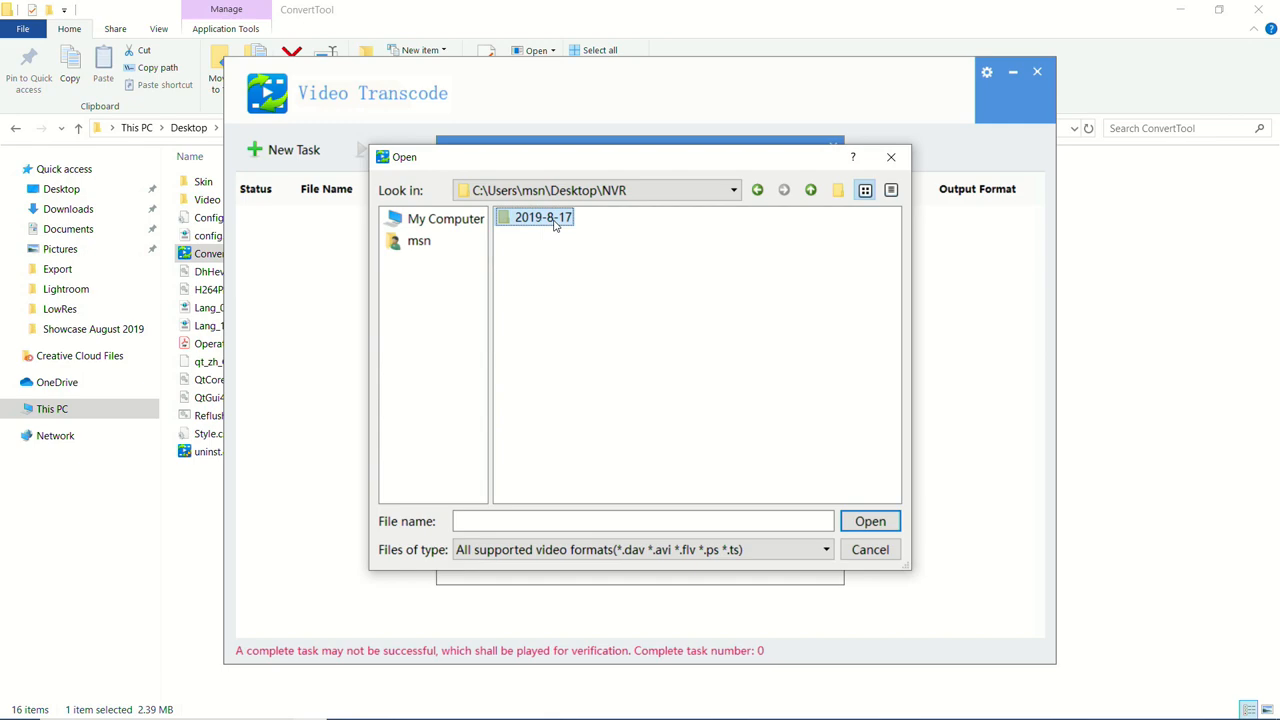
double_click(544, 216)
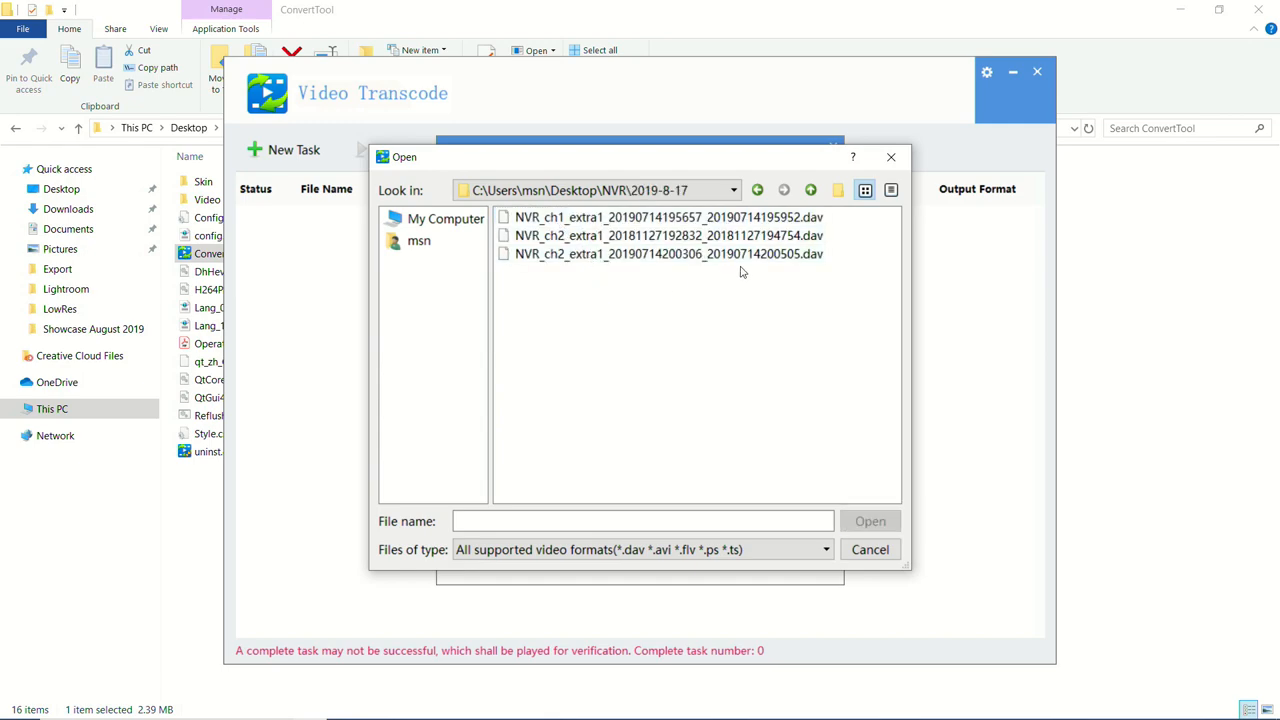
click(668, 216)
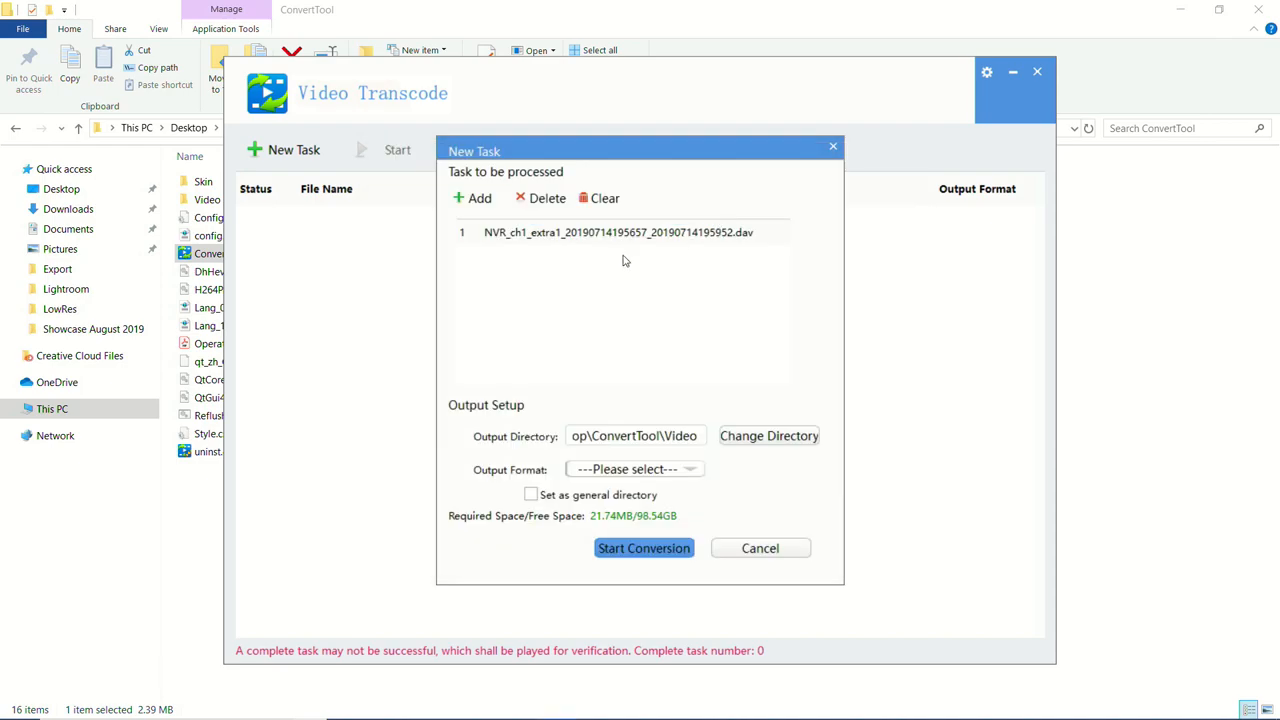
Add the second and third DAV recordings from the same folder to the task
click(616, 232)
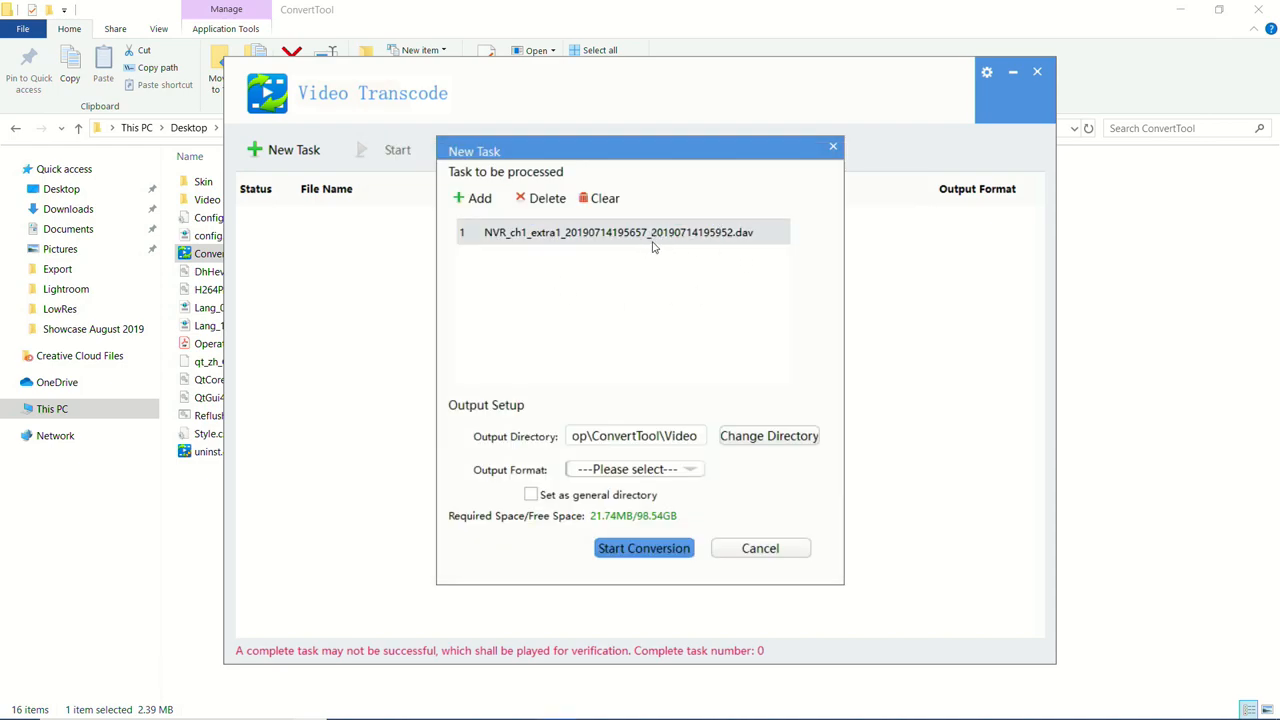
mouse_move(512, 270)
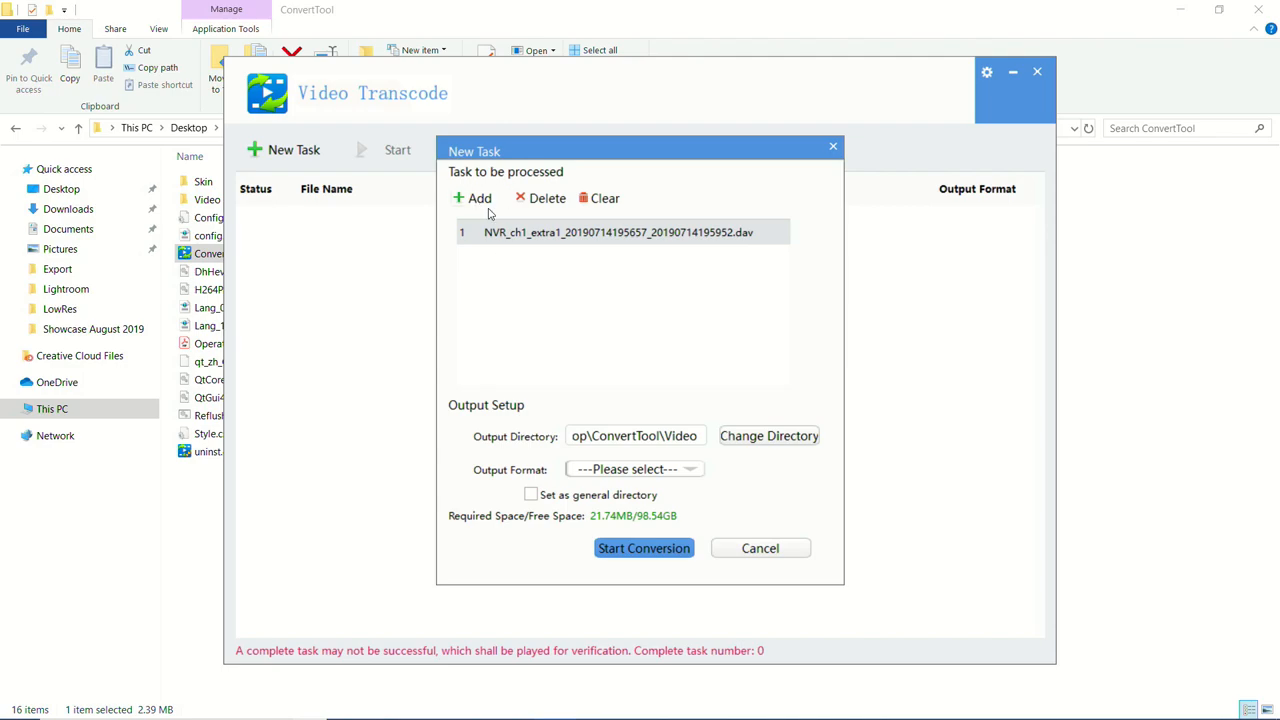
click(472, 198)
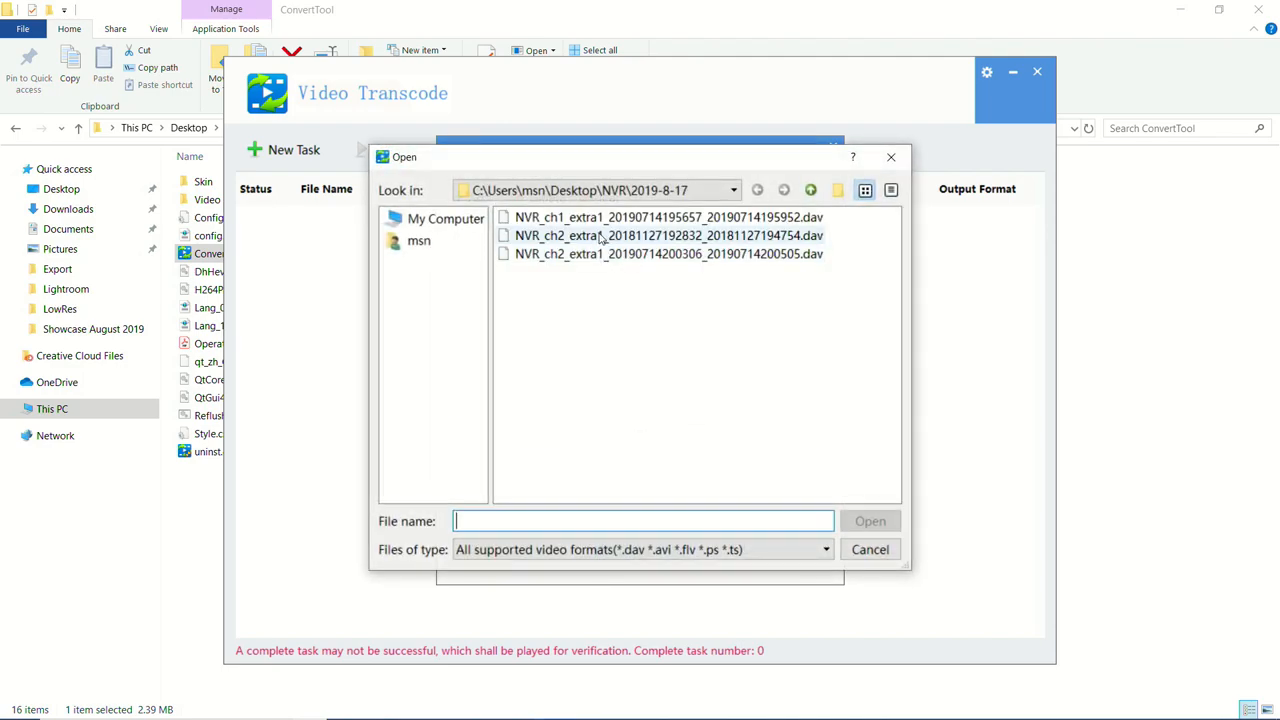
click(868, 520)
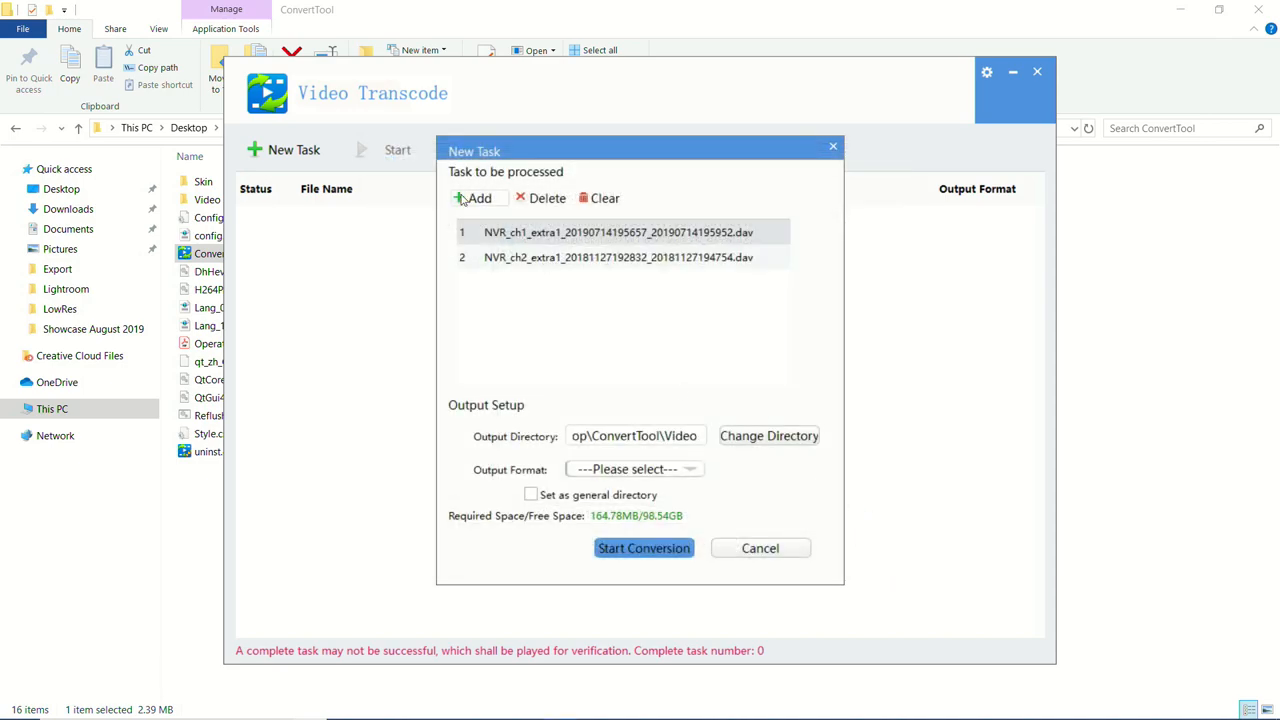
click(476, 198)
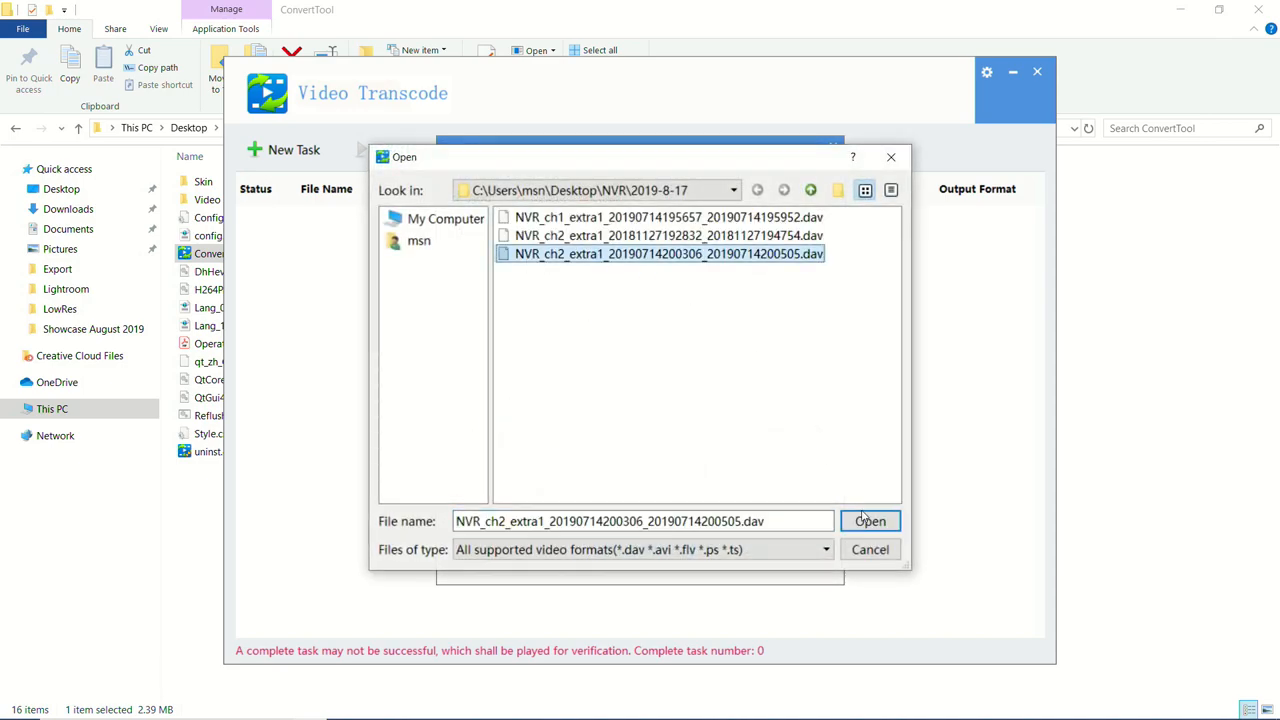
click(868, 520)
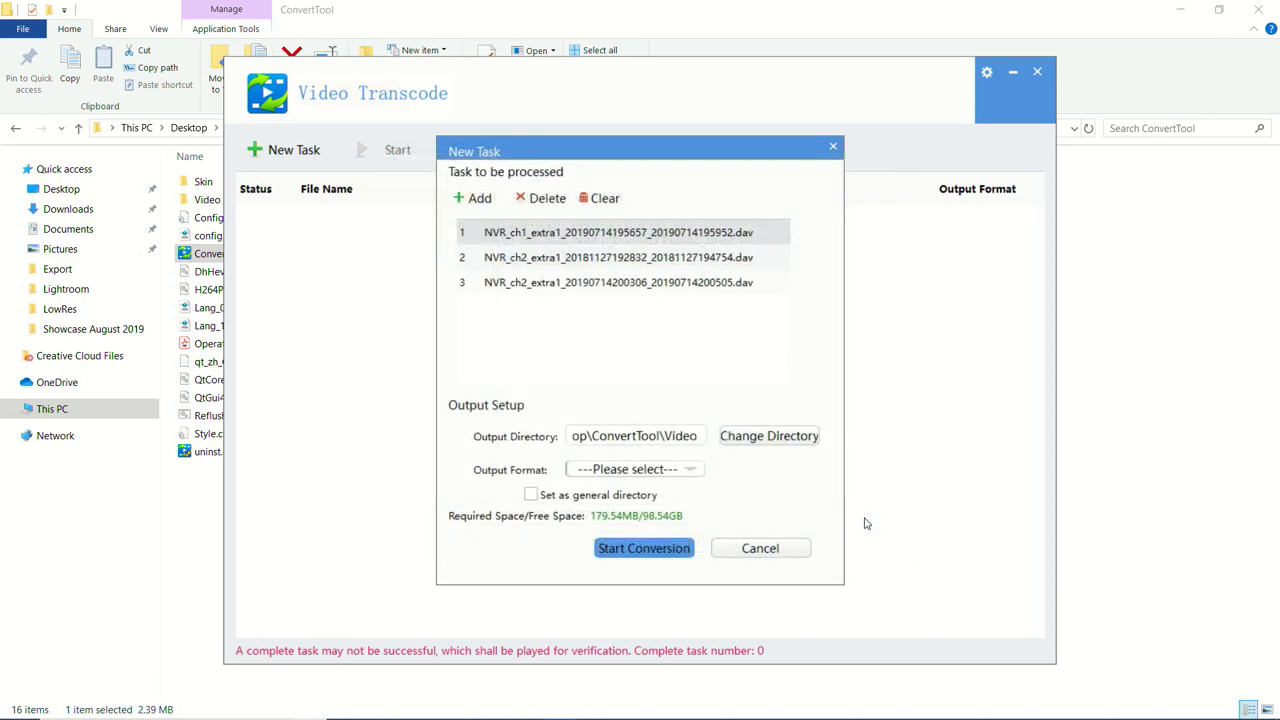
mouse_move(660, 424)
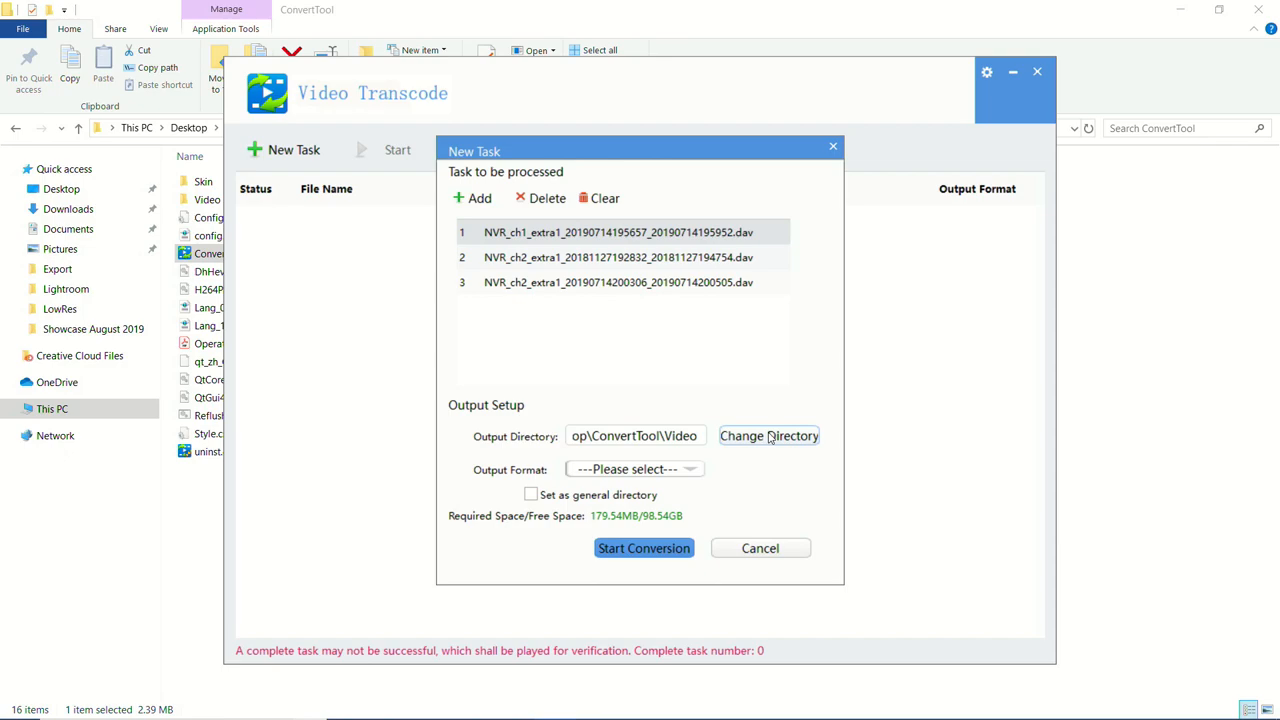
Set the task's output directory to the Desktop via the user's home folder
click(768, 436)
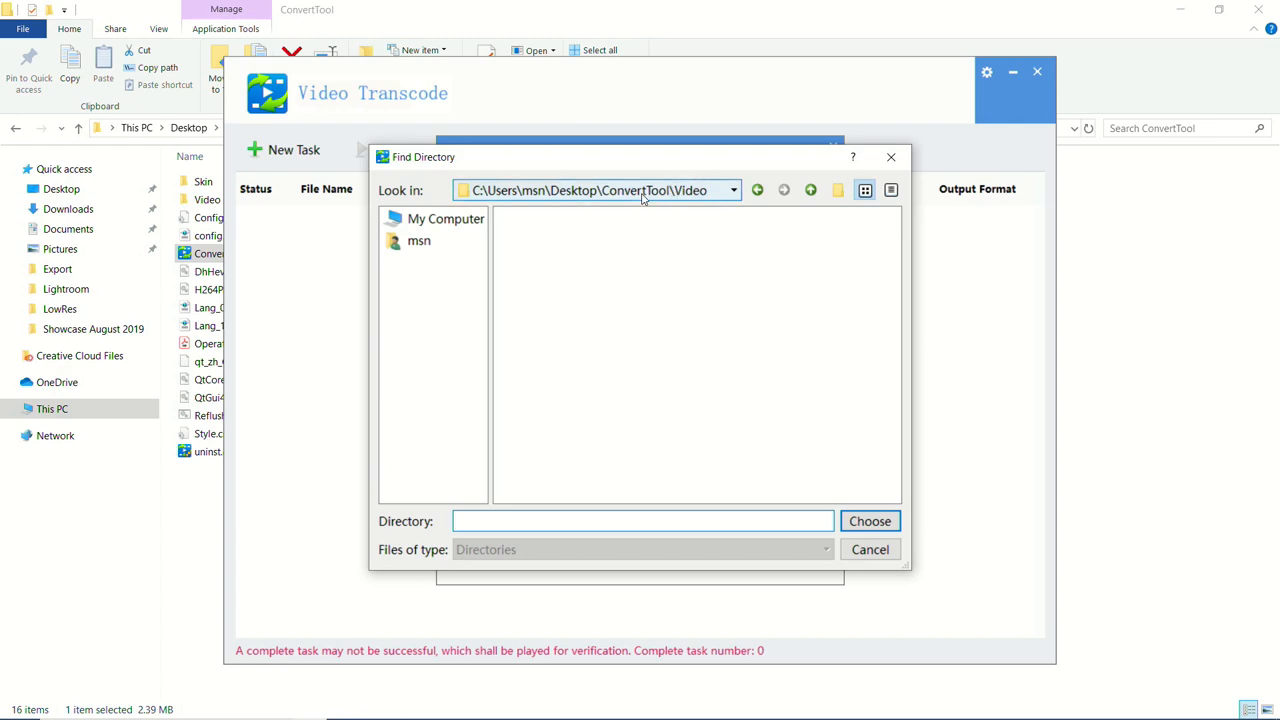
click(420, 240)
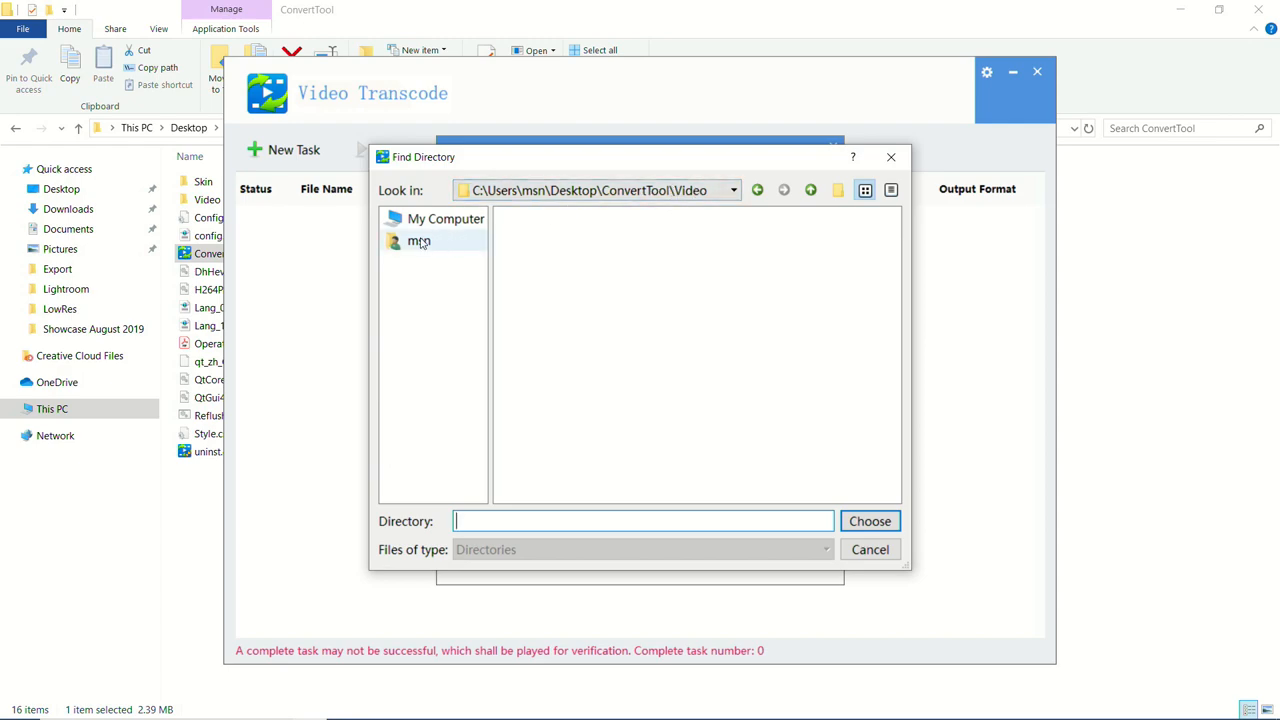
double_click(418, 240)
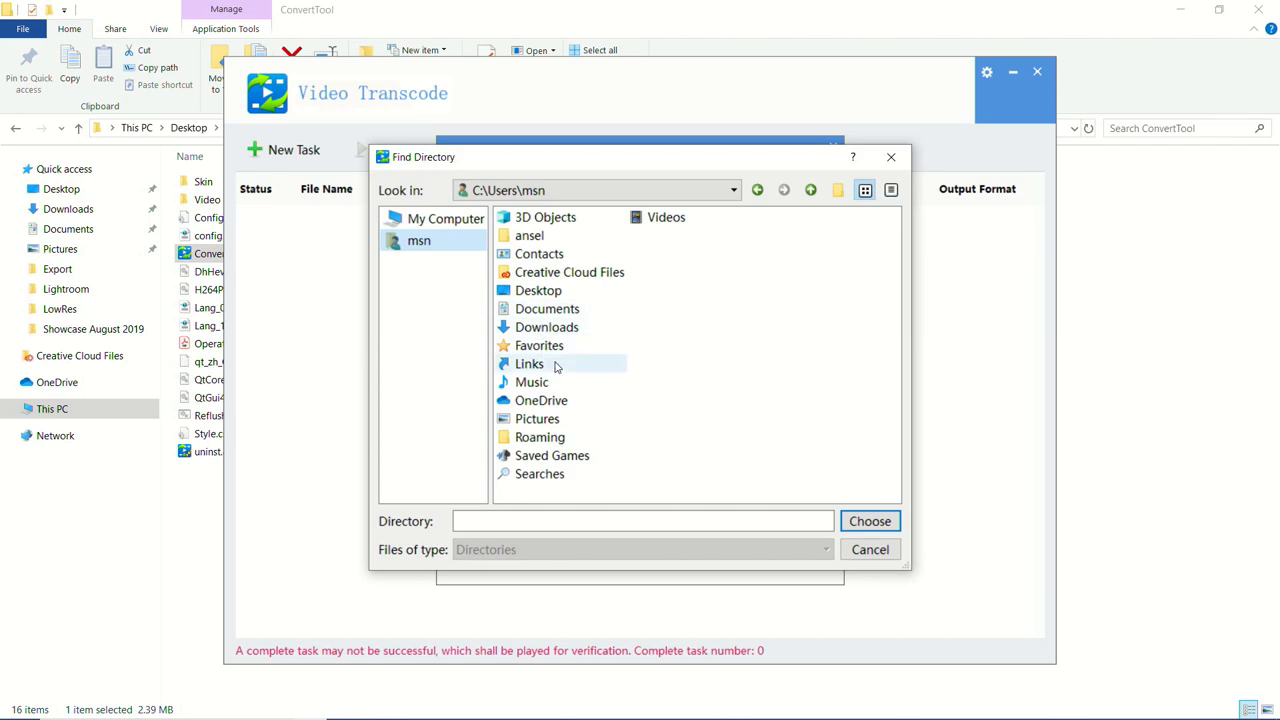
click(538, 290)
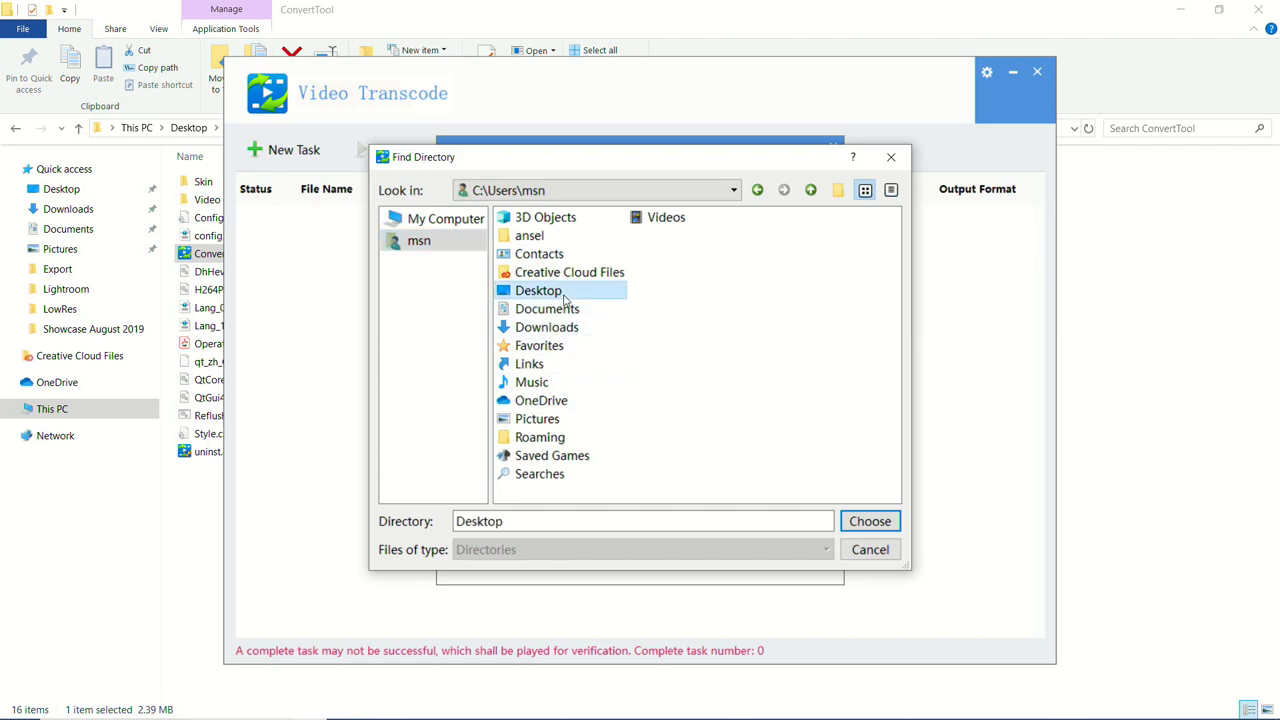
double_click(538, 290)
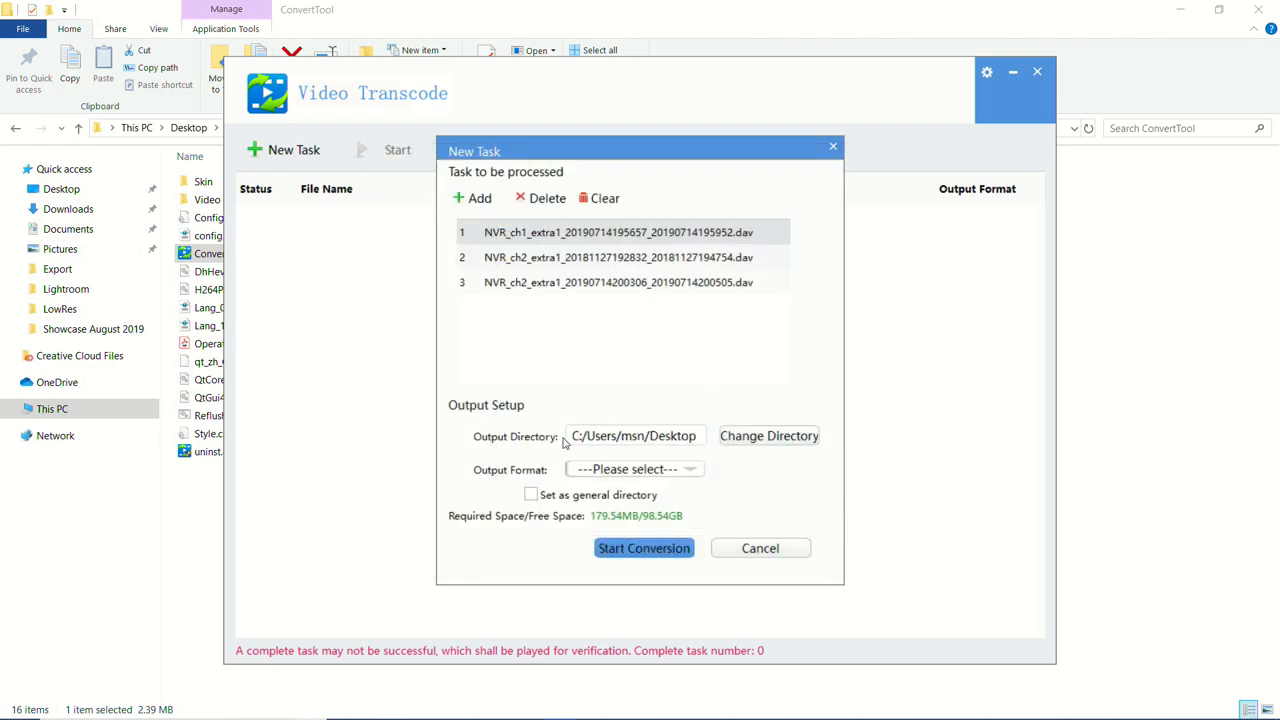
mouse_move(664, 436)
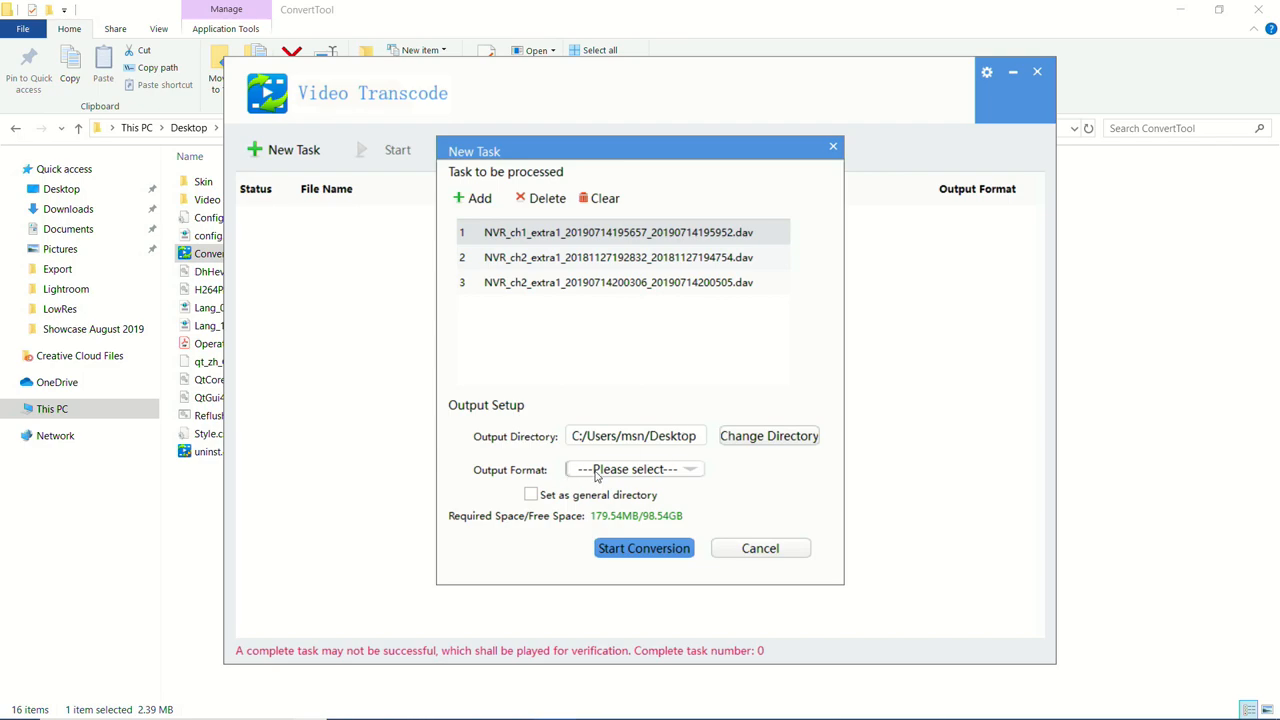
Choose Standard MP4 Format as the task's output format
click(636, 468)
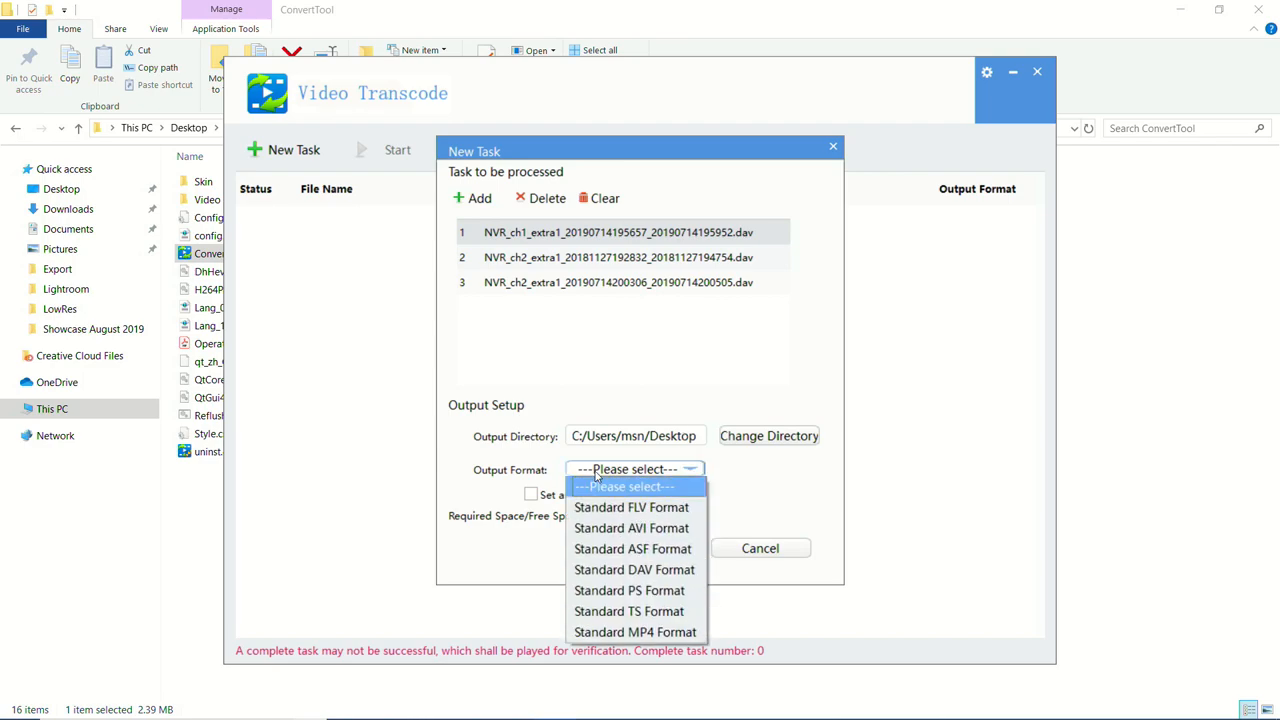
mouse_move(614, 500)
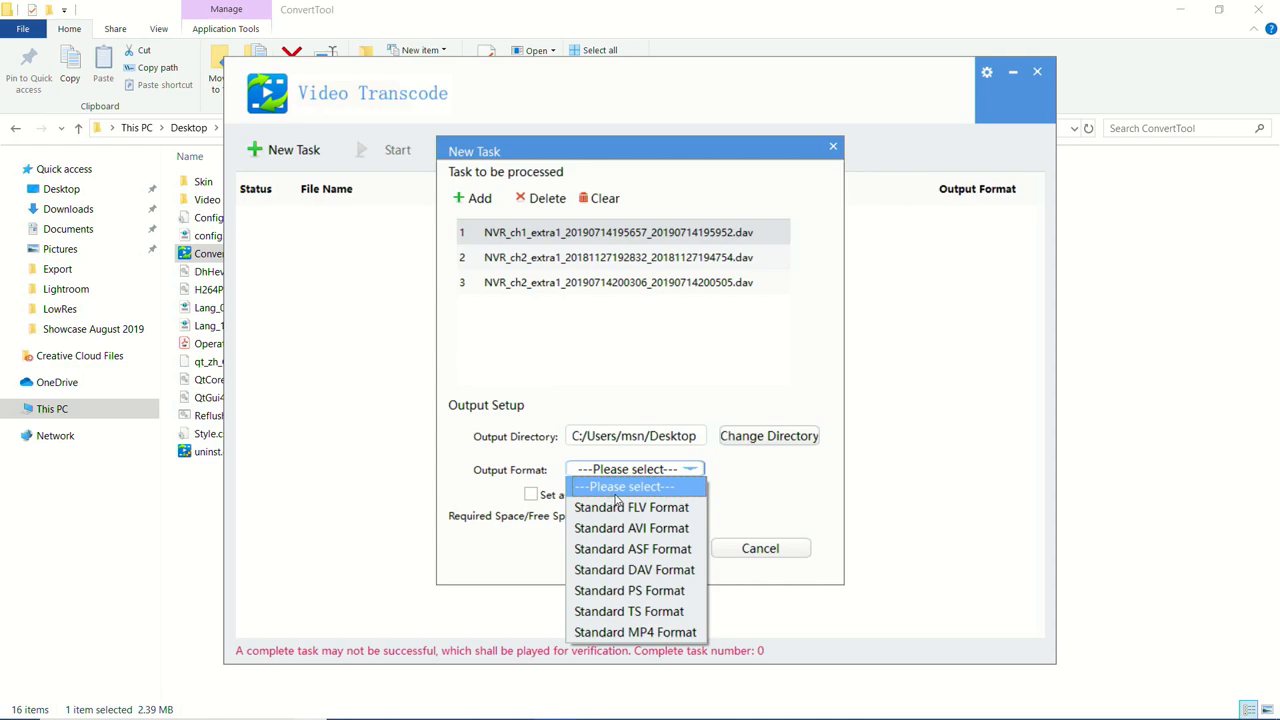
mouse_move(632, 548)
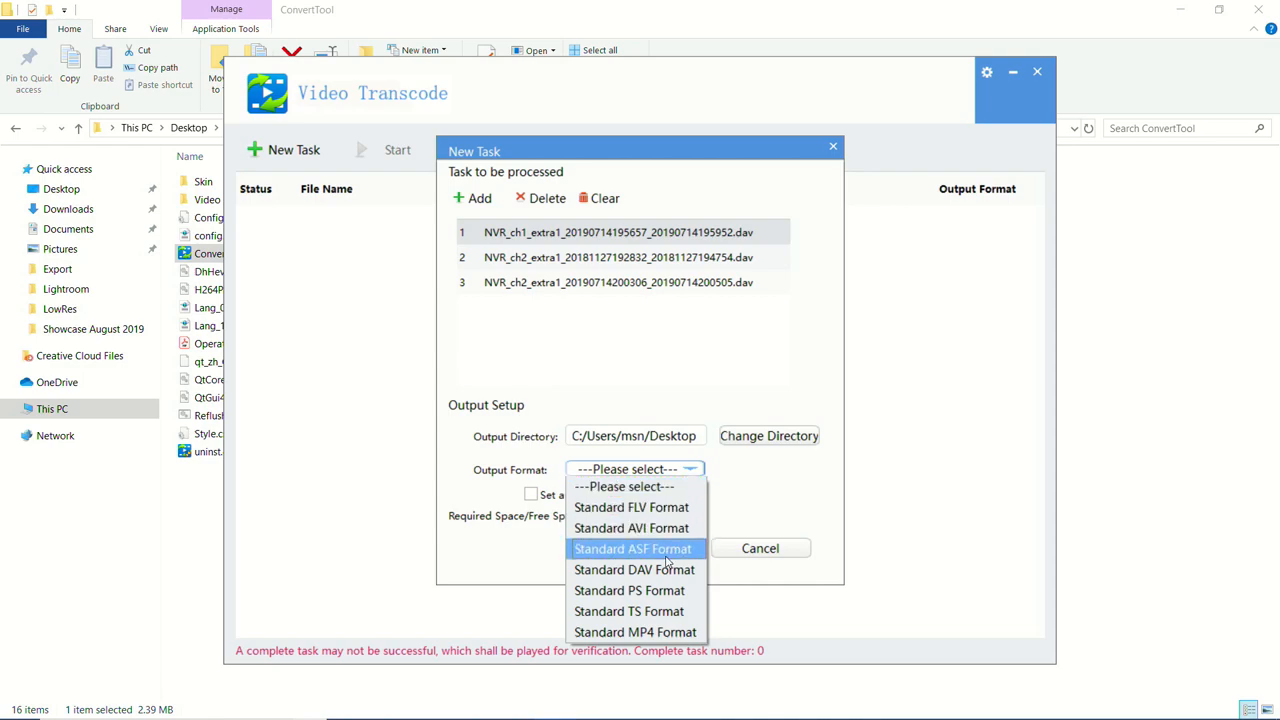
mouse_move(636, 568)
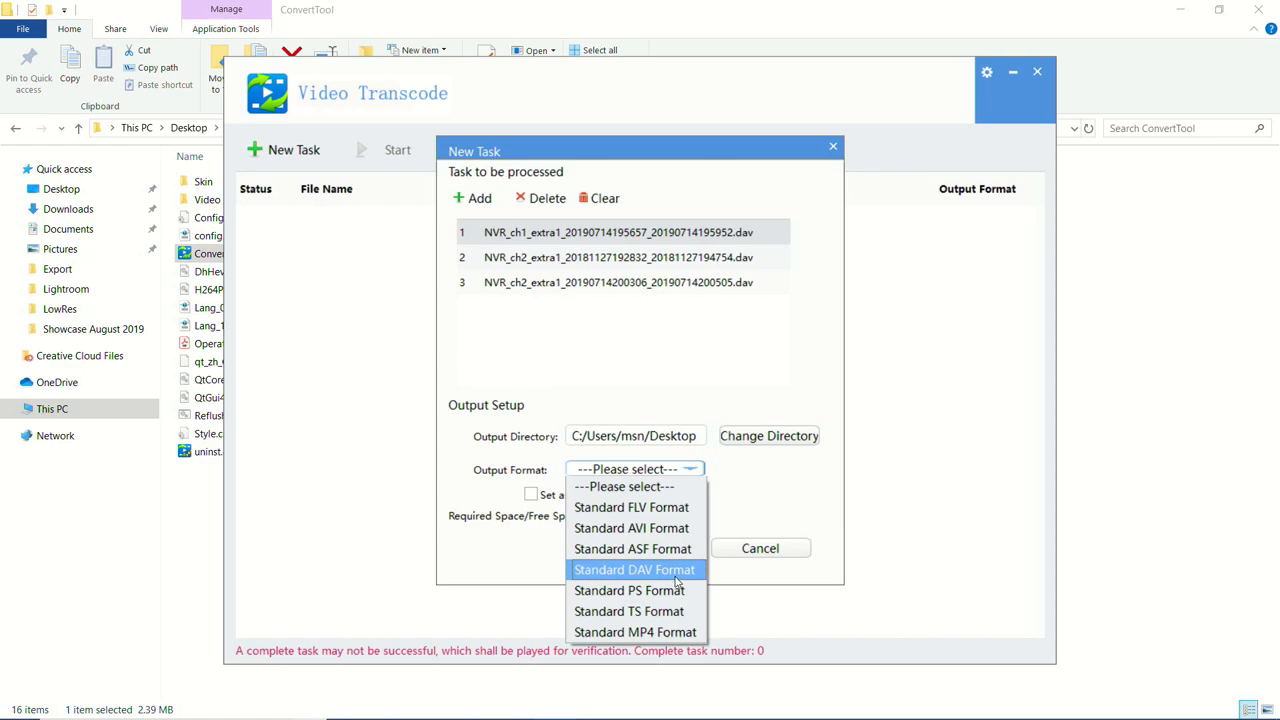
mouse_move(628, 590)
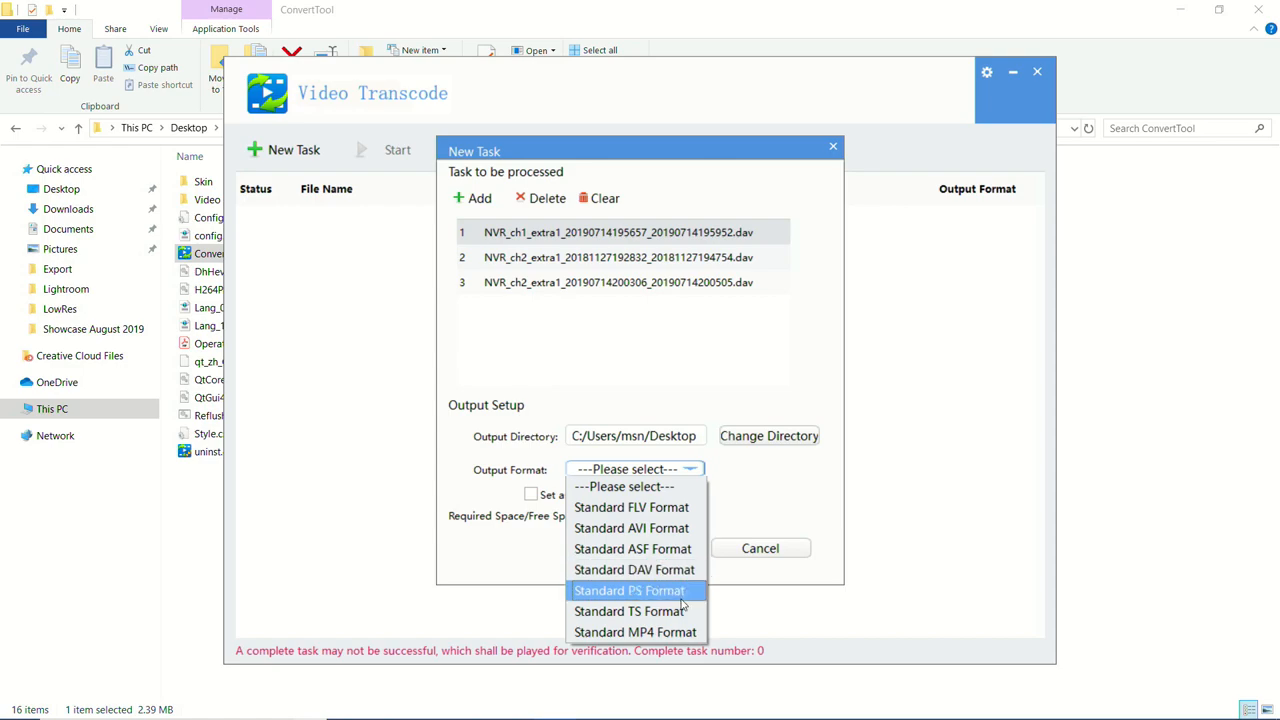
mouse_move(636, 632)
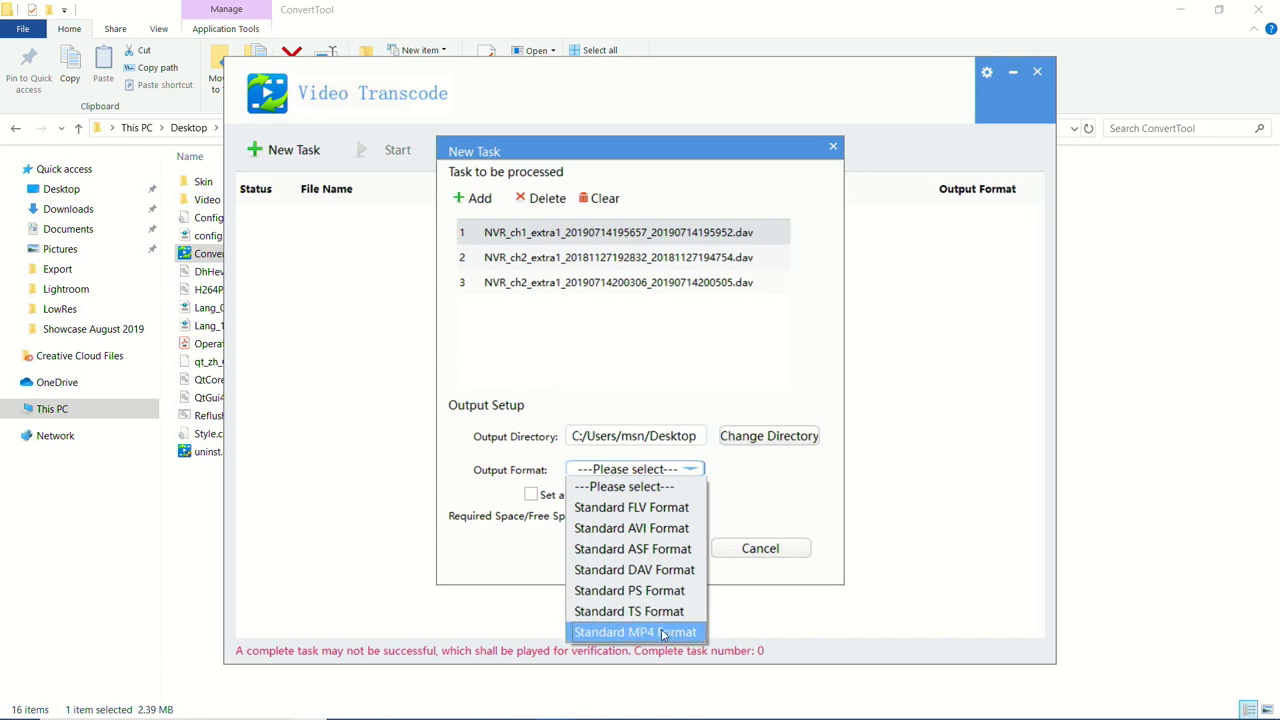
mouse_move(632, 508)
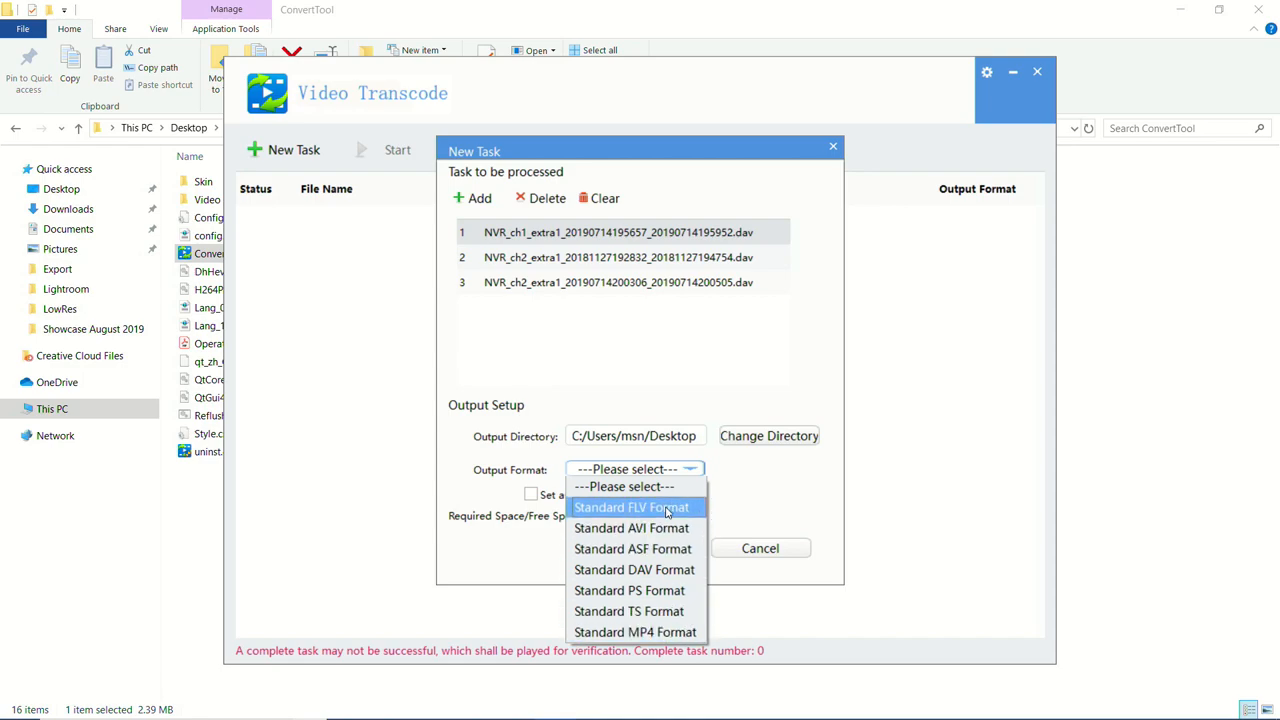
mouse_move(636, 632)
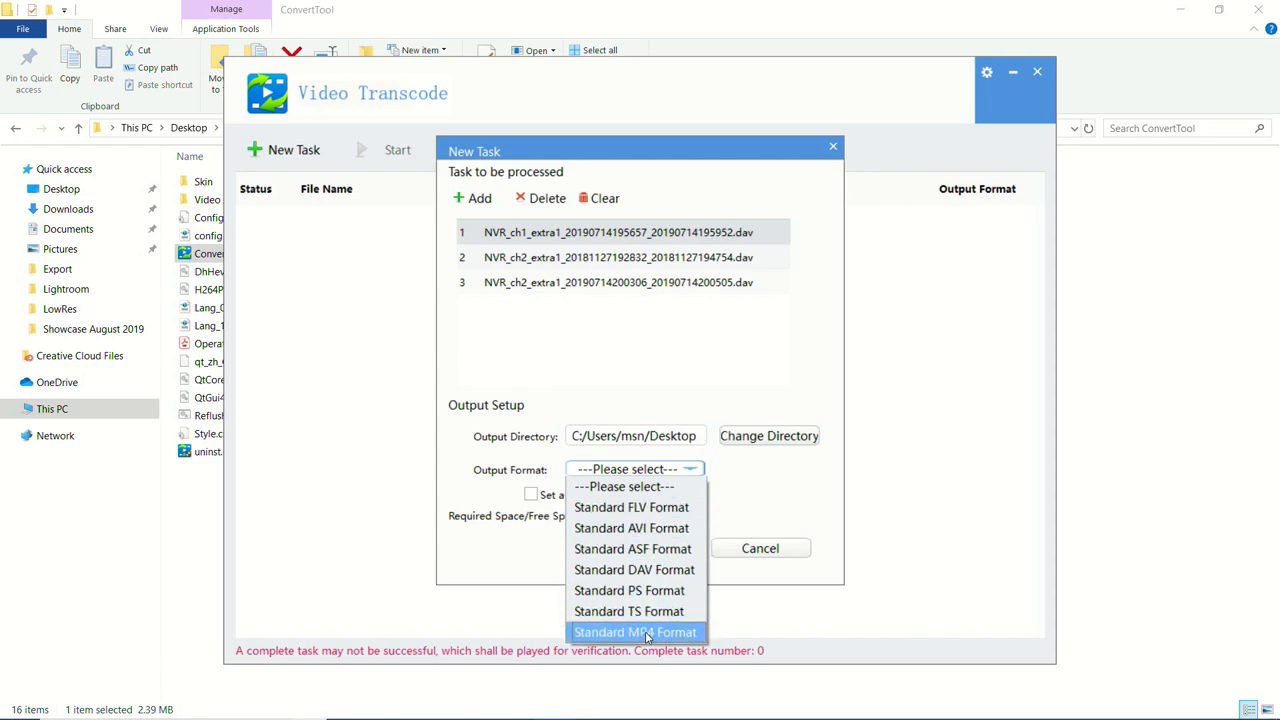
mouse_move(692, 632)
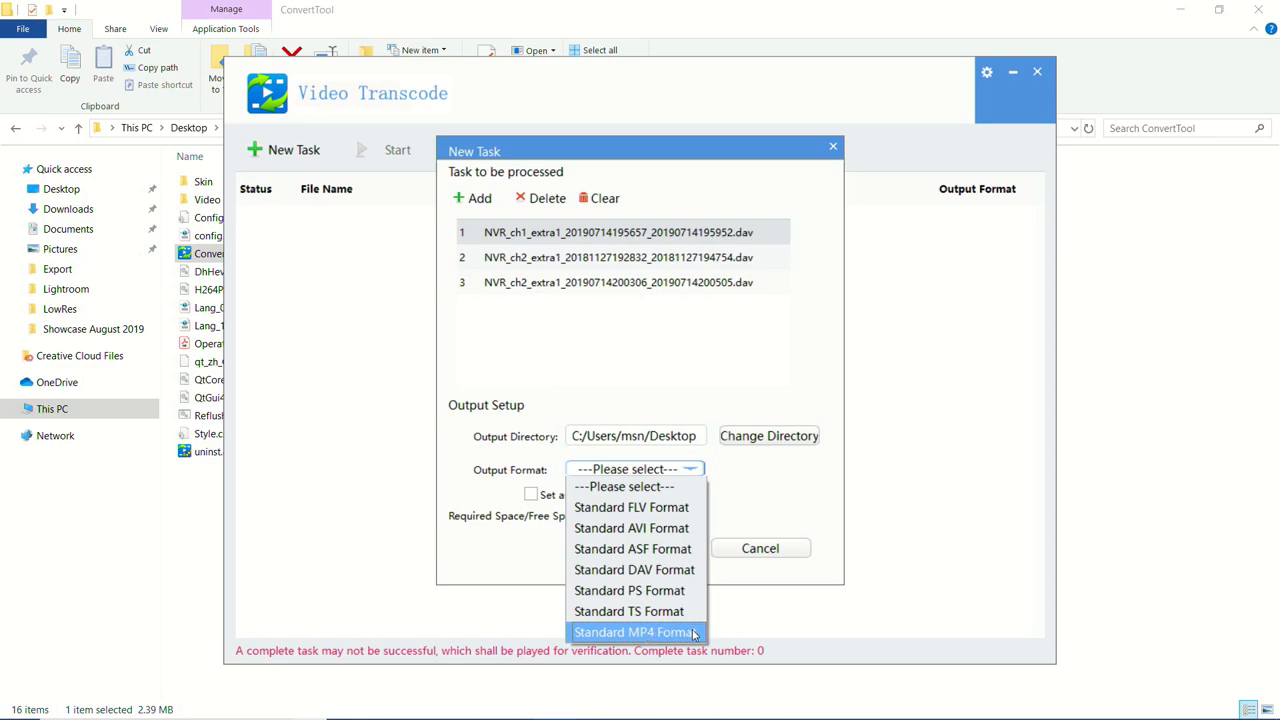
mouse_move(632, 528)
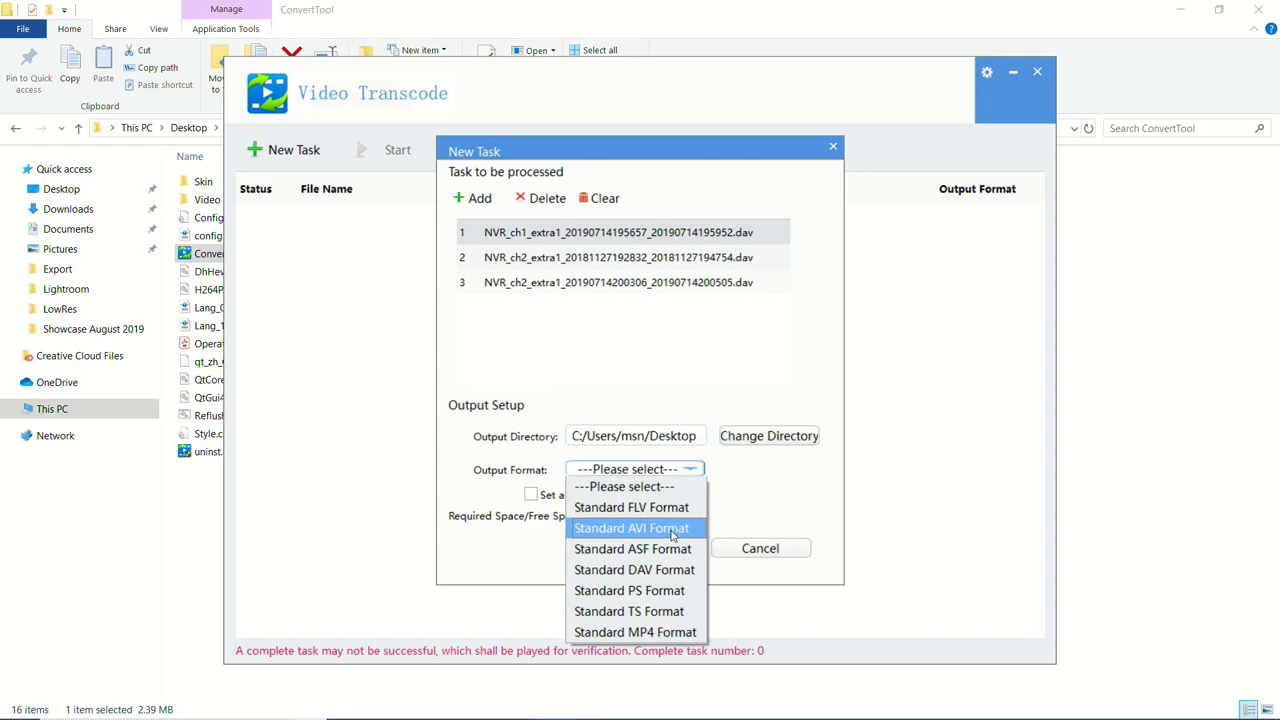
mouse_move(632, 548)
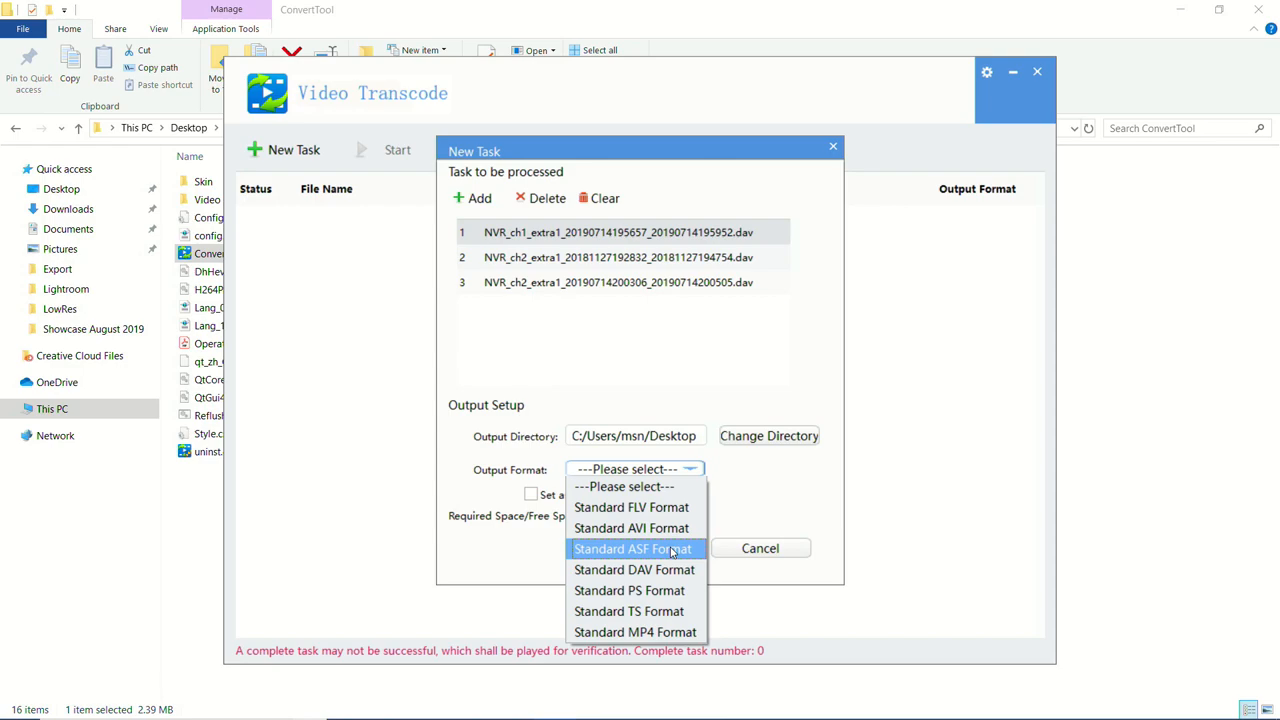
mouse_move(660, 548)
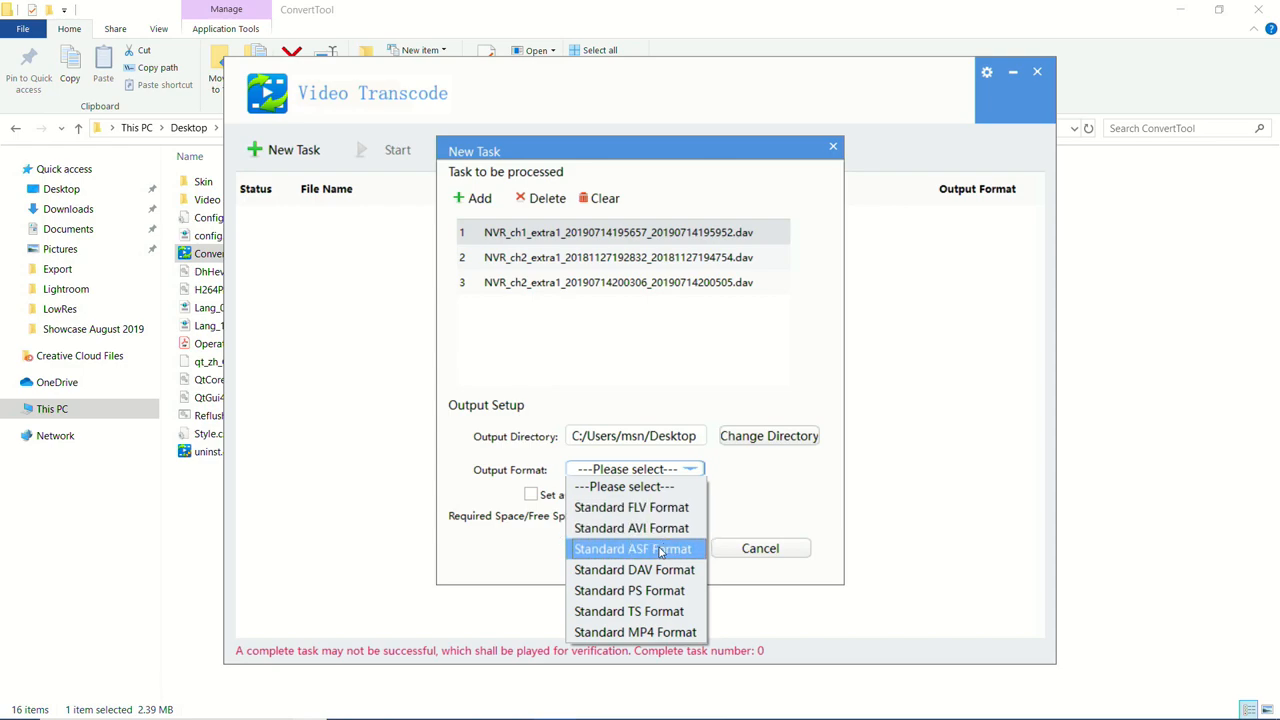
mouse_move(678, 552)
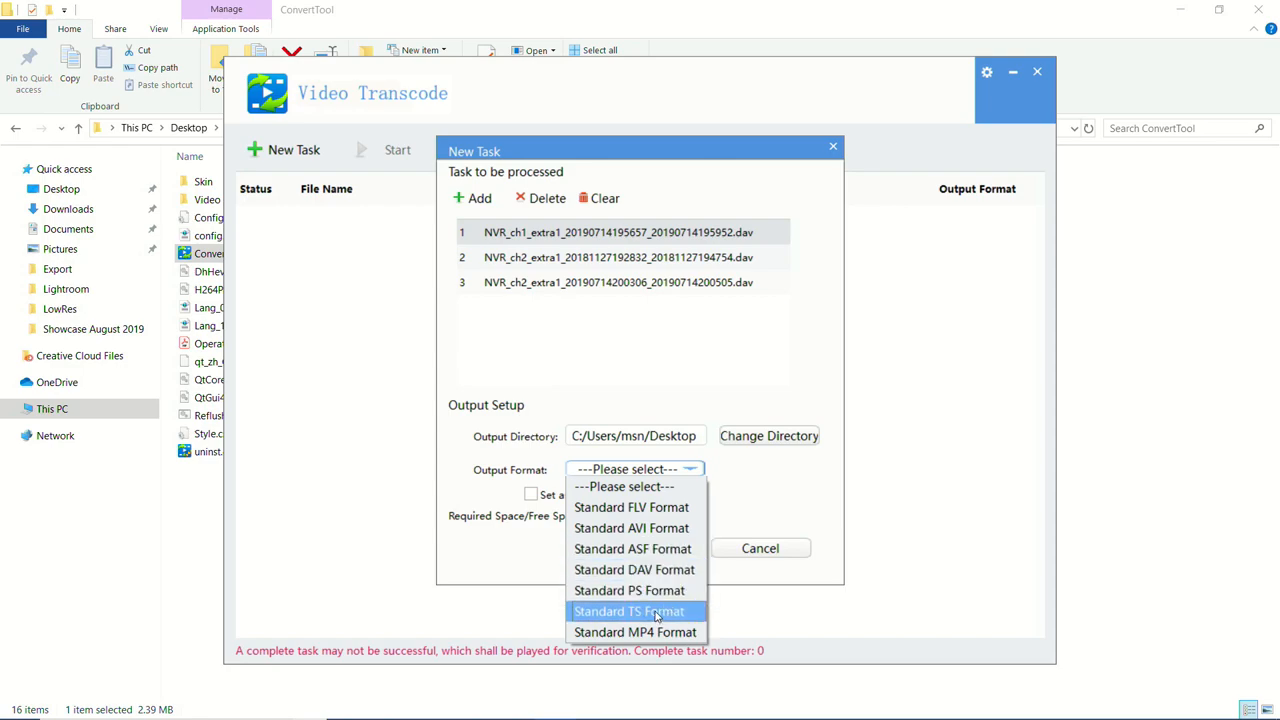
mouse_move(636, 632)
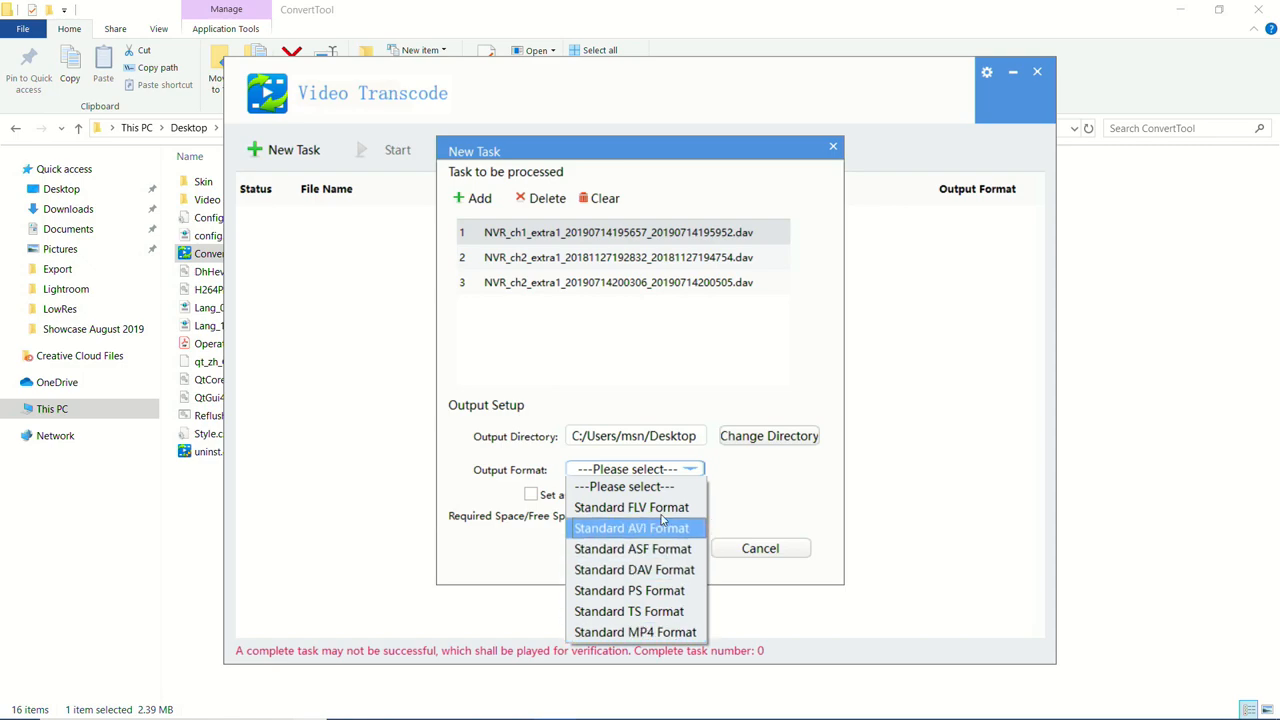
mouse_move(630, 508)
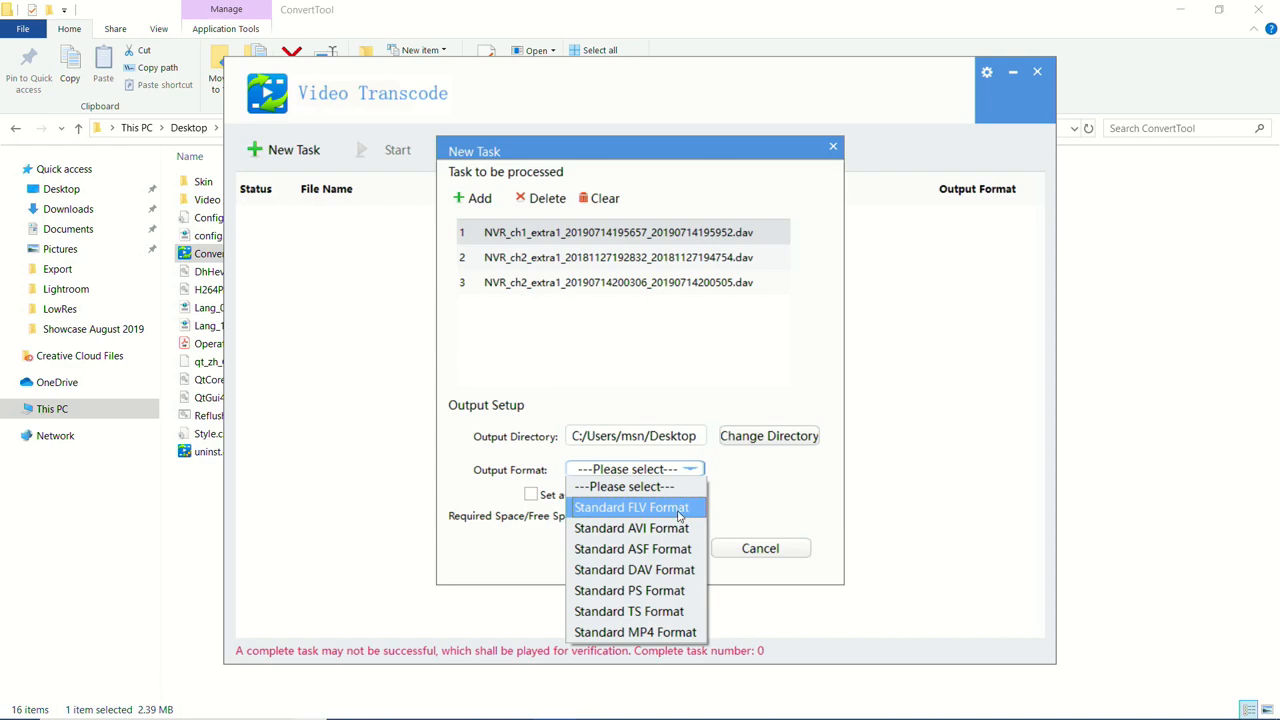
click(636, 632)
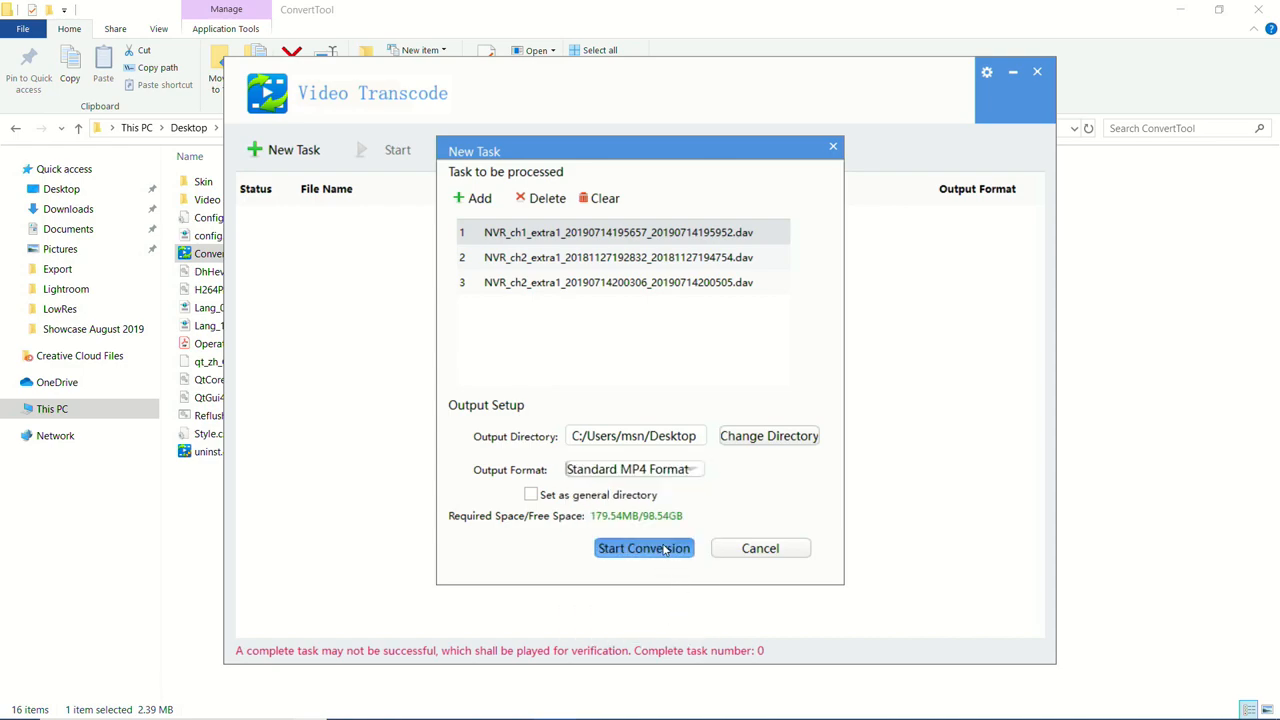
mouse_move(616, 552)
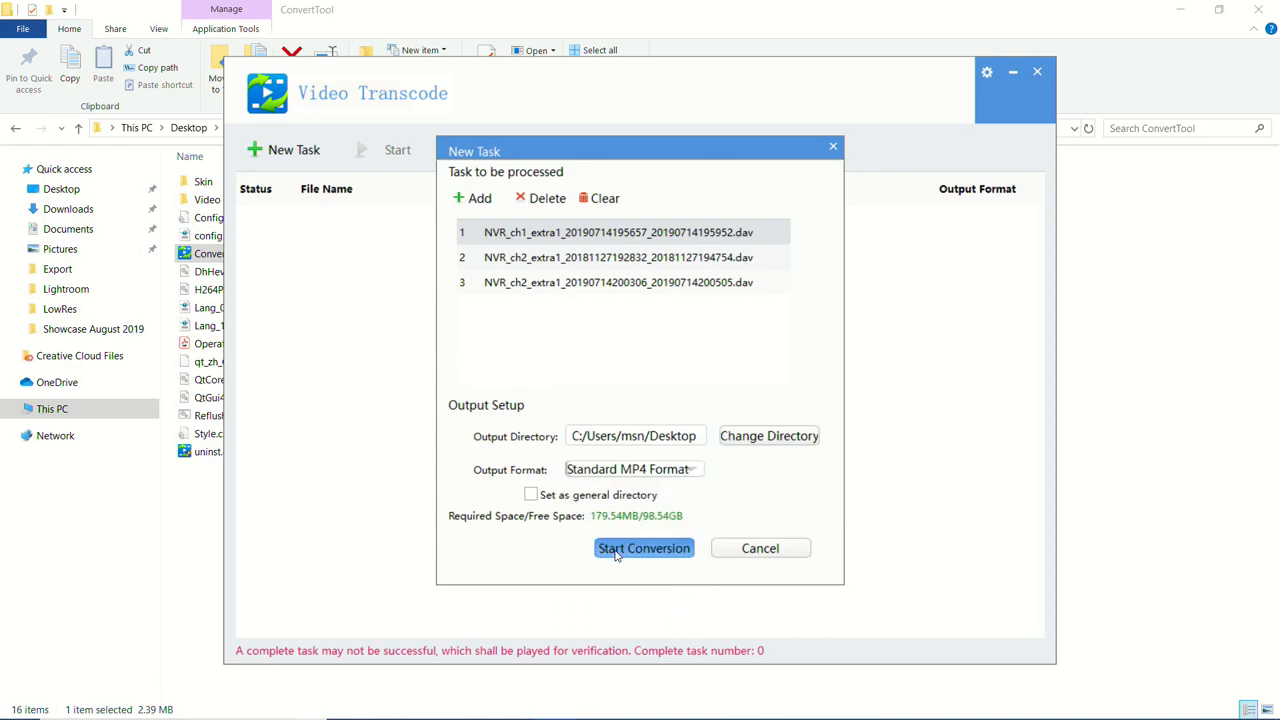
Start the conversion so all three recordings reach 100%
click(644, 548)
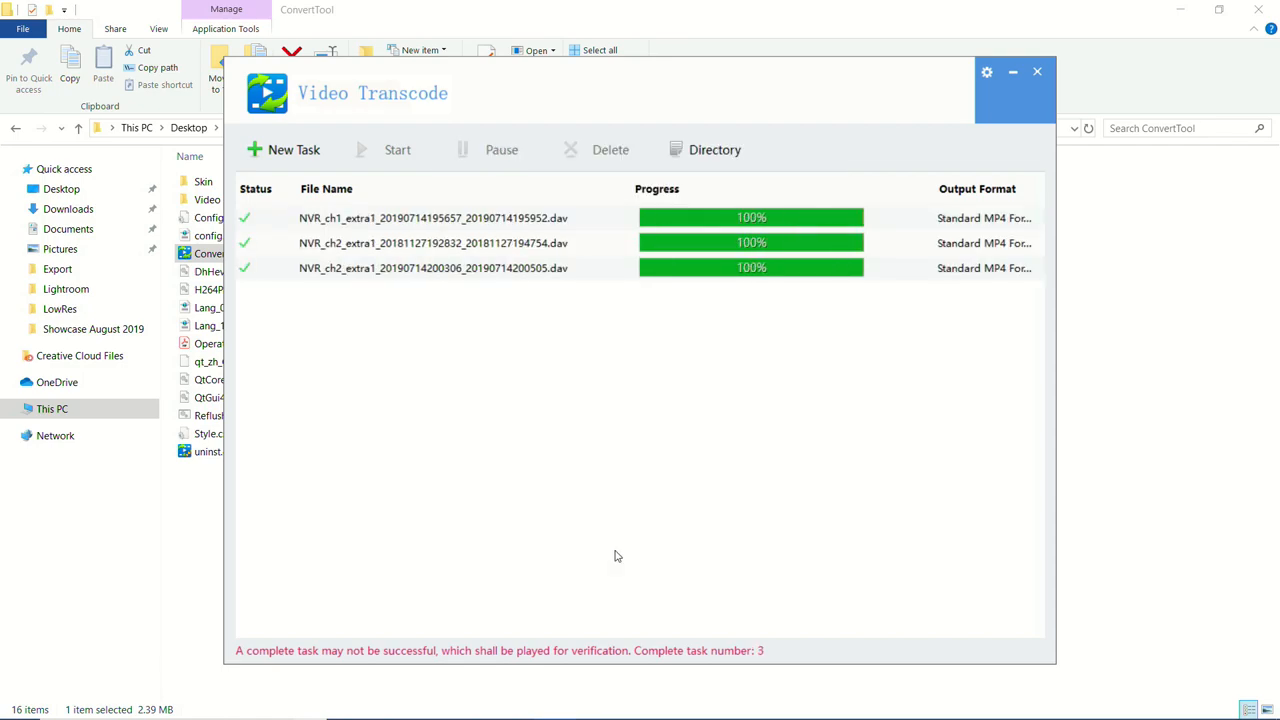
mouse_move(712, 444)
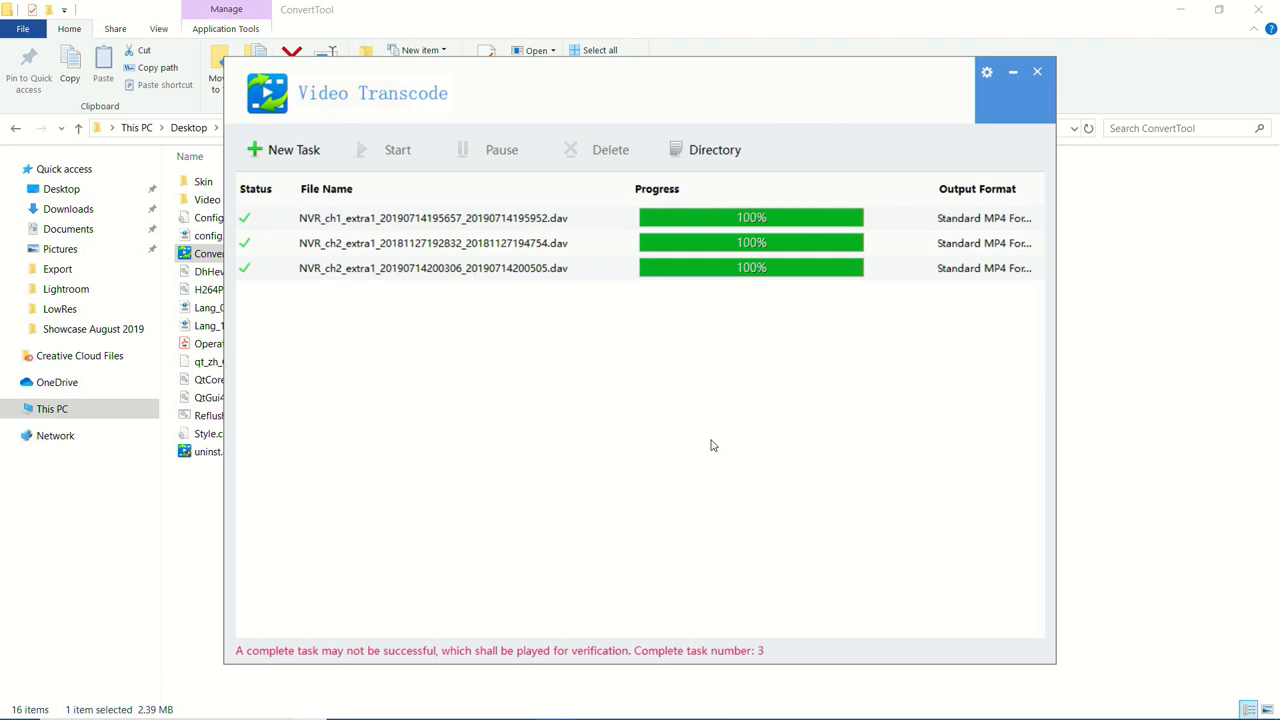
mouse_move(780, 232)
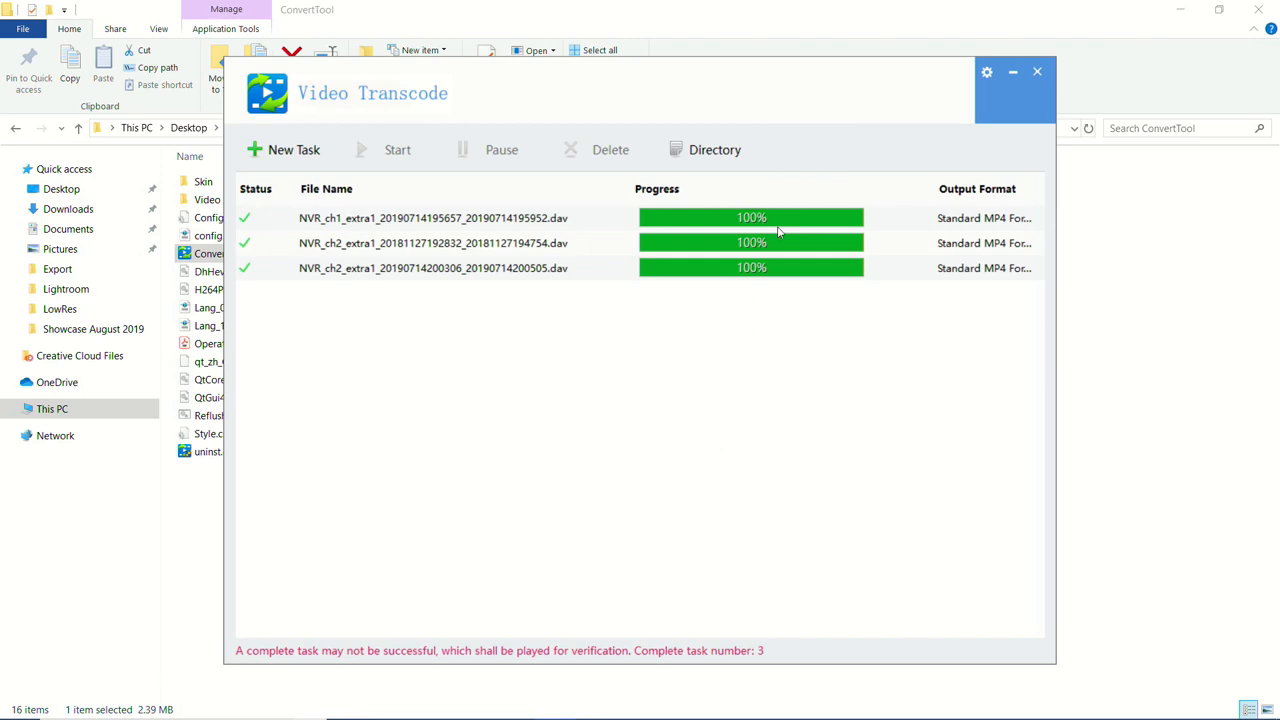
mouse_move(696, 186)
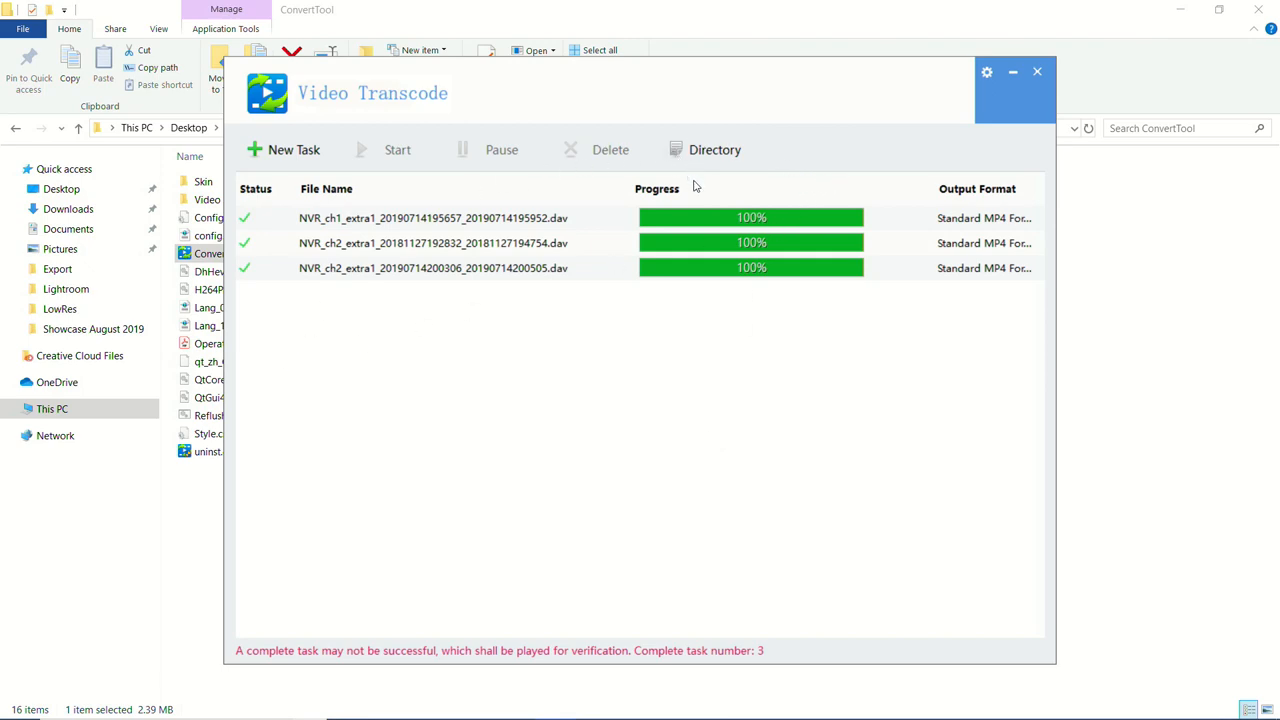
mouse_move(714, 148)
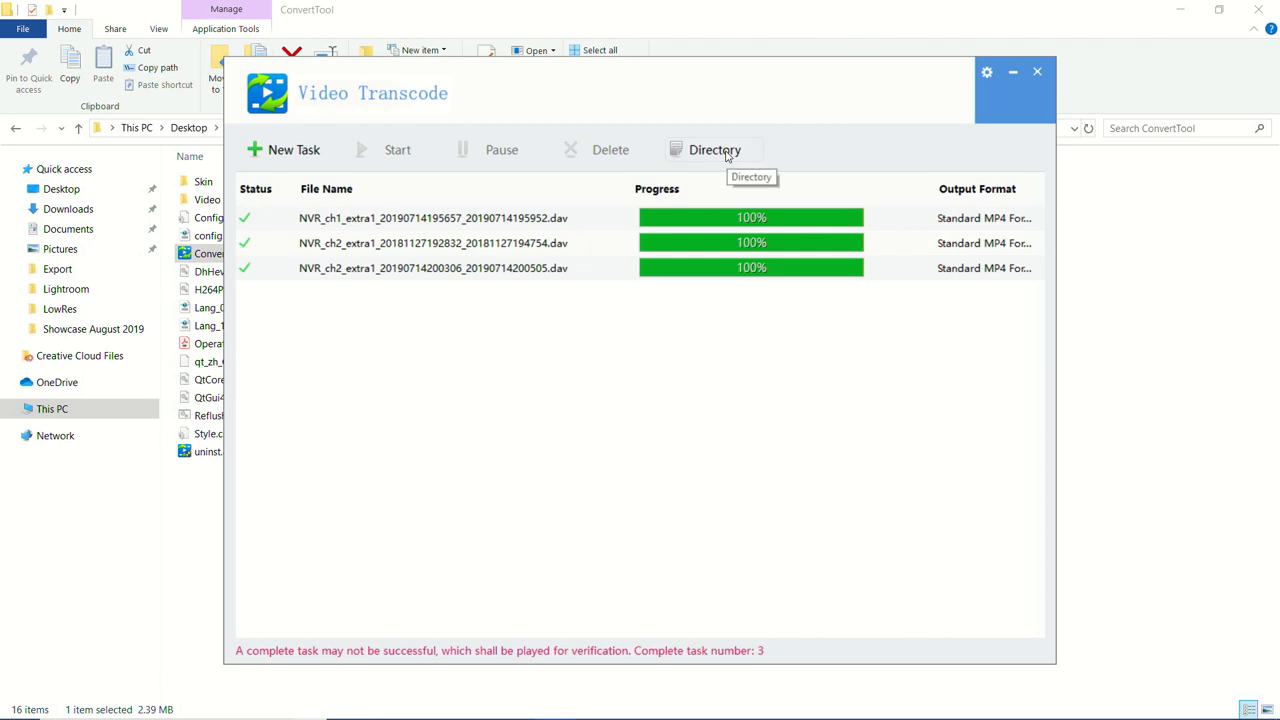
mouse_move(752, 156)
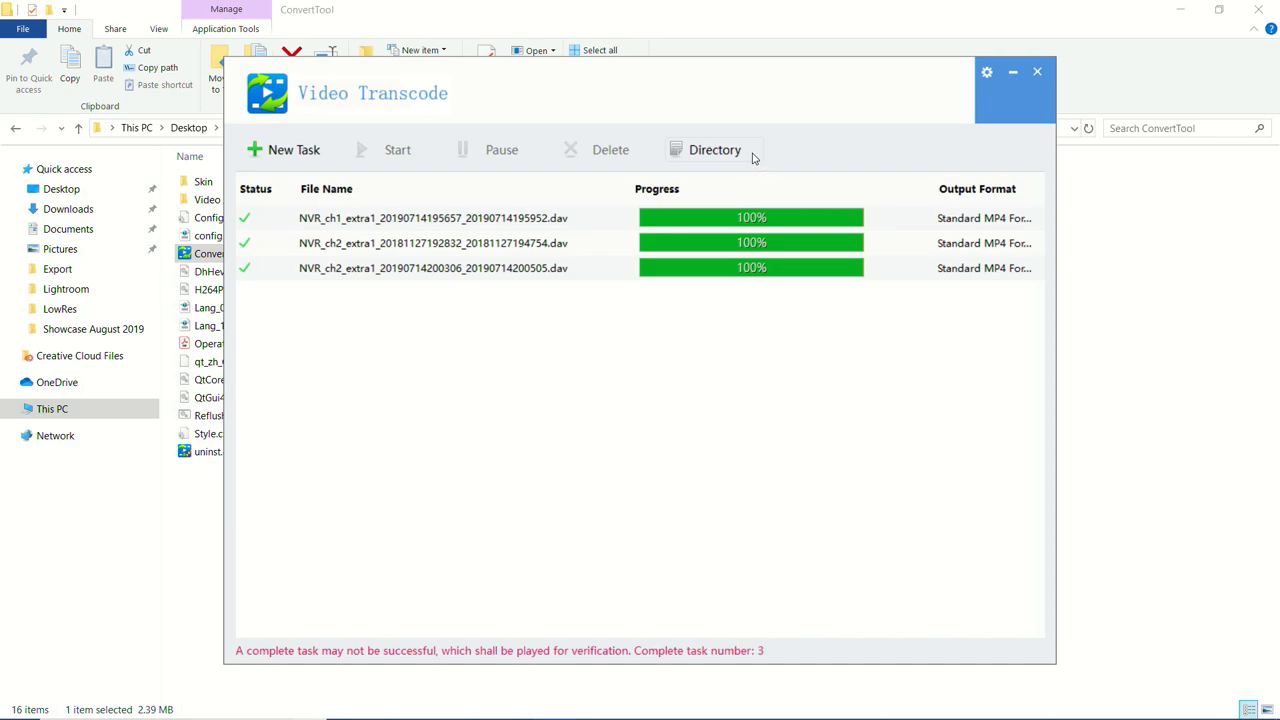
Open the output folder and play the converted NVR_ch2 2019-07-14 MP4 in VLC
click(714, 148)
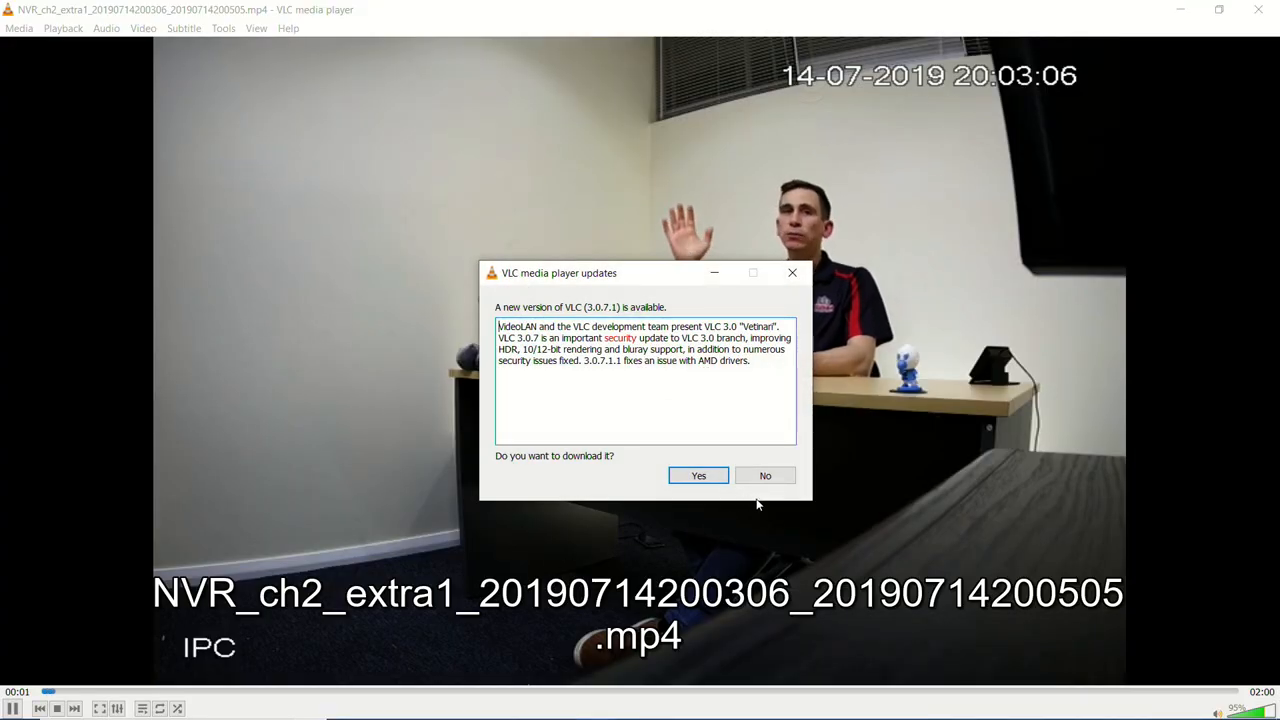
Decline the VLC update prompt, watch playback, and close the player
click(764, 476)
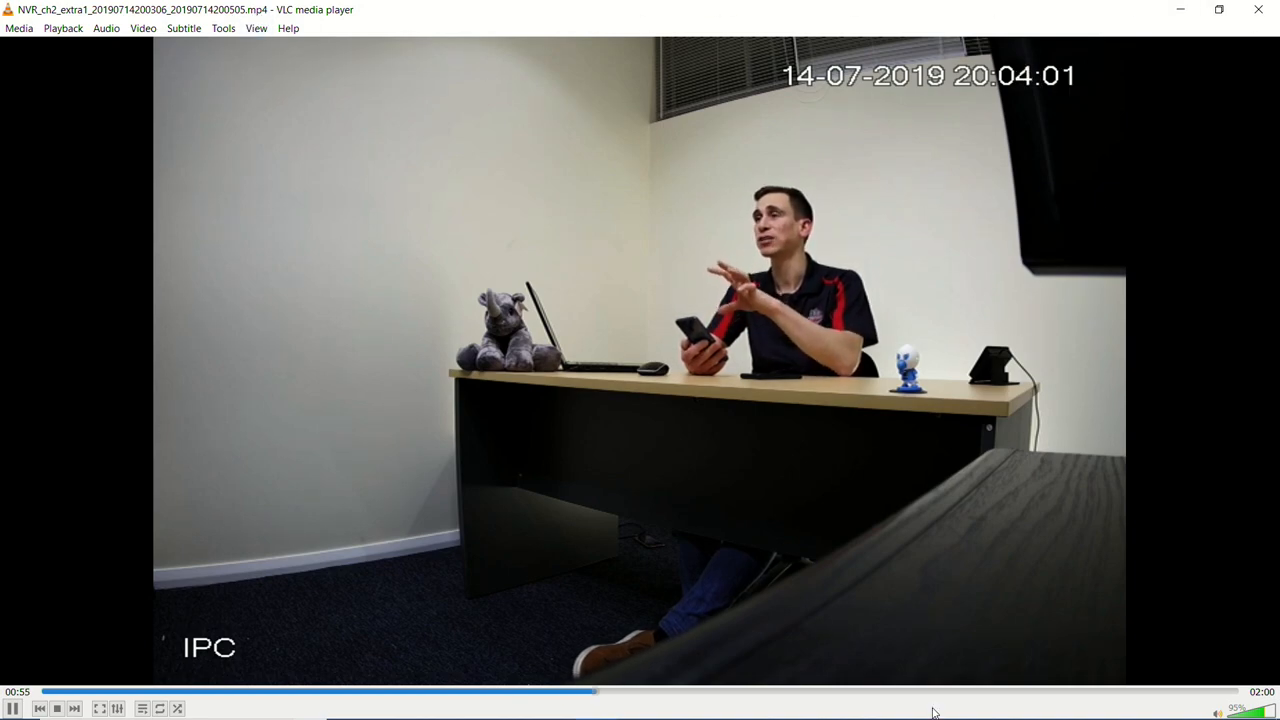
click(876, 692)
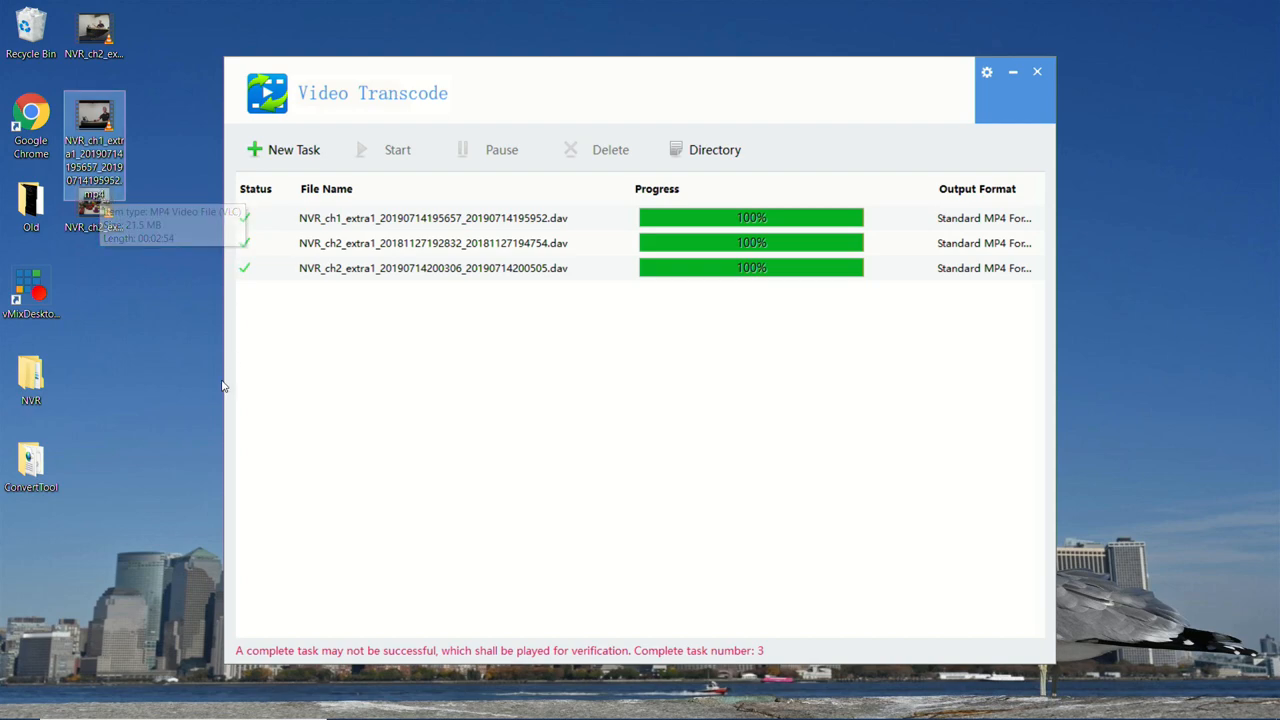
mouse_move(398, 390)
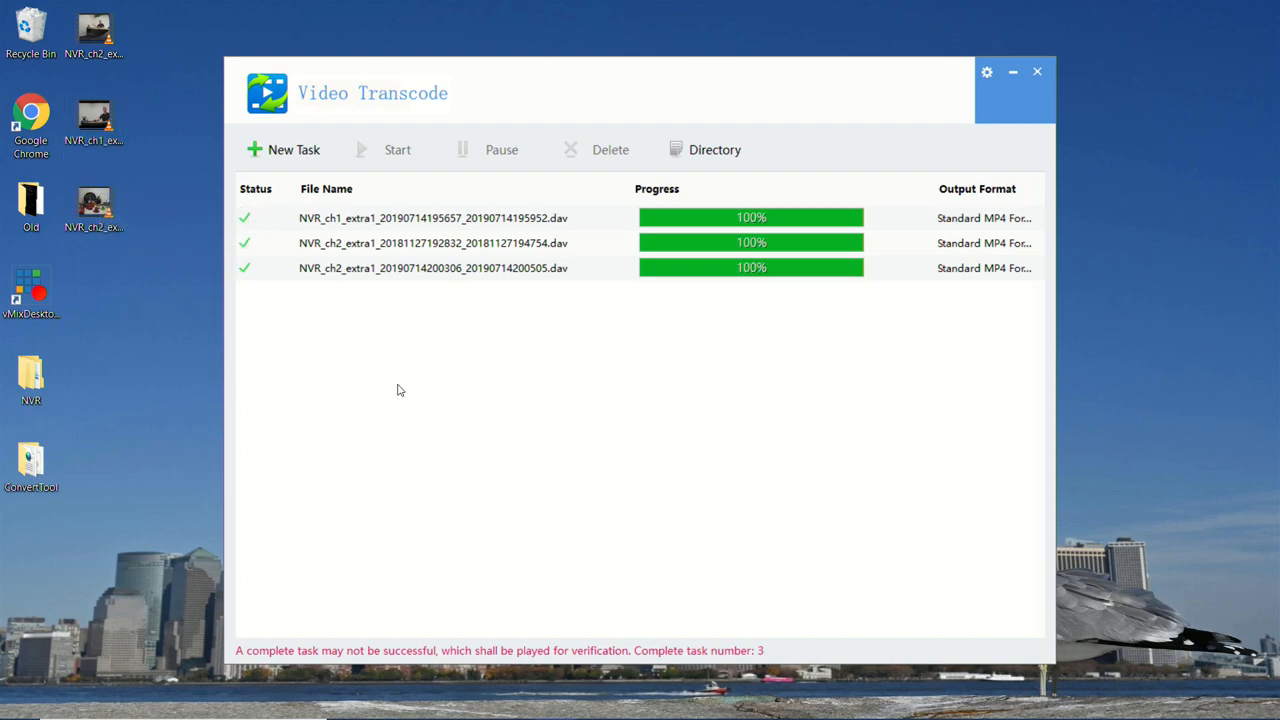